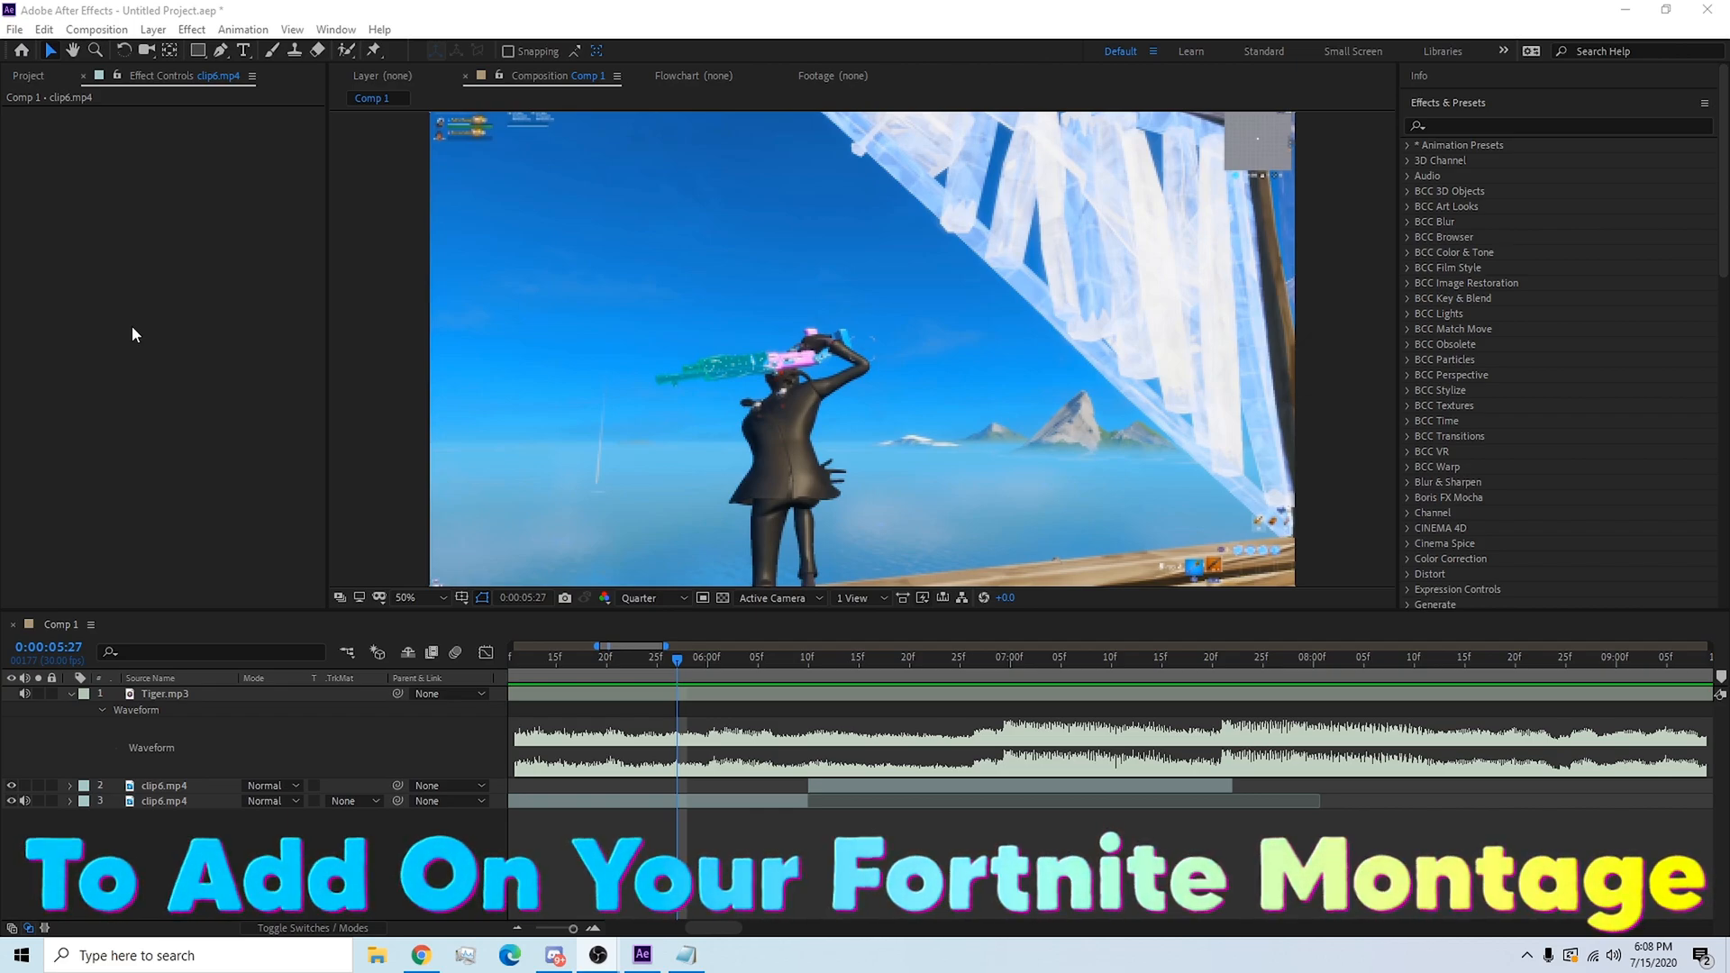
Move the playhead to the frame where Adjustment Layer 8 should begin.
{"action": "left_click", "coordinate": [1002, 657]}
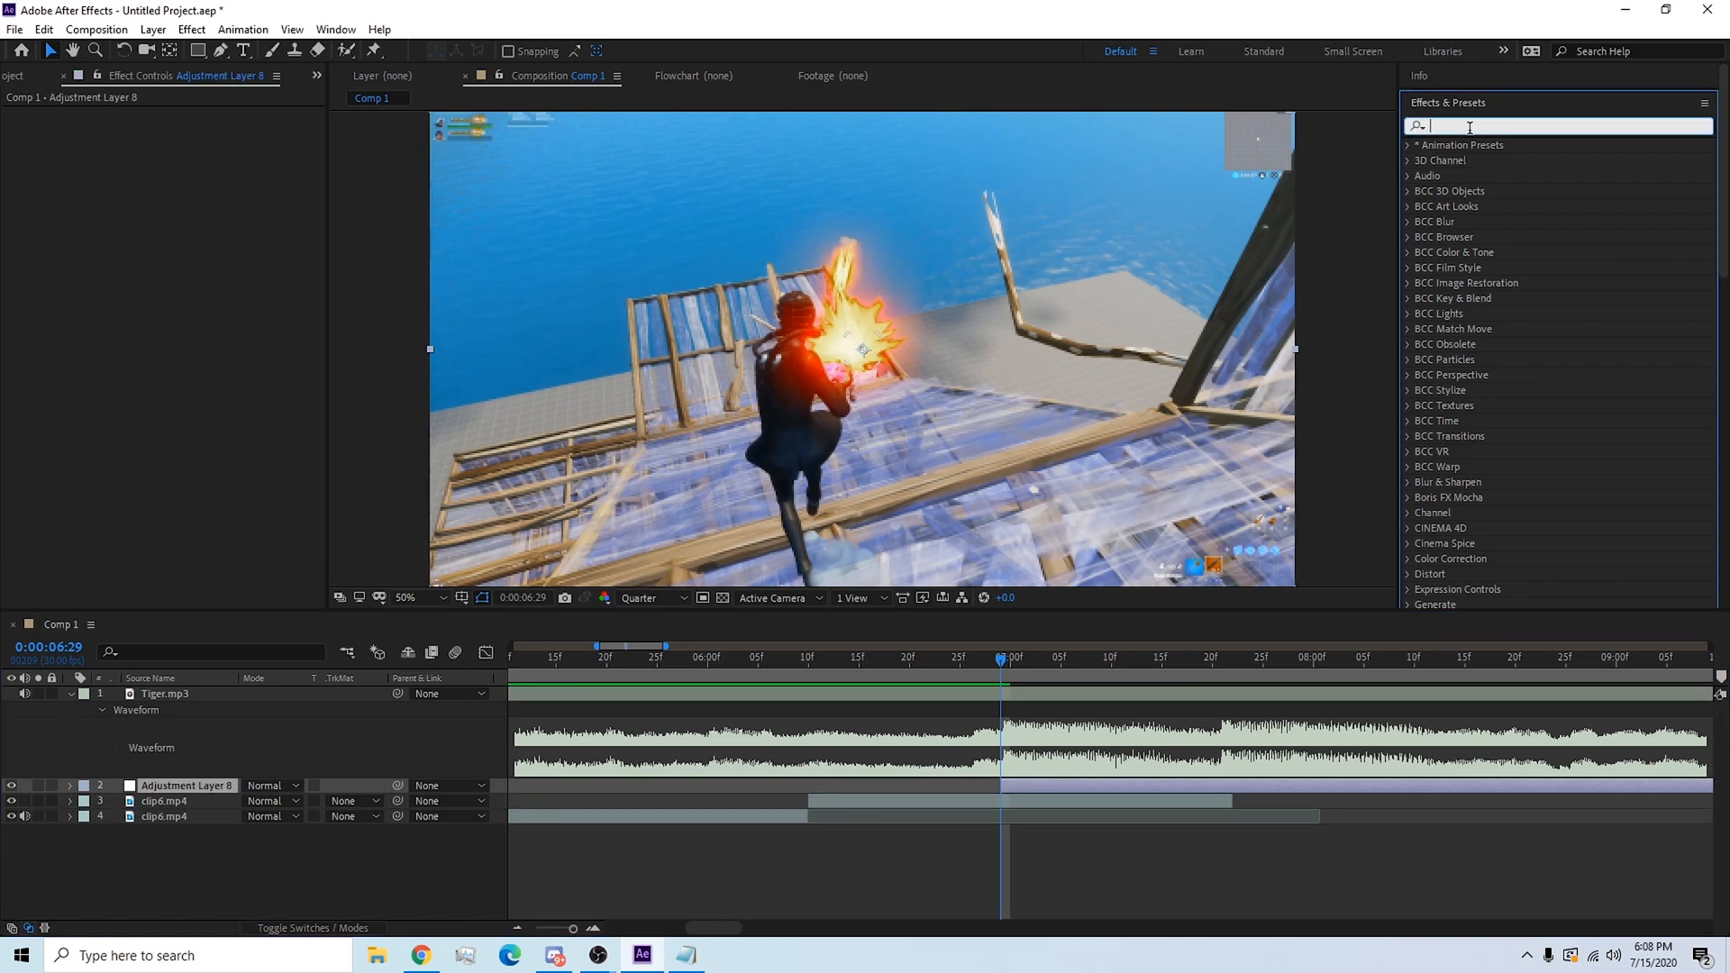
Search 'sever' and apply the Severe Screen Pump preset to Adjustment Layer 8.
{"action": "type", "text": "severe sc"}
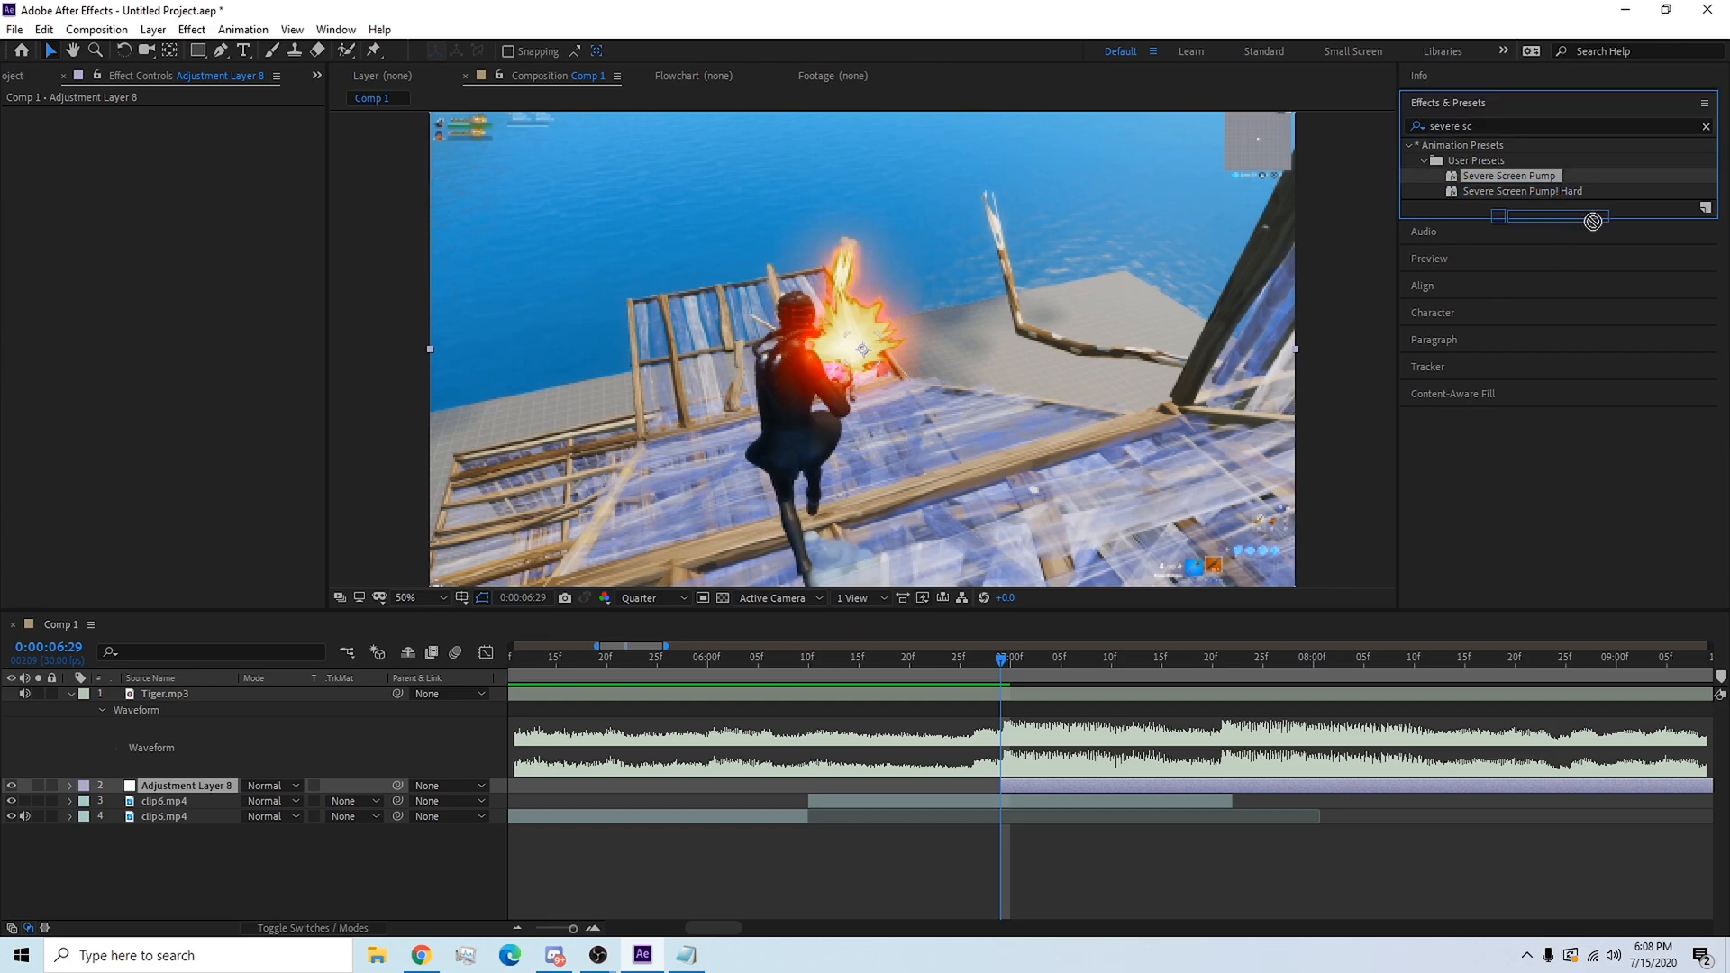
{"action": "left_click", "coordinate": [187, 785]}
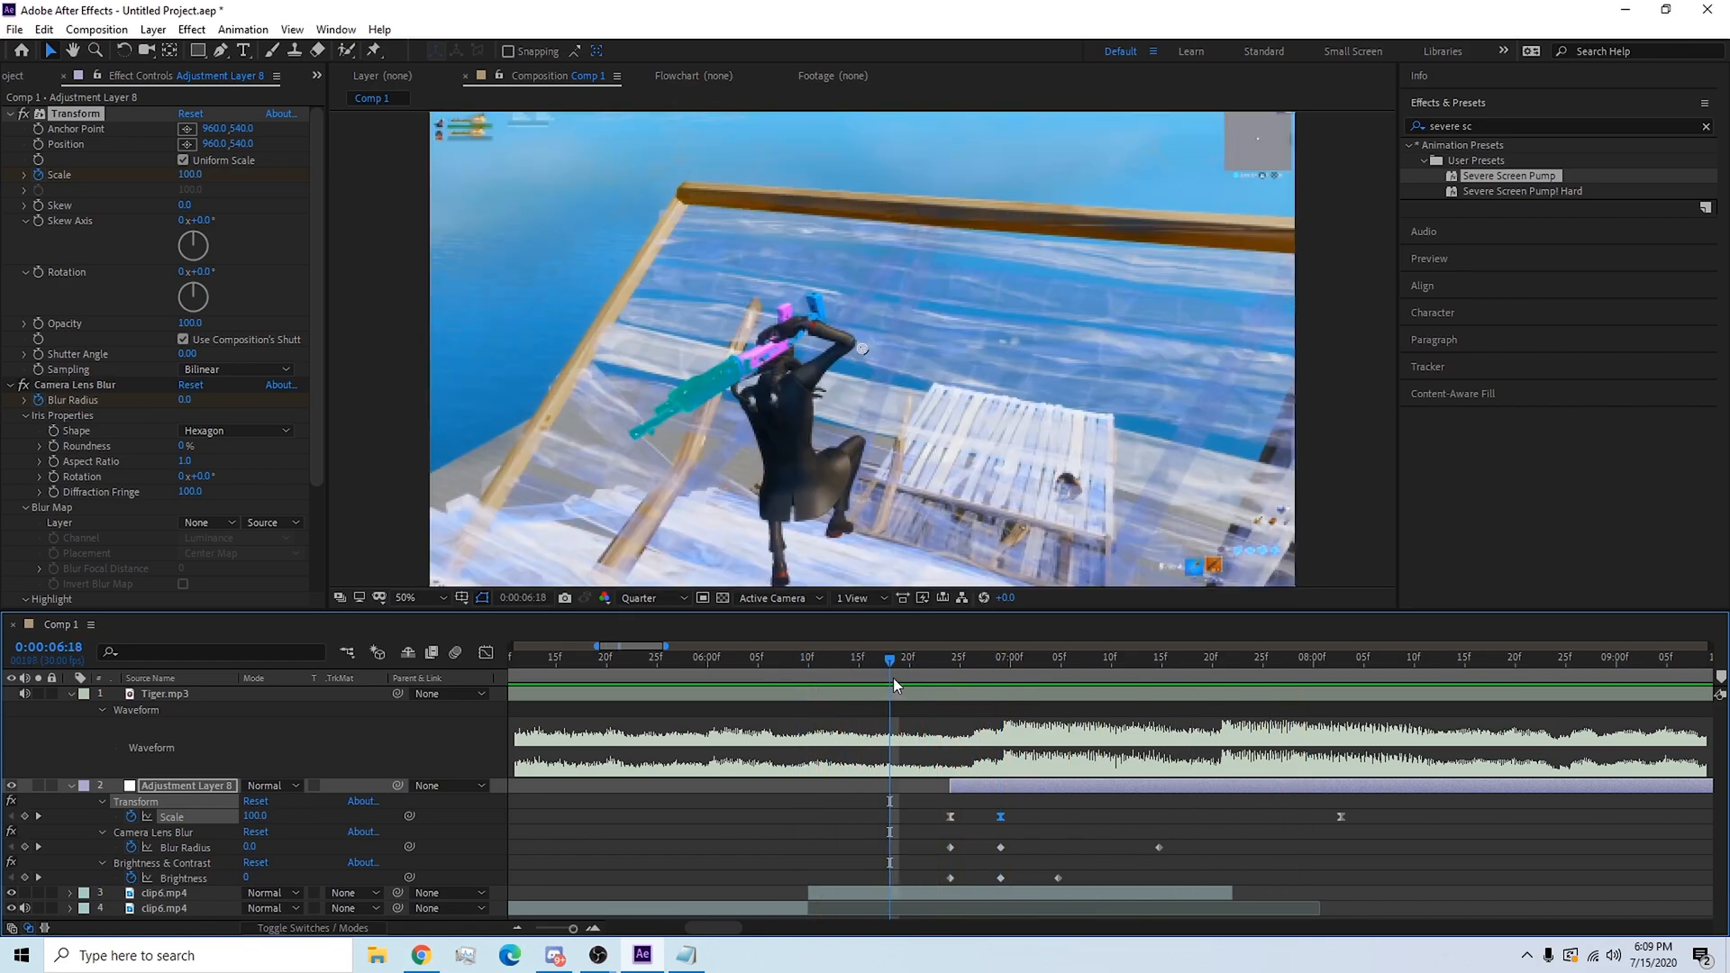
{"action": "mouse_move", "coordinate": [890, 667]}
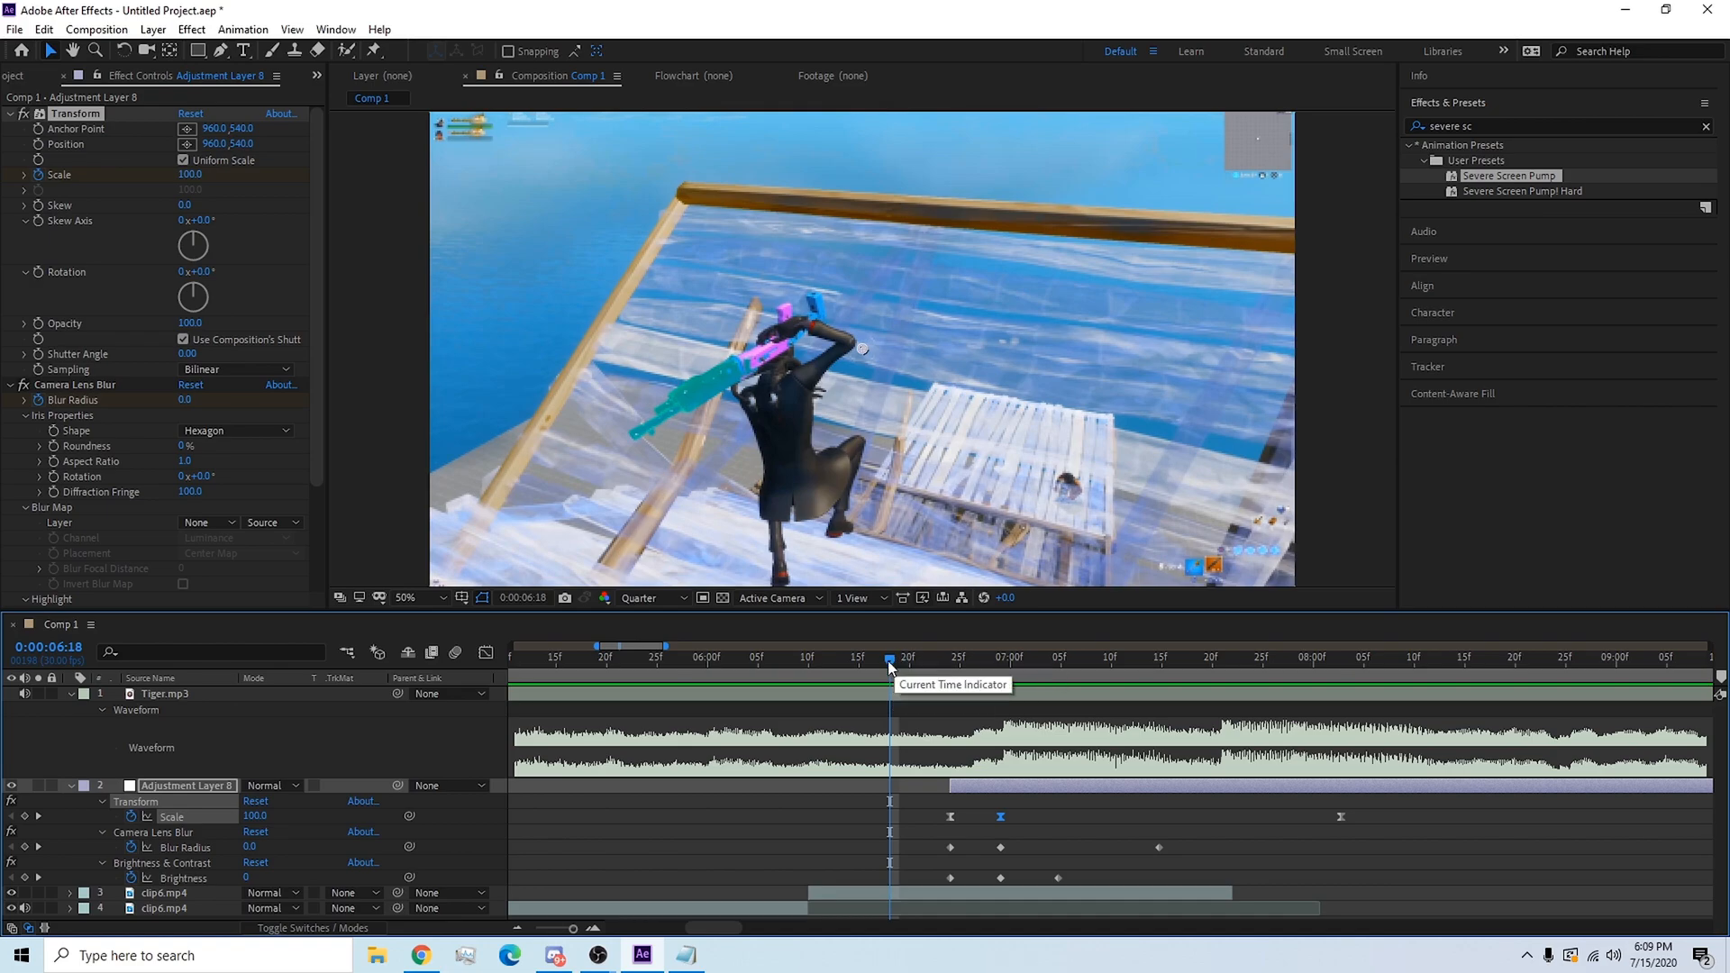
{"action": "left_click", "coordinate": [778, 657]}
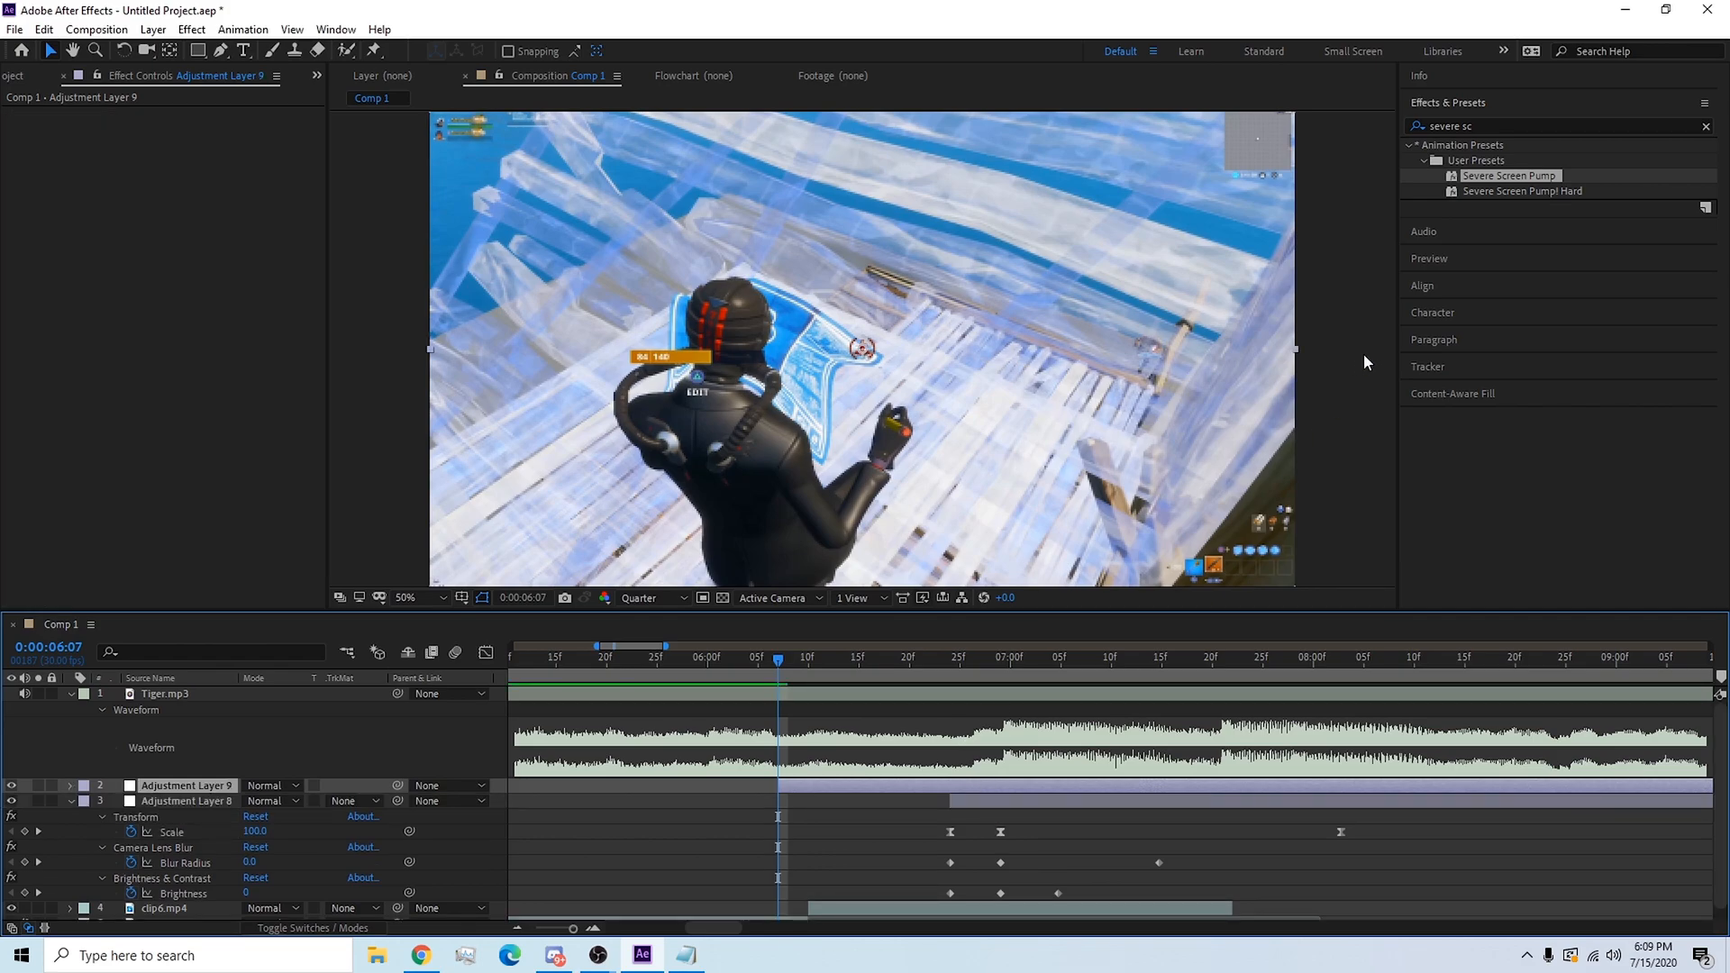
{"action": "left_click", "coordinate": [185, 799]}
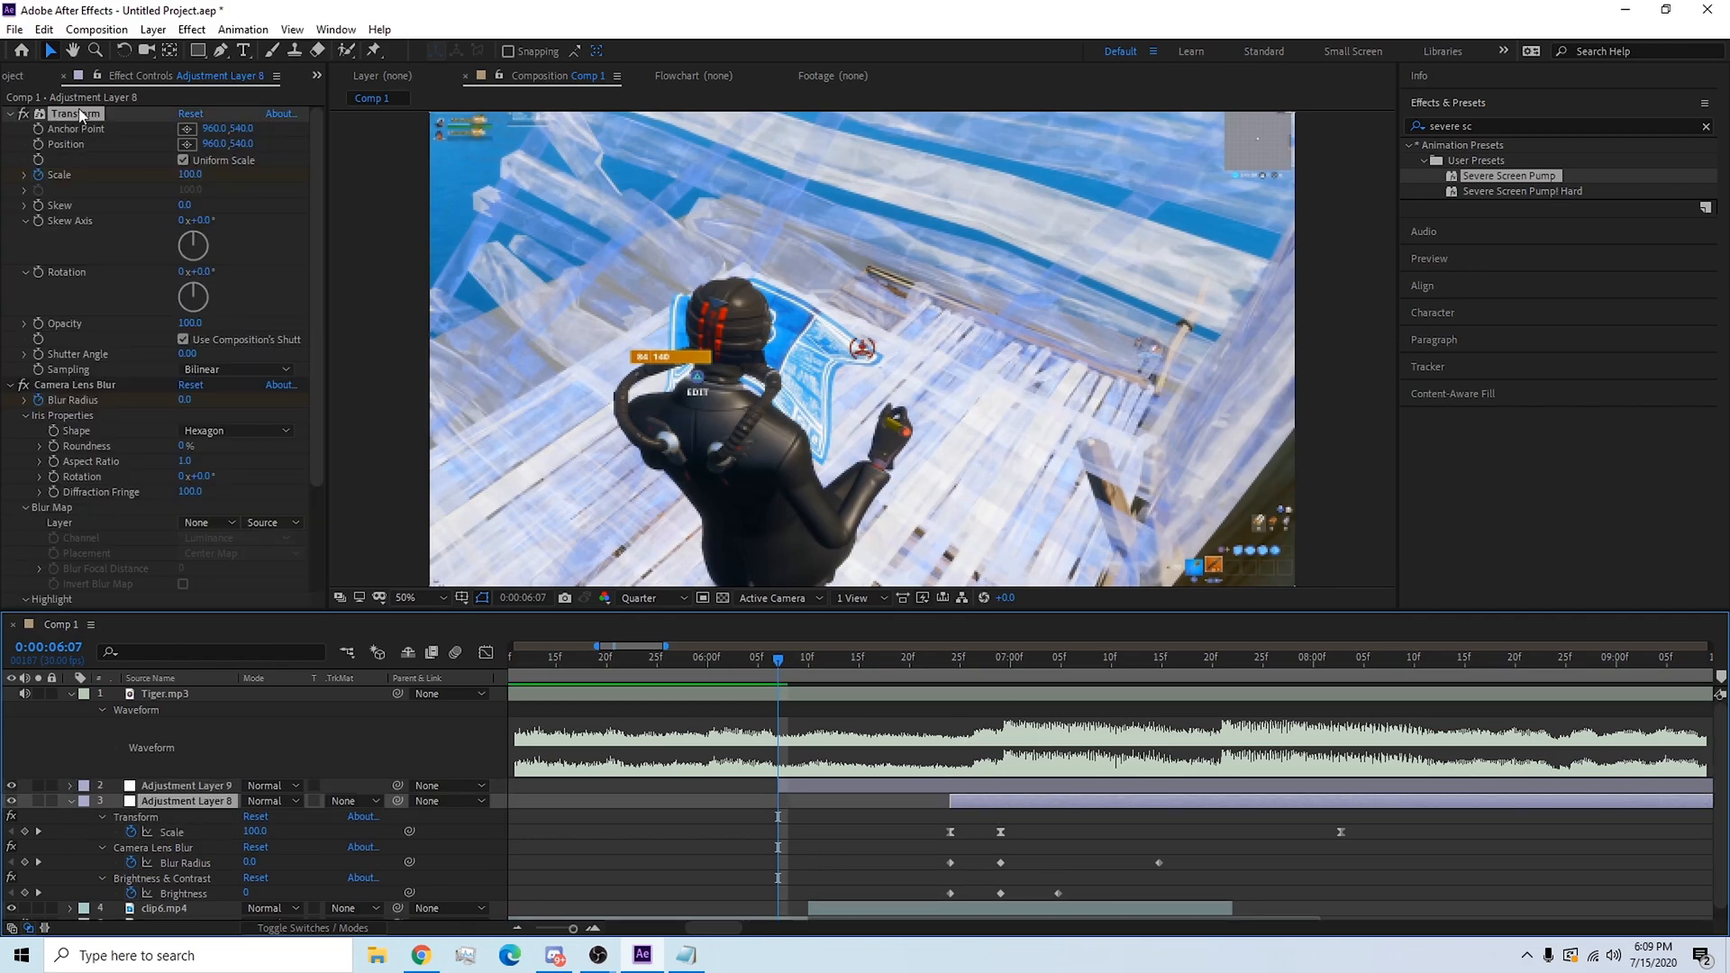
{"action": "left_click", "coordinate": [186, 784]}
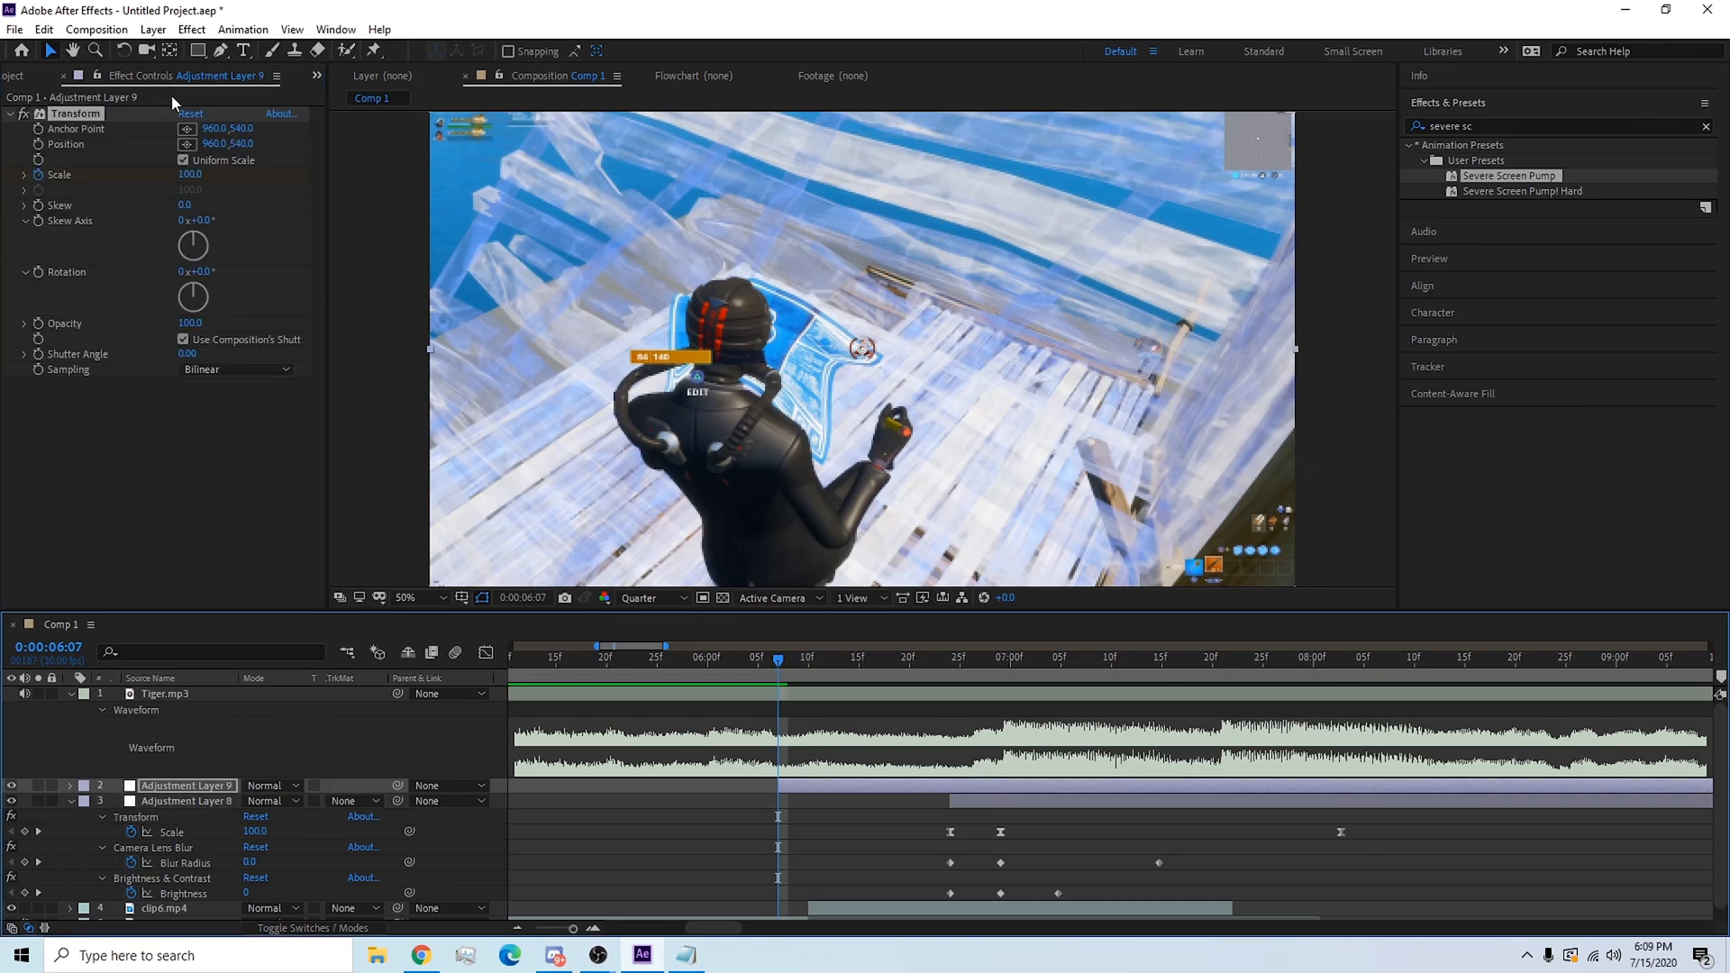
{"action": "mouse_move", "coordinate": [618, 613]}
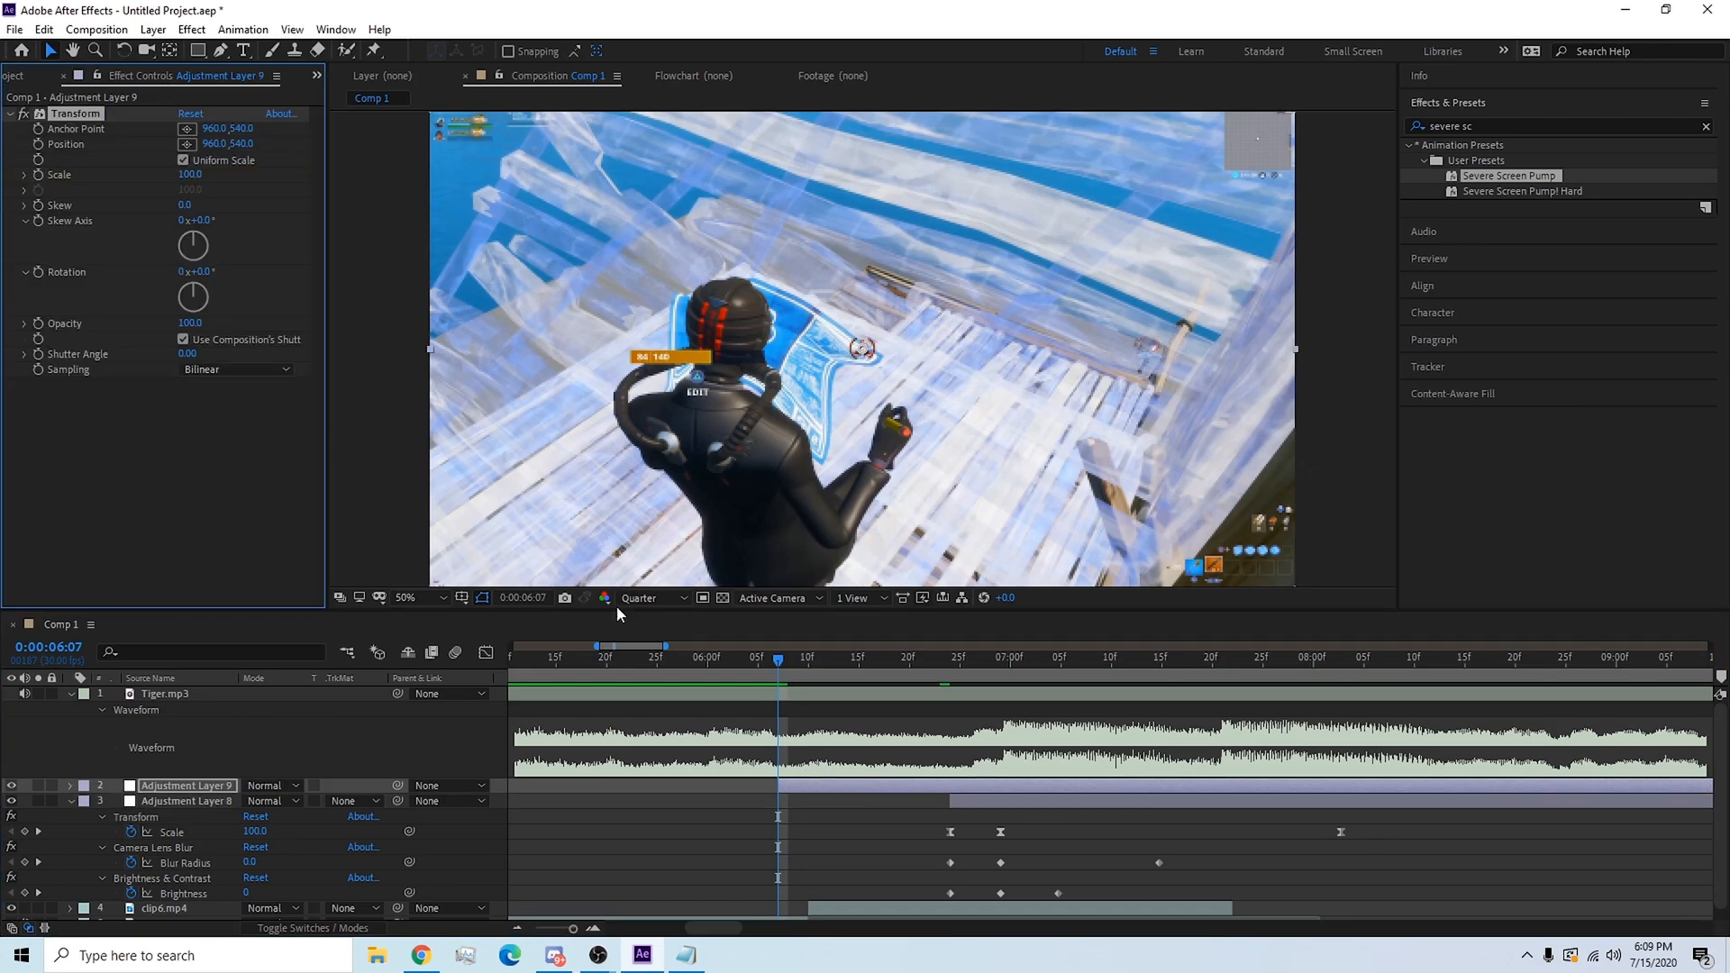
{"action": "left_click", "coordinate": [104, 801]}
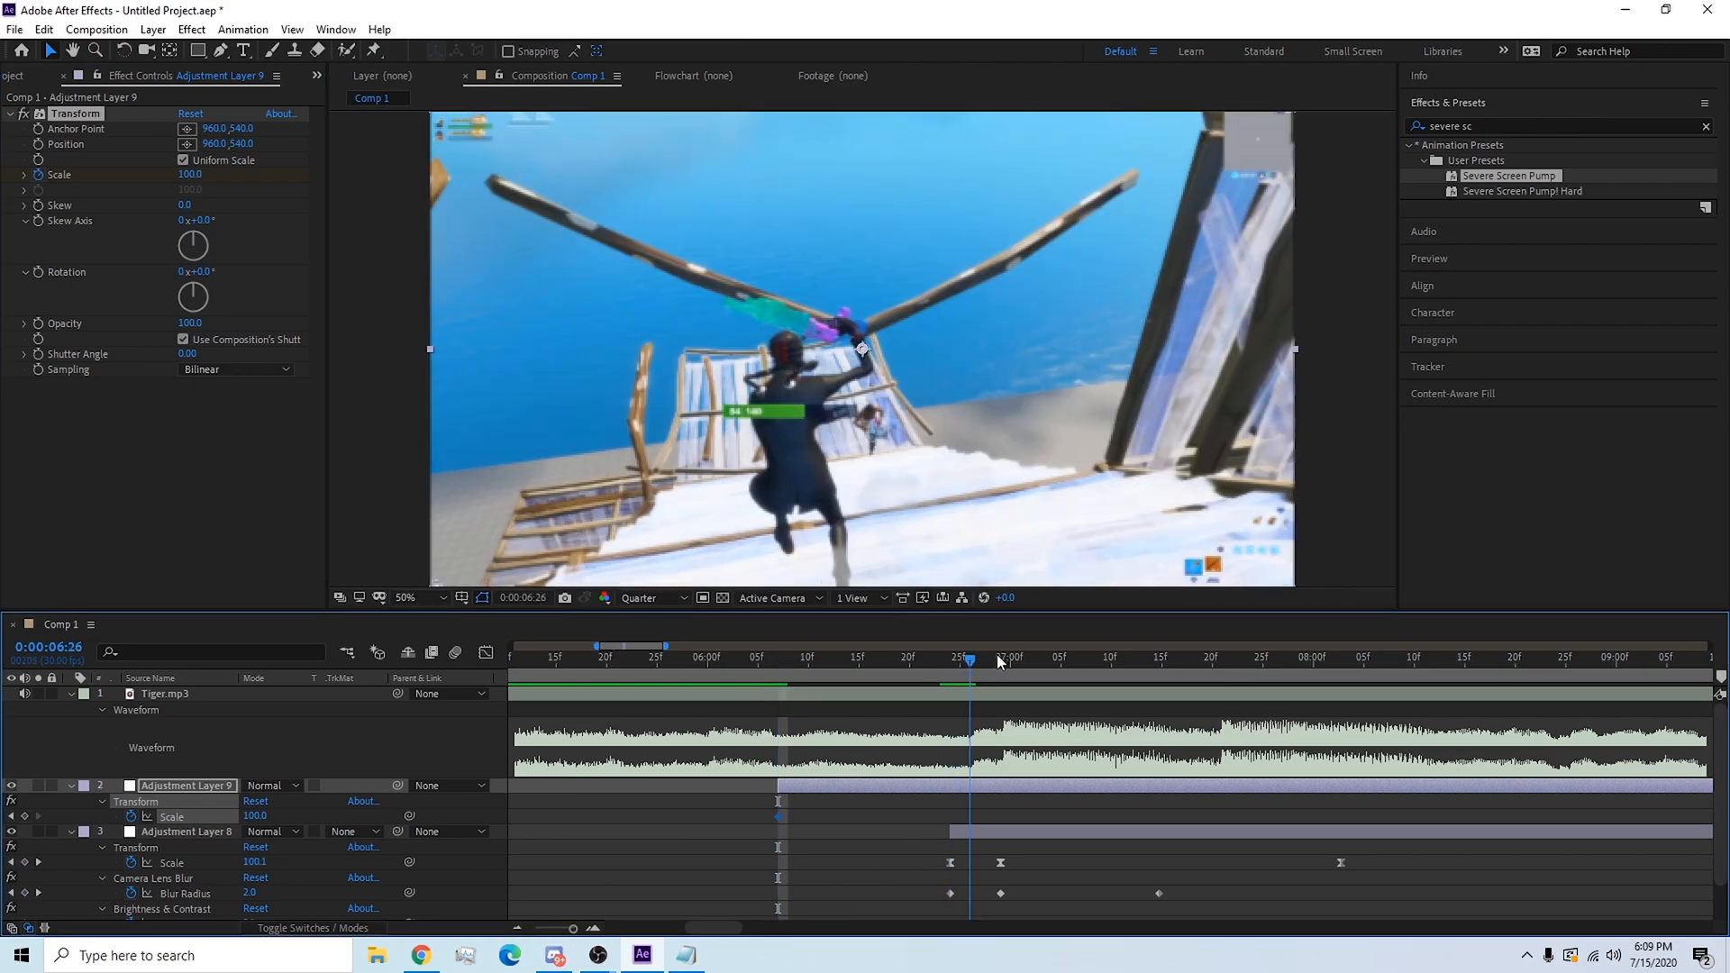
{"action": "left_click", "coordinate": [839, 658]}
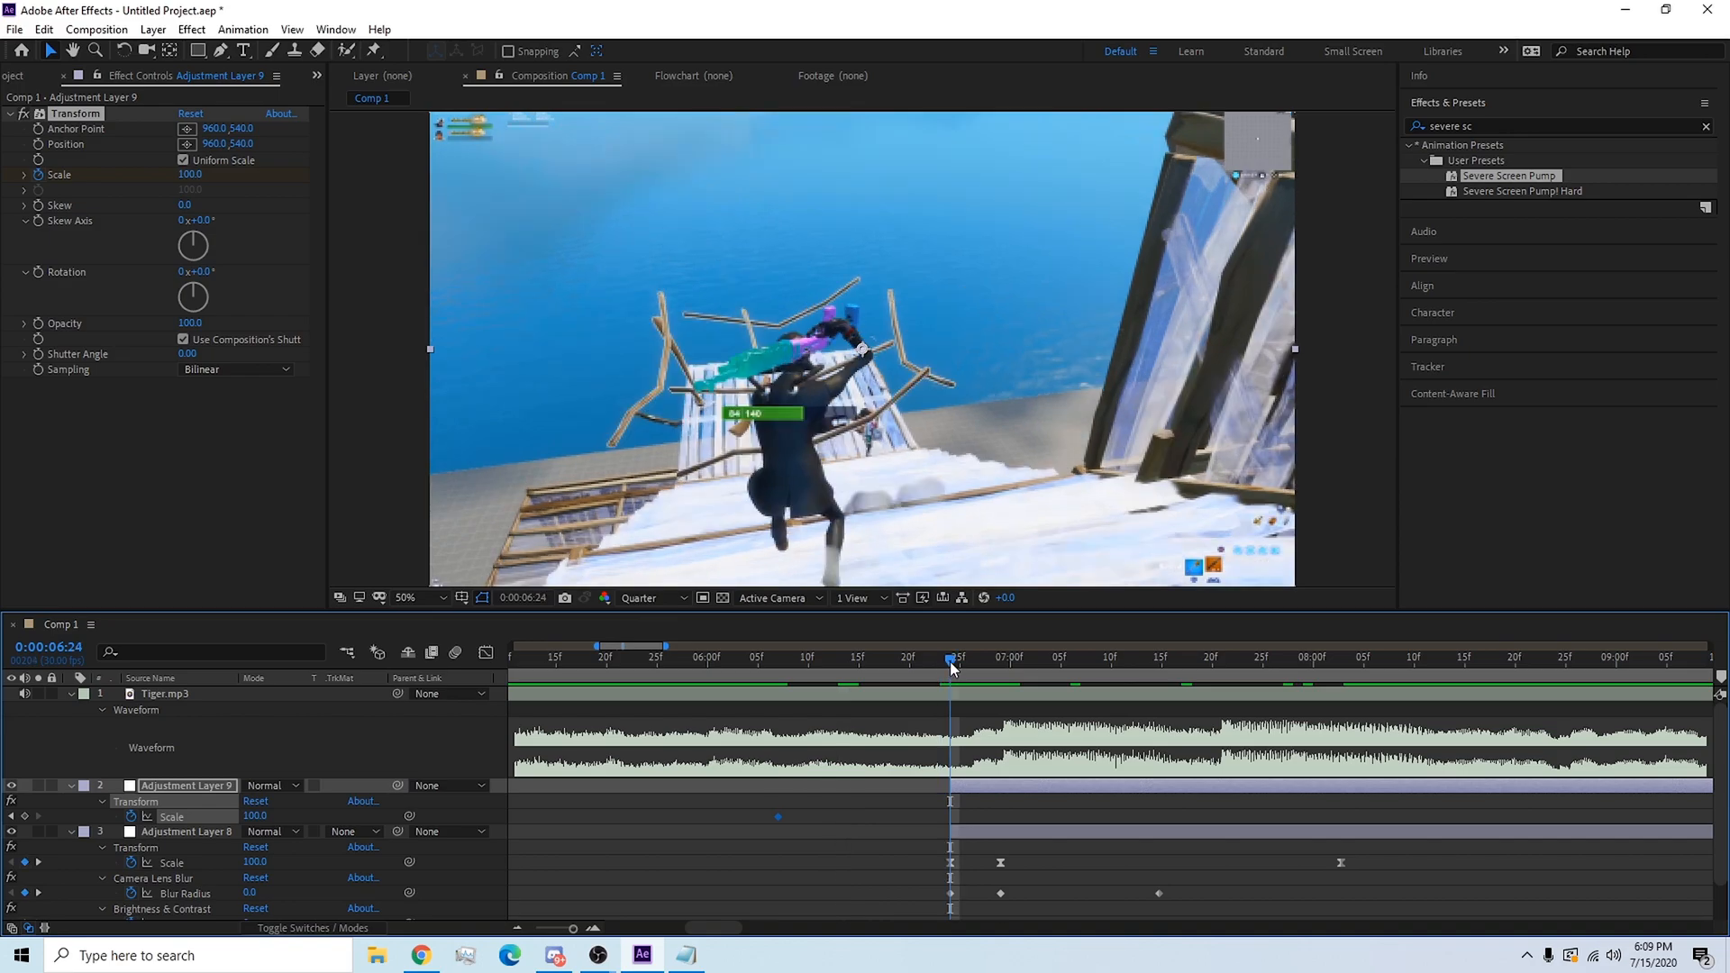
{"action": "left_click", "coordinate": [998, 658]}
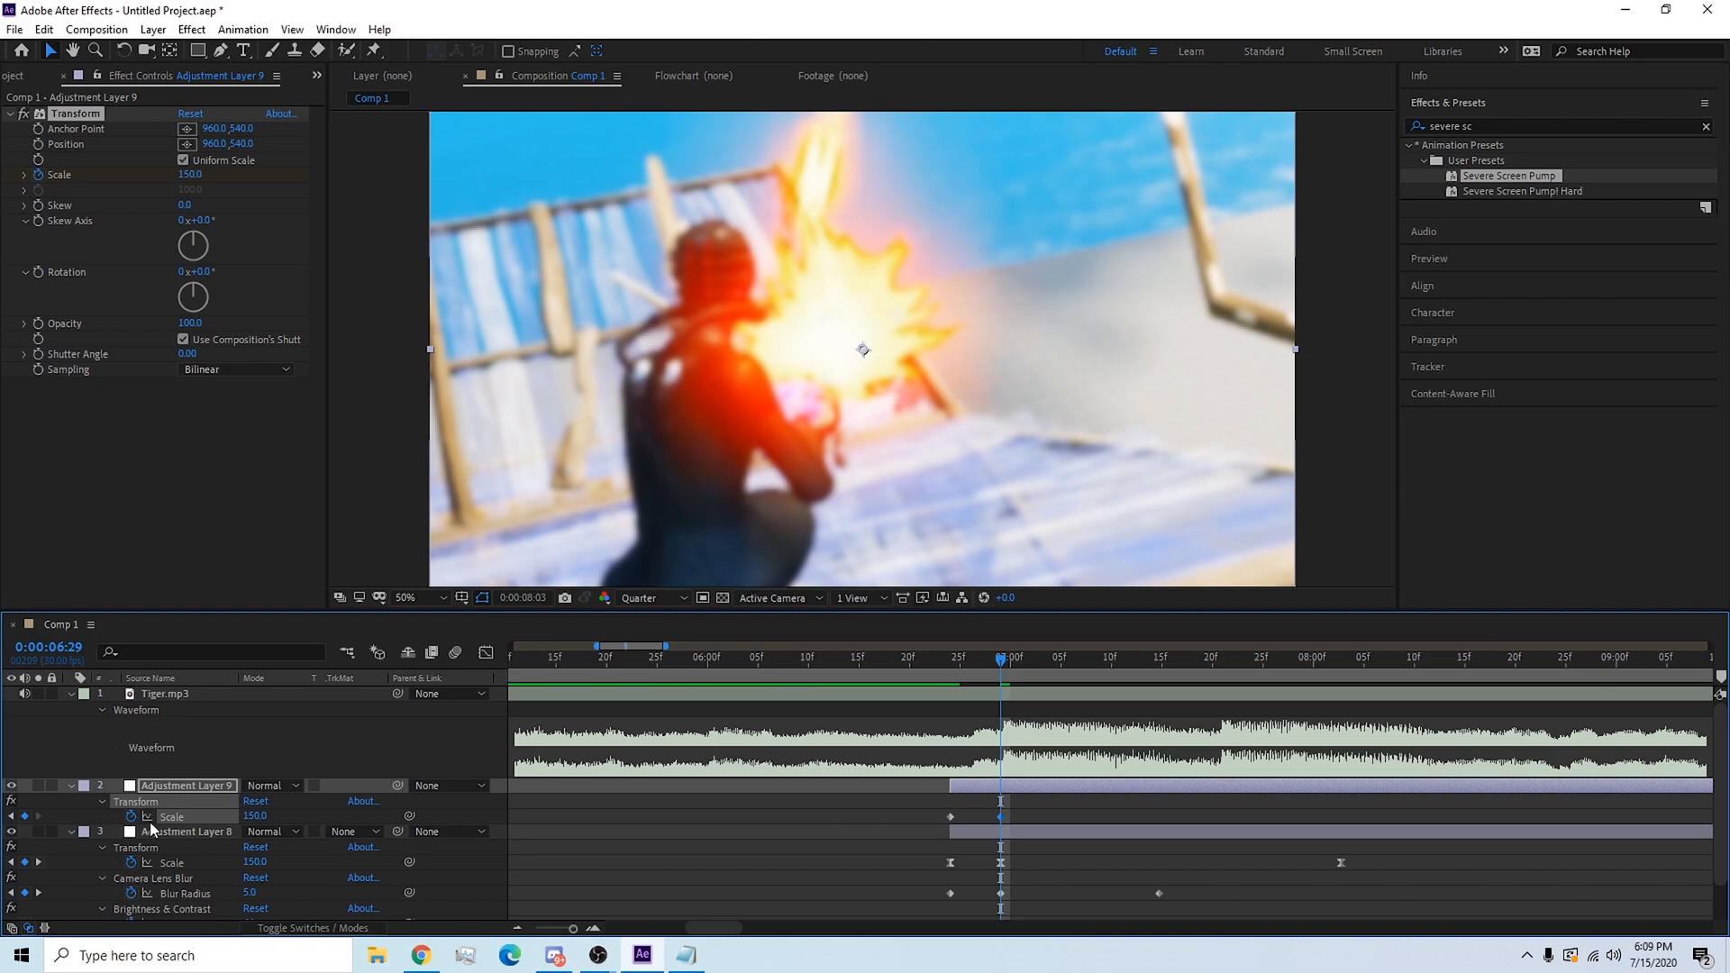
{"action": "left_click", "coordinate": [1342, 657]}
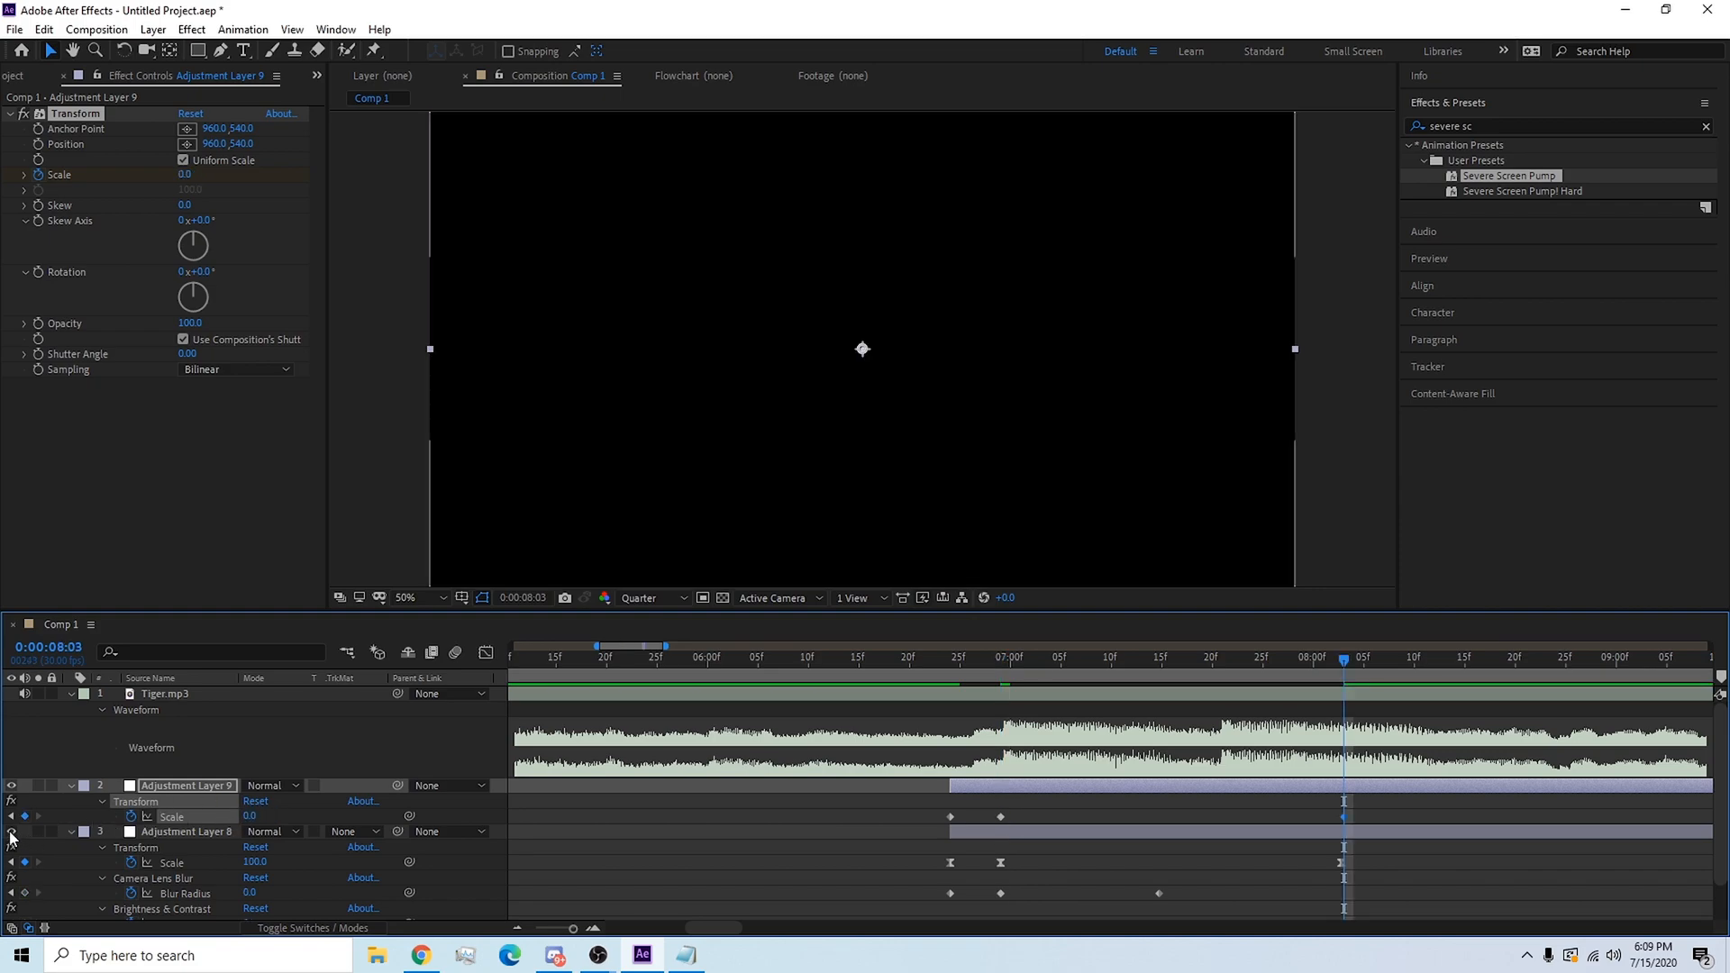
{"action": "right_click", "coordinate": [951, 816]}
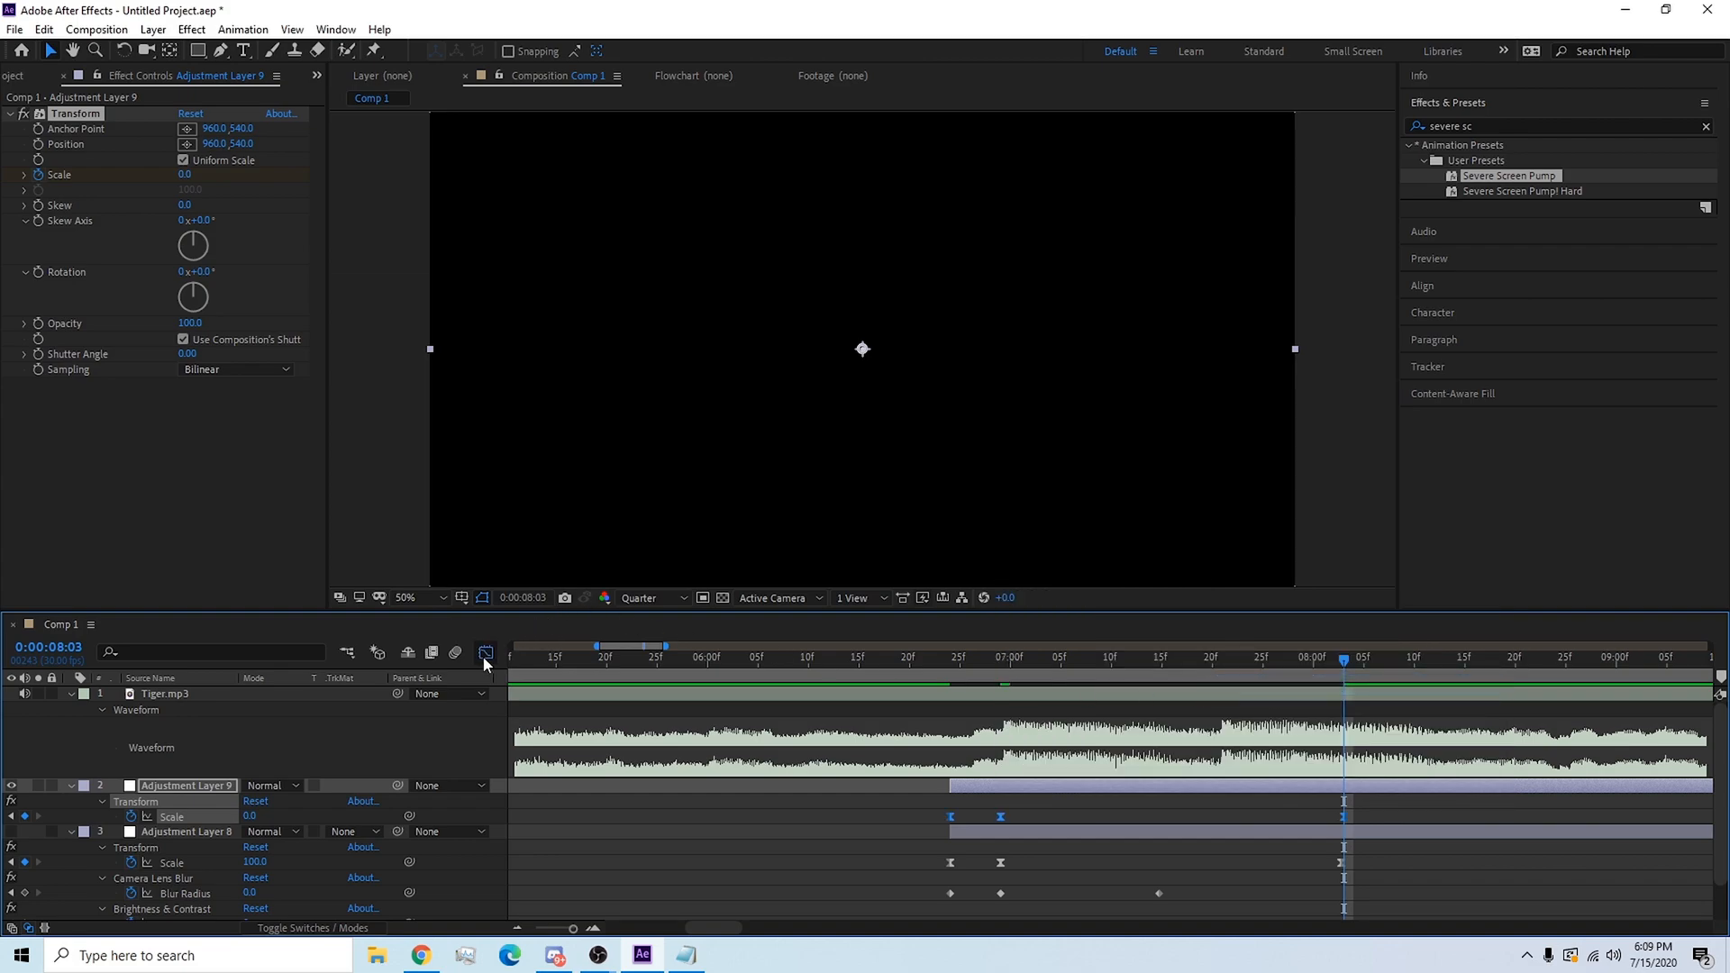
{"action": "left_click", "coordinate": [485, 652]}
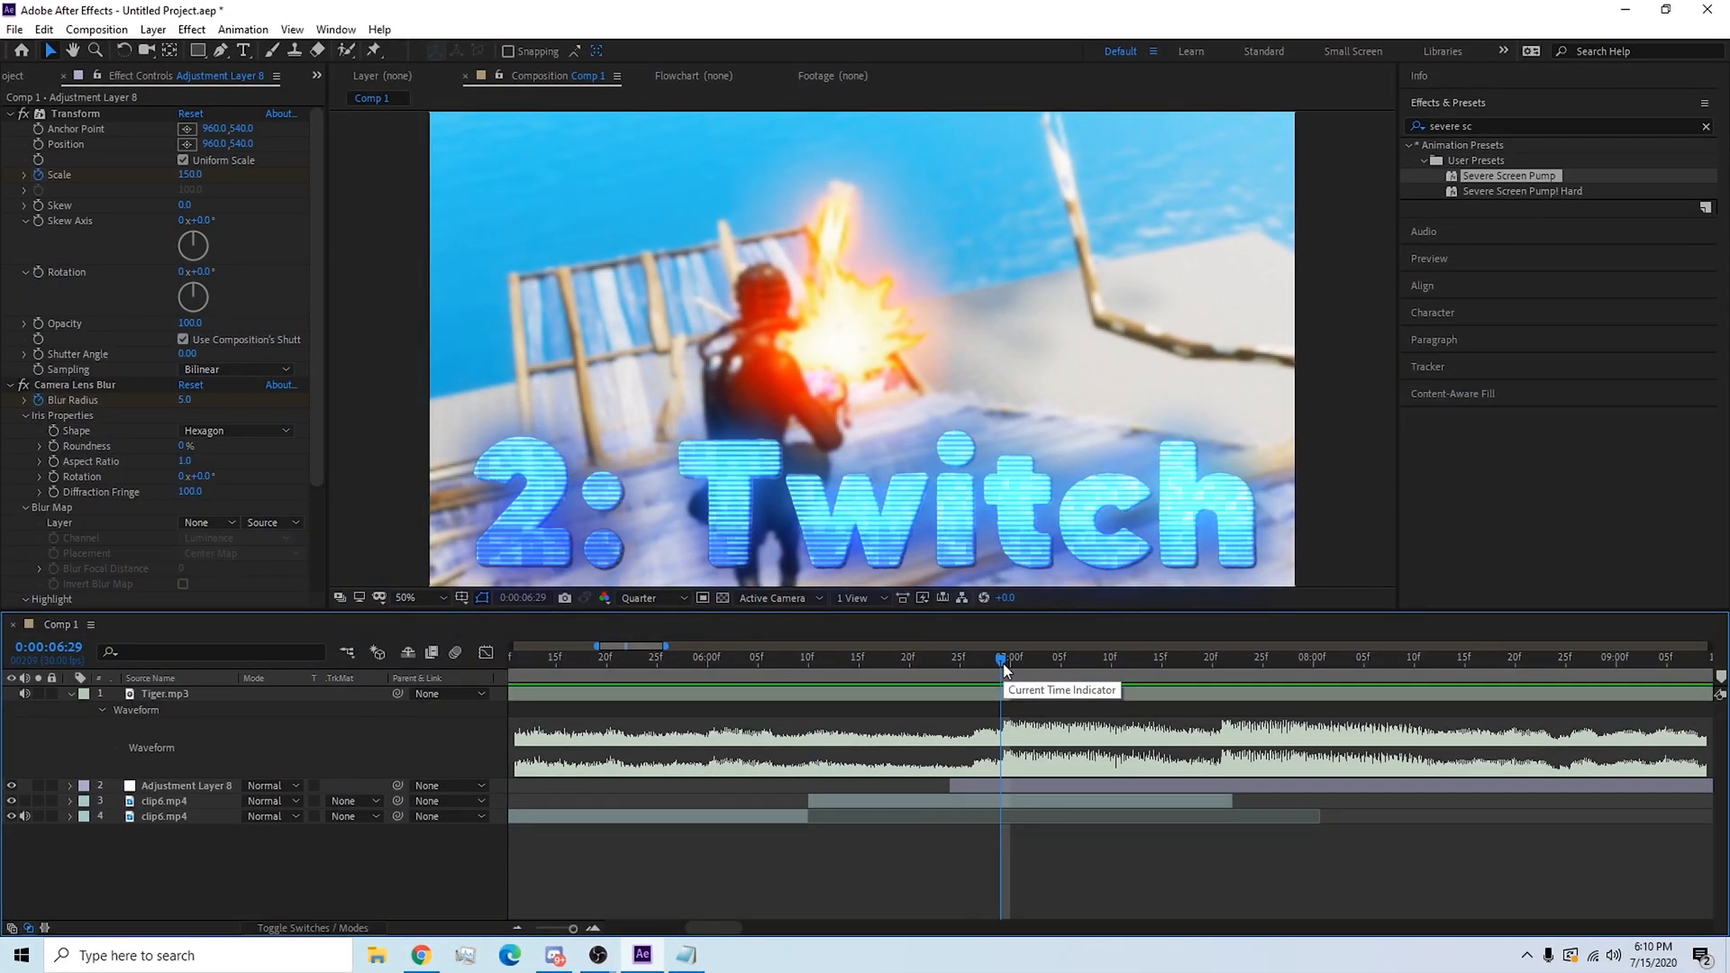
Add Adjustment Layer 10 with Severe Twitch, keyframing Amount to peak at 30, speed 50.
{"action": "left_click", "coordinate": [186, 800]}
{"action": "type", "text": "t"}
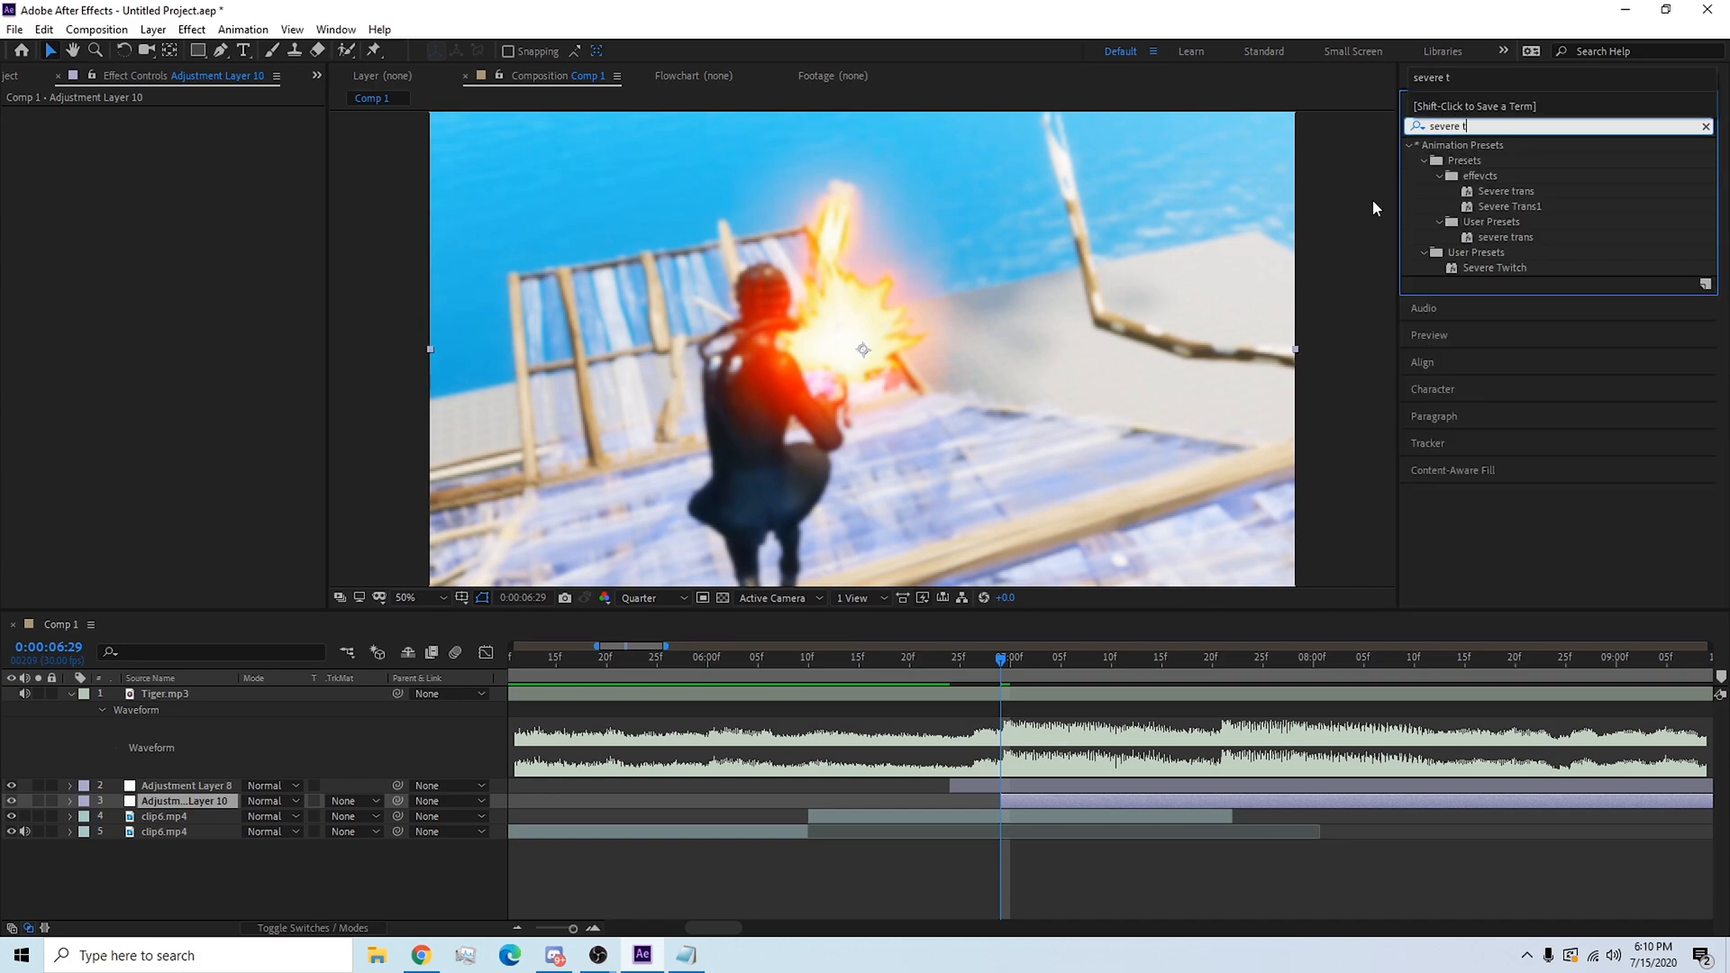
{"action": "double_click", "coordinate": [1495, 267]}
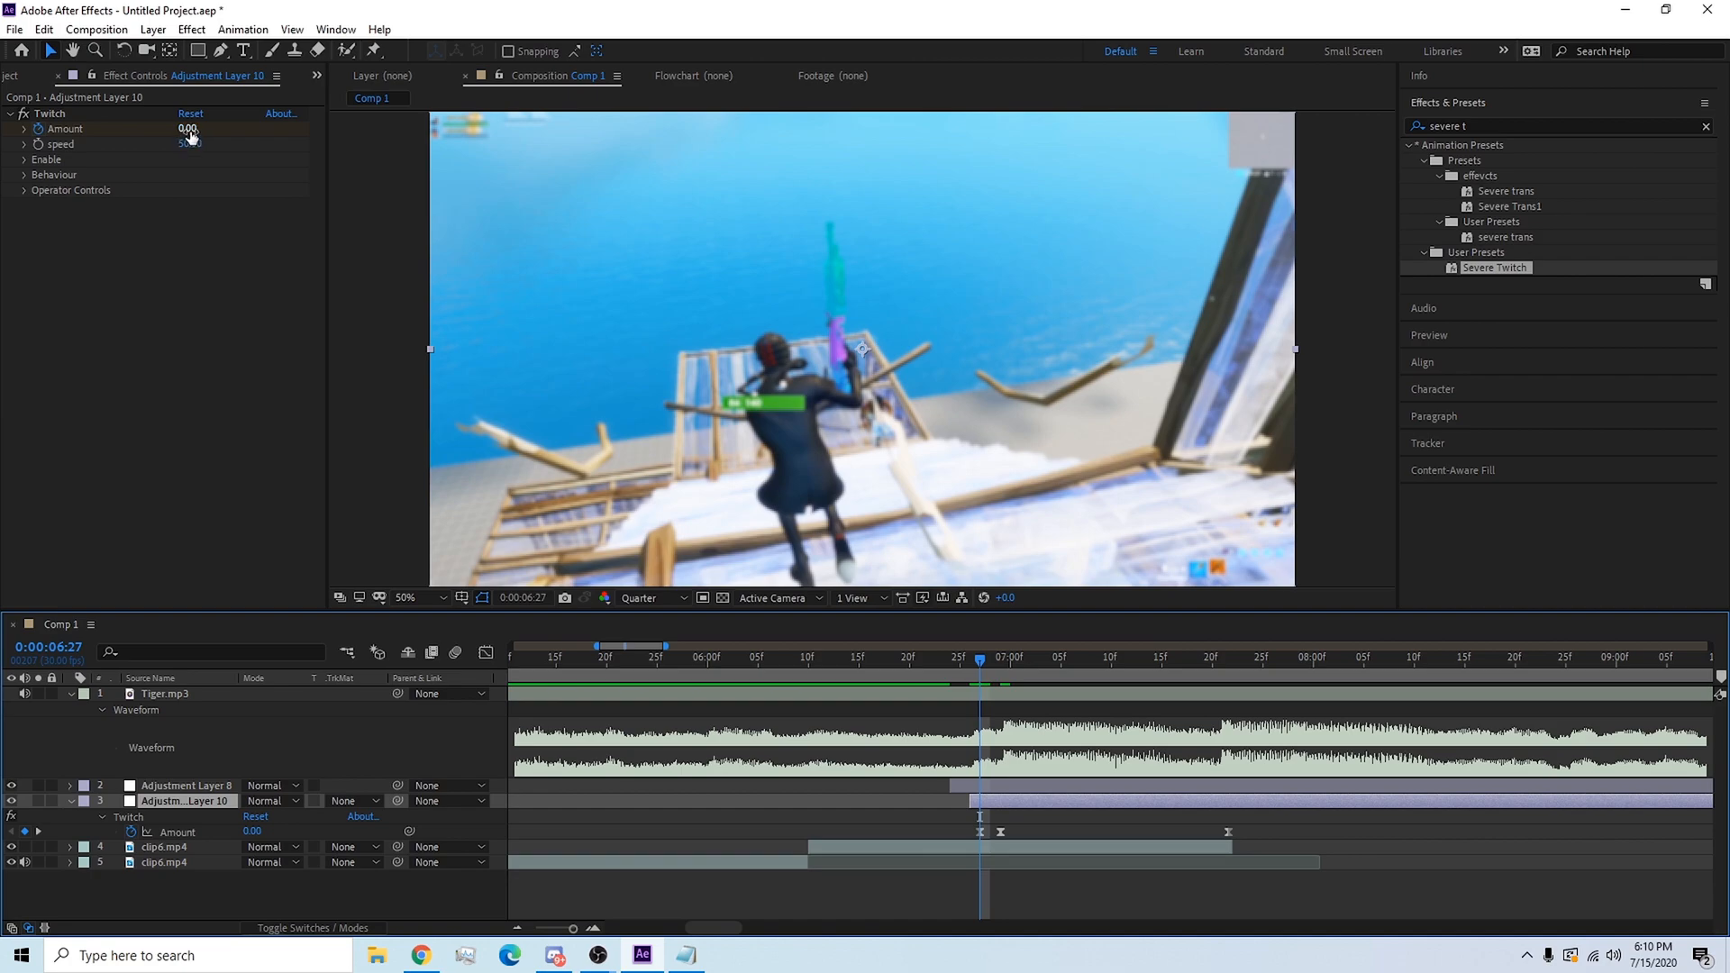
{"action": "left_click", "coordinate": [996, 657]}
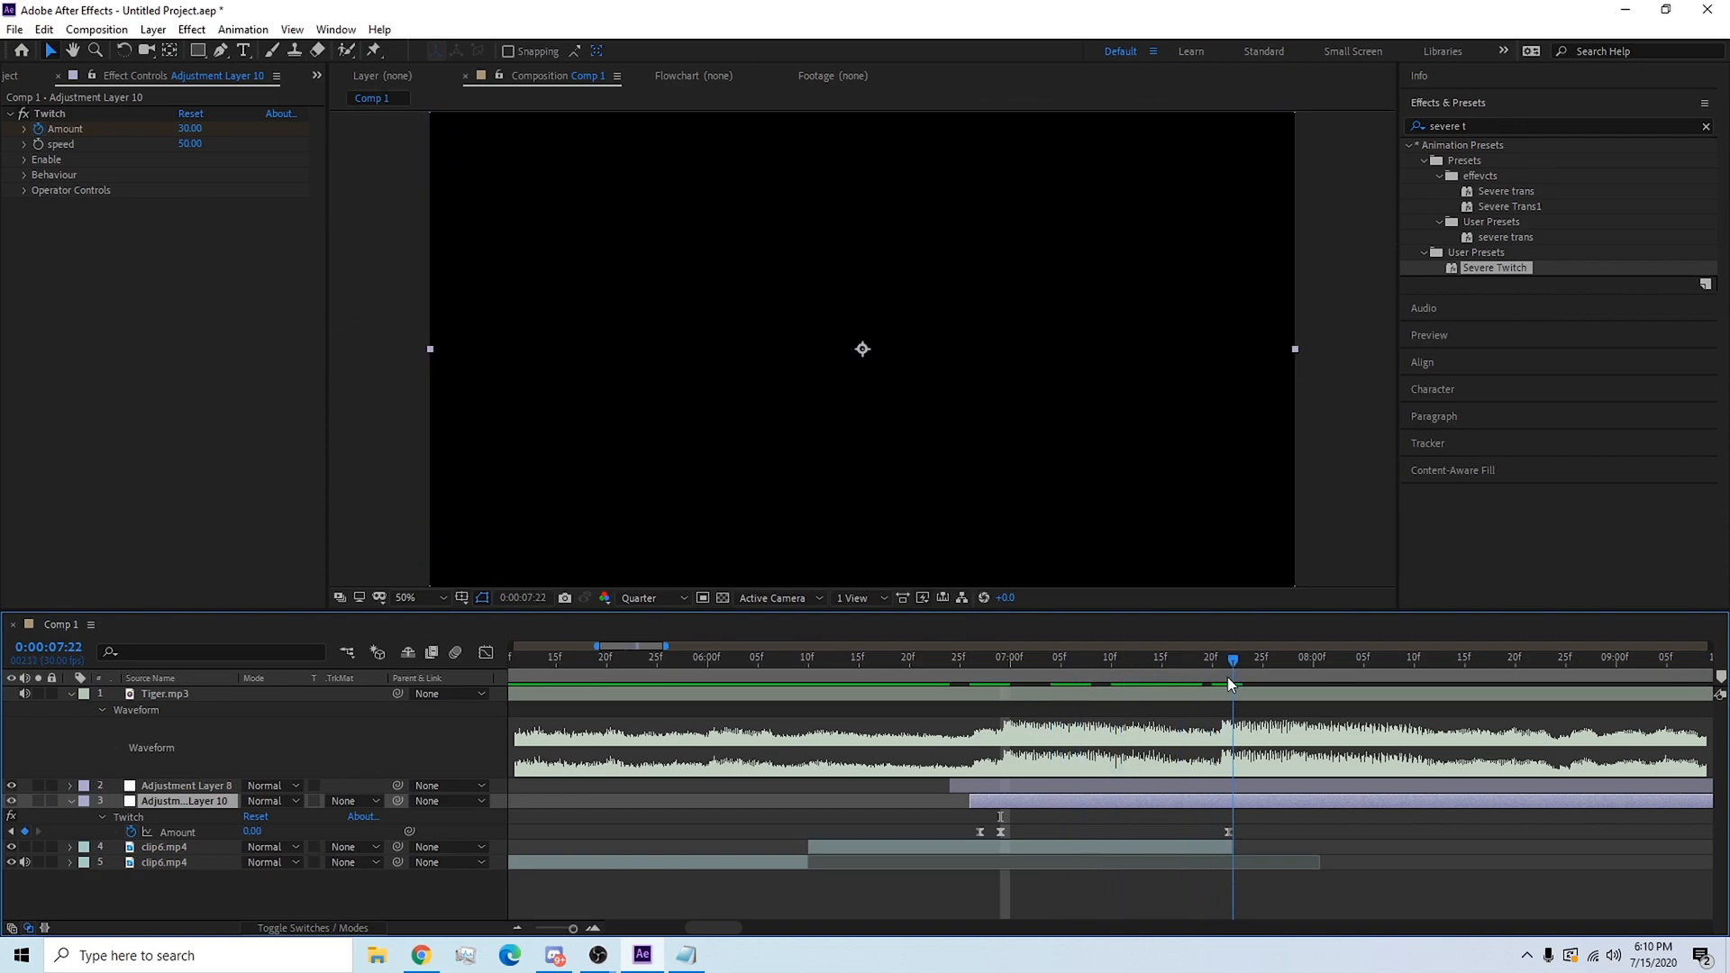
{"action": "left_click", "coordinate": [687, 656]}
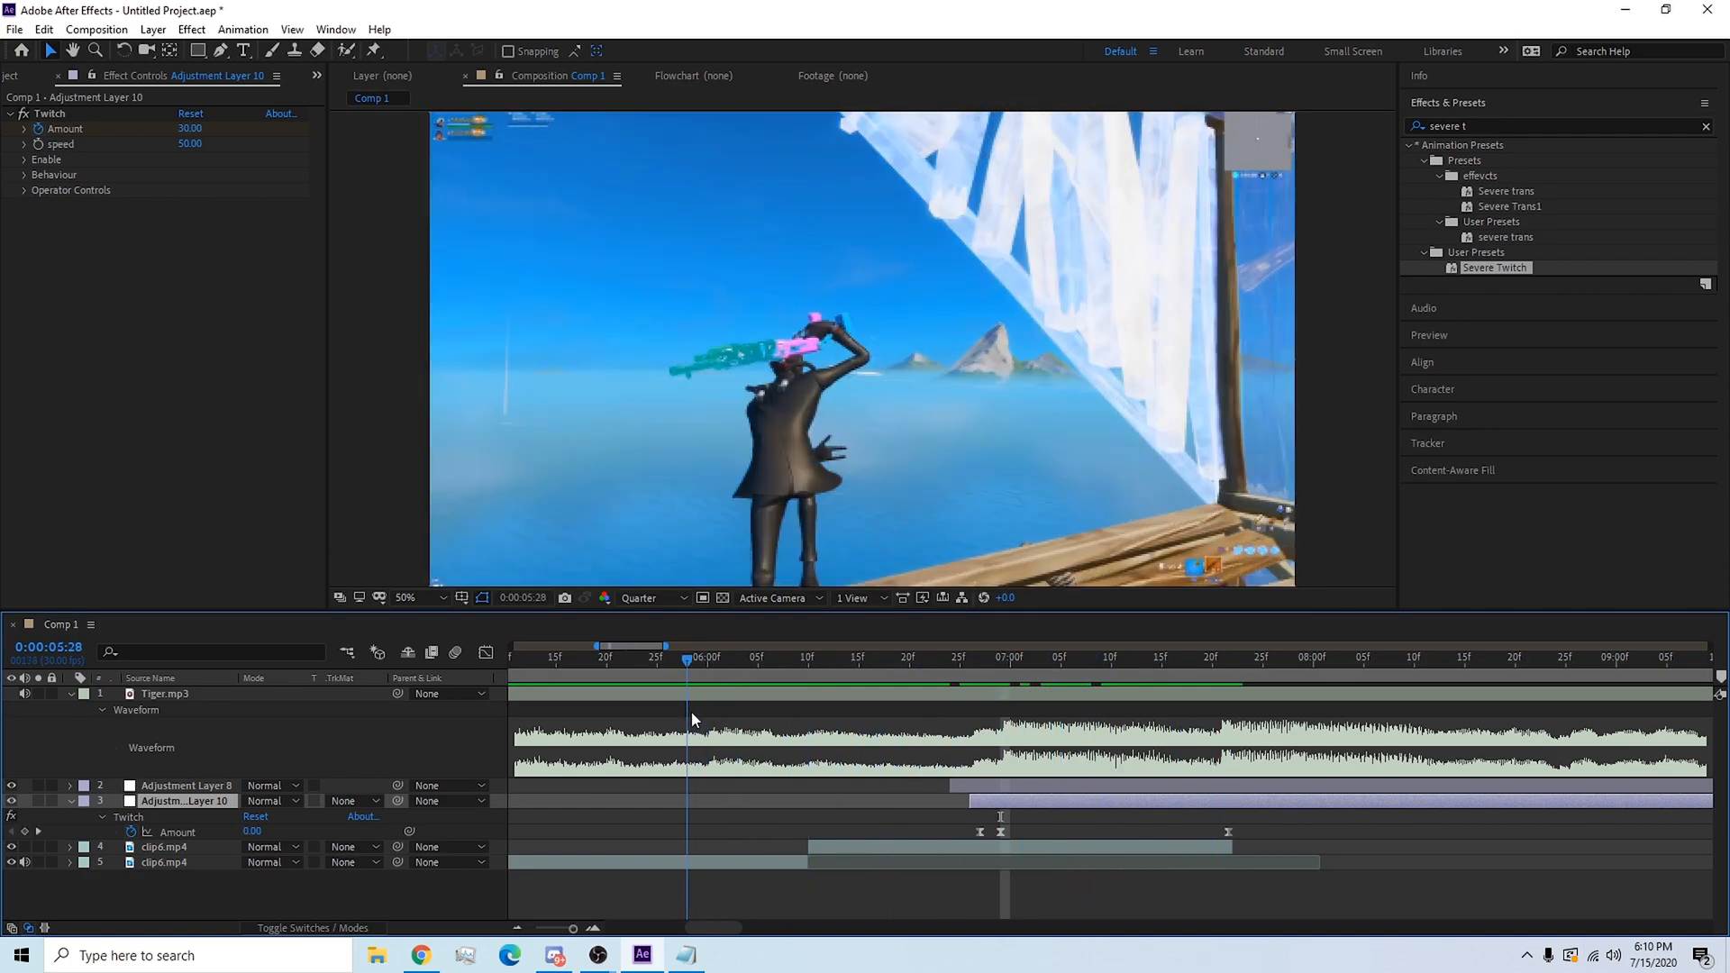
{"action": "left_click", "coordinate": [1075, 658]}
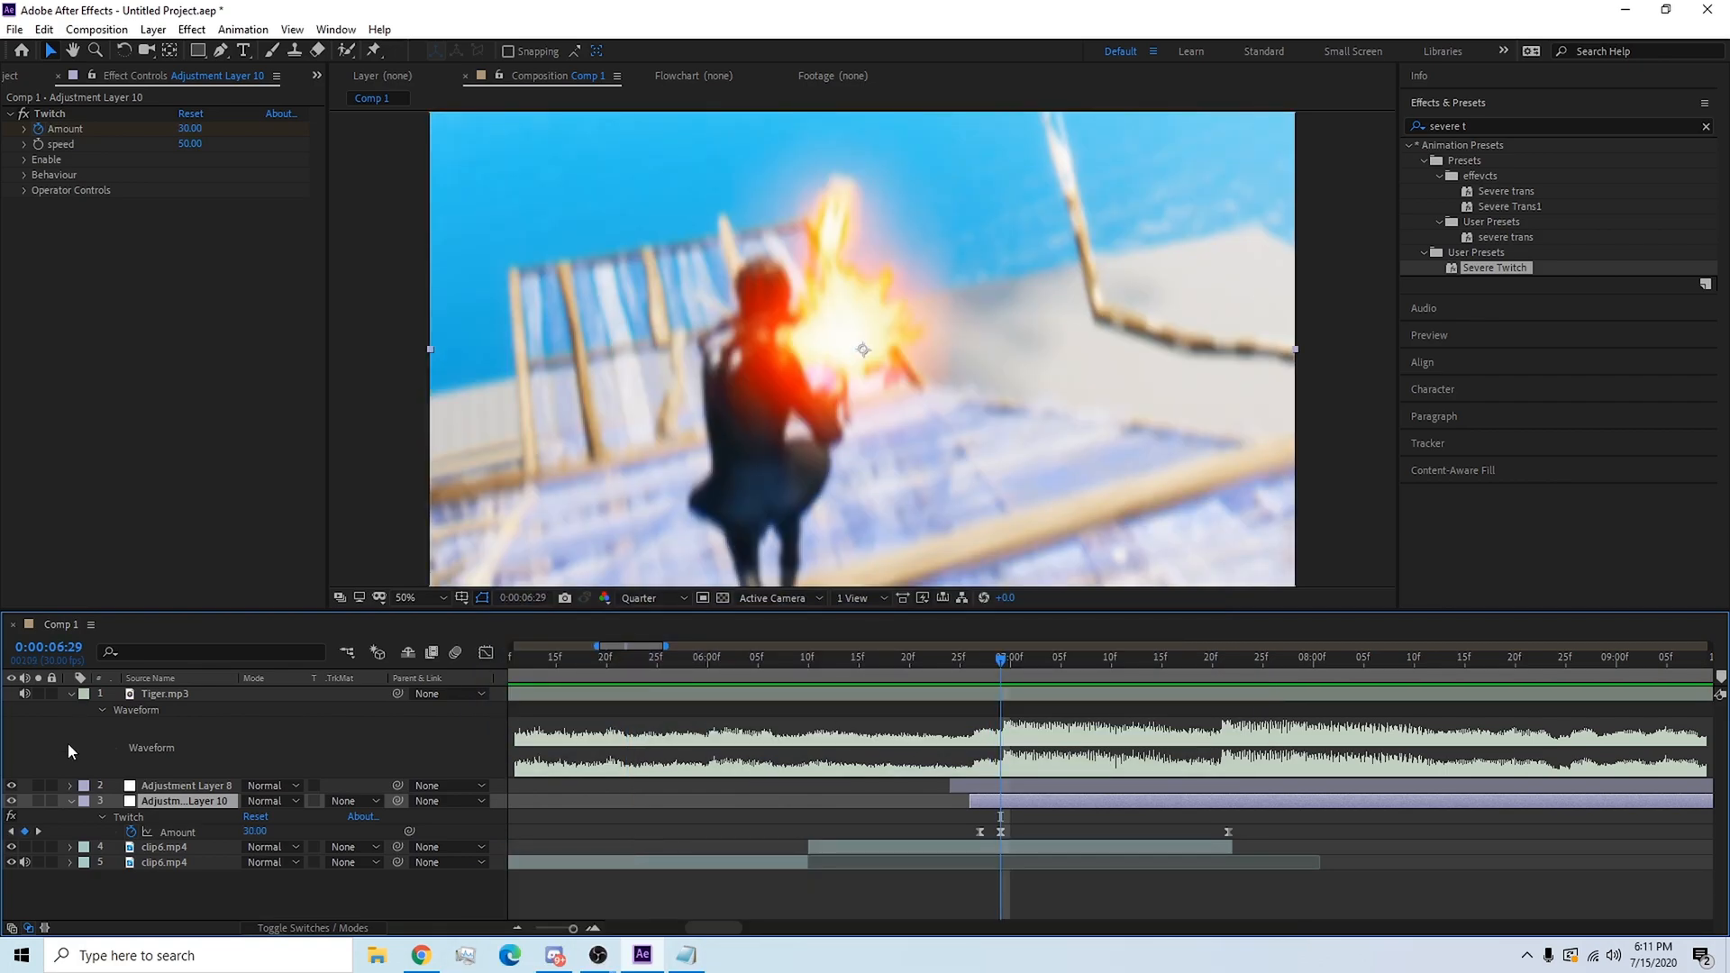
Add Adjustment Layer 11 to hold the csgo shake effect.
{"action": "left_click", "coordinate": [166, 816]}
{"action": "type", "text": "csgo"}
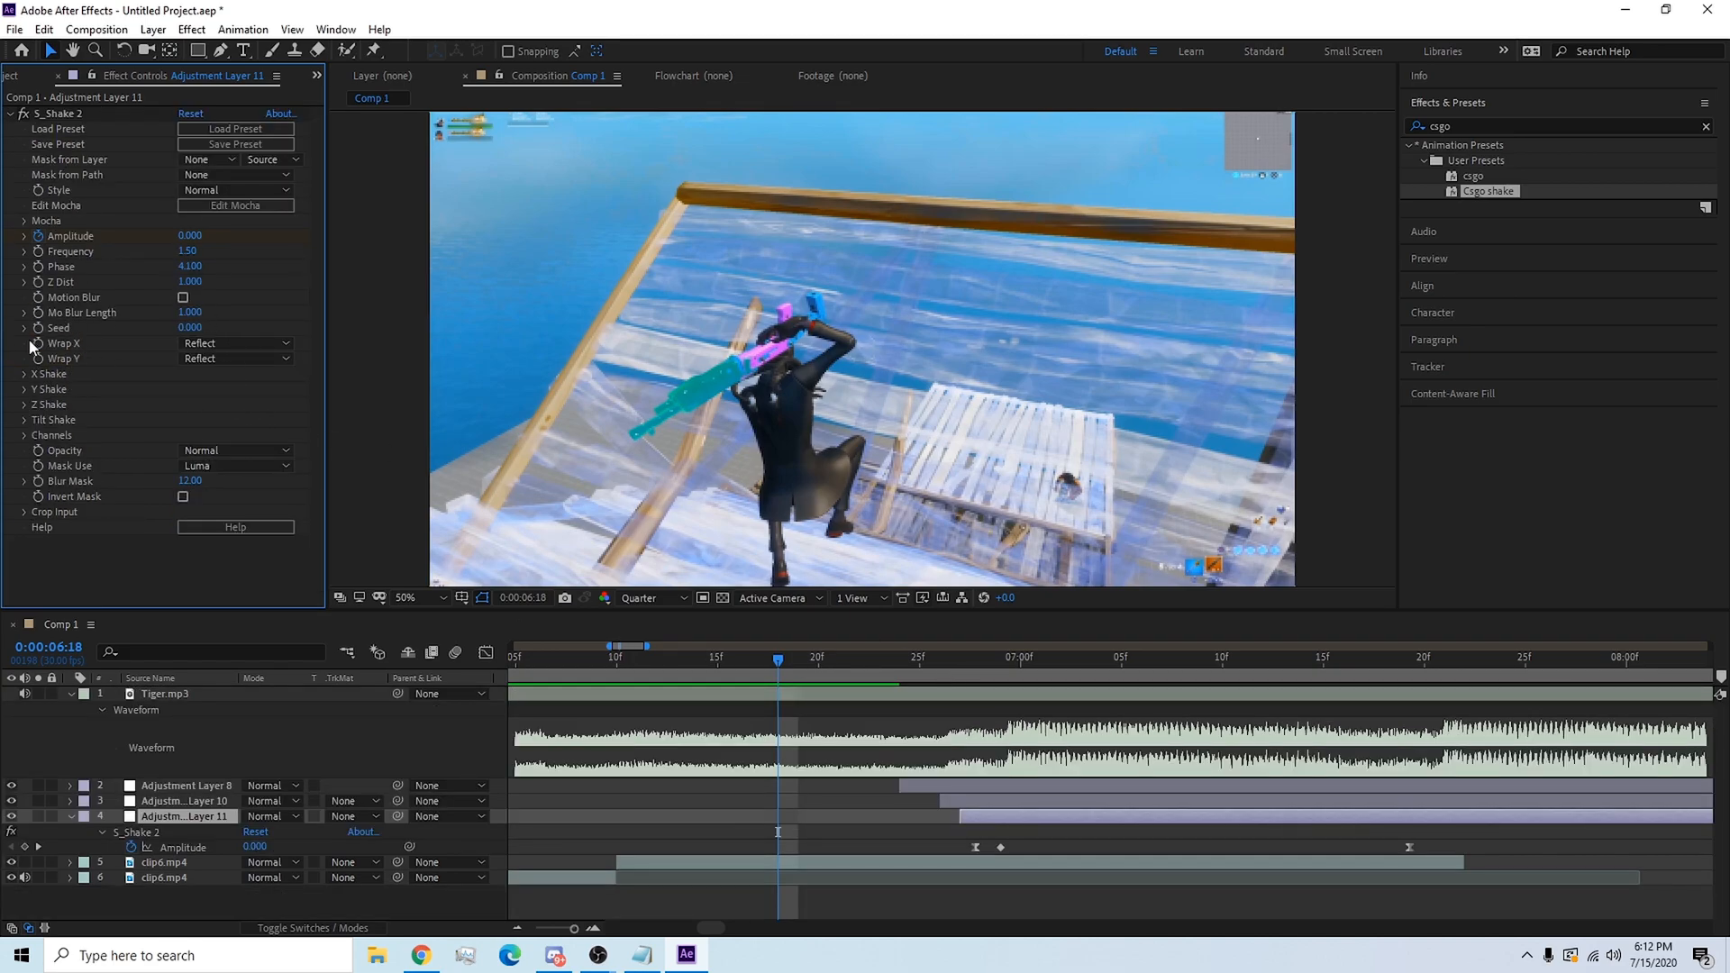
Keyframe Layer 11's S_Shake Amplitude so it peaks at 0.570.
{"action": "left_click", "coordinate": [24, 373]}
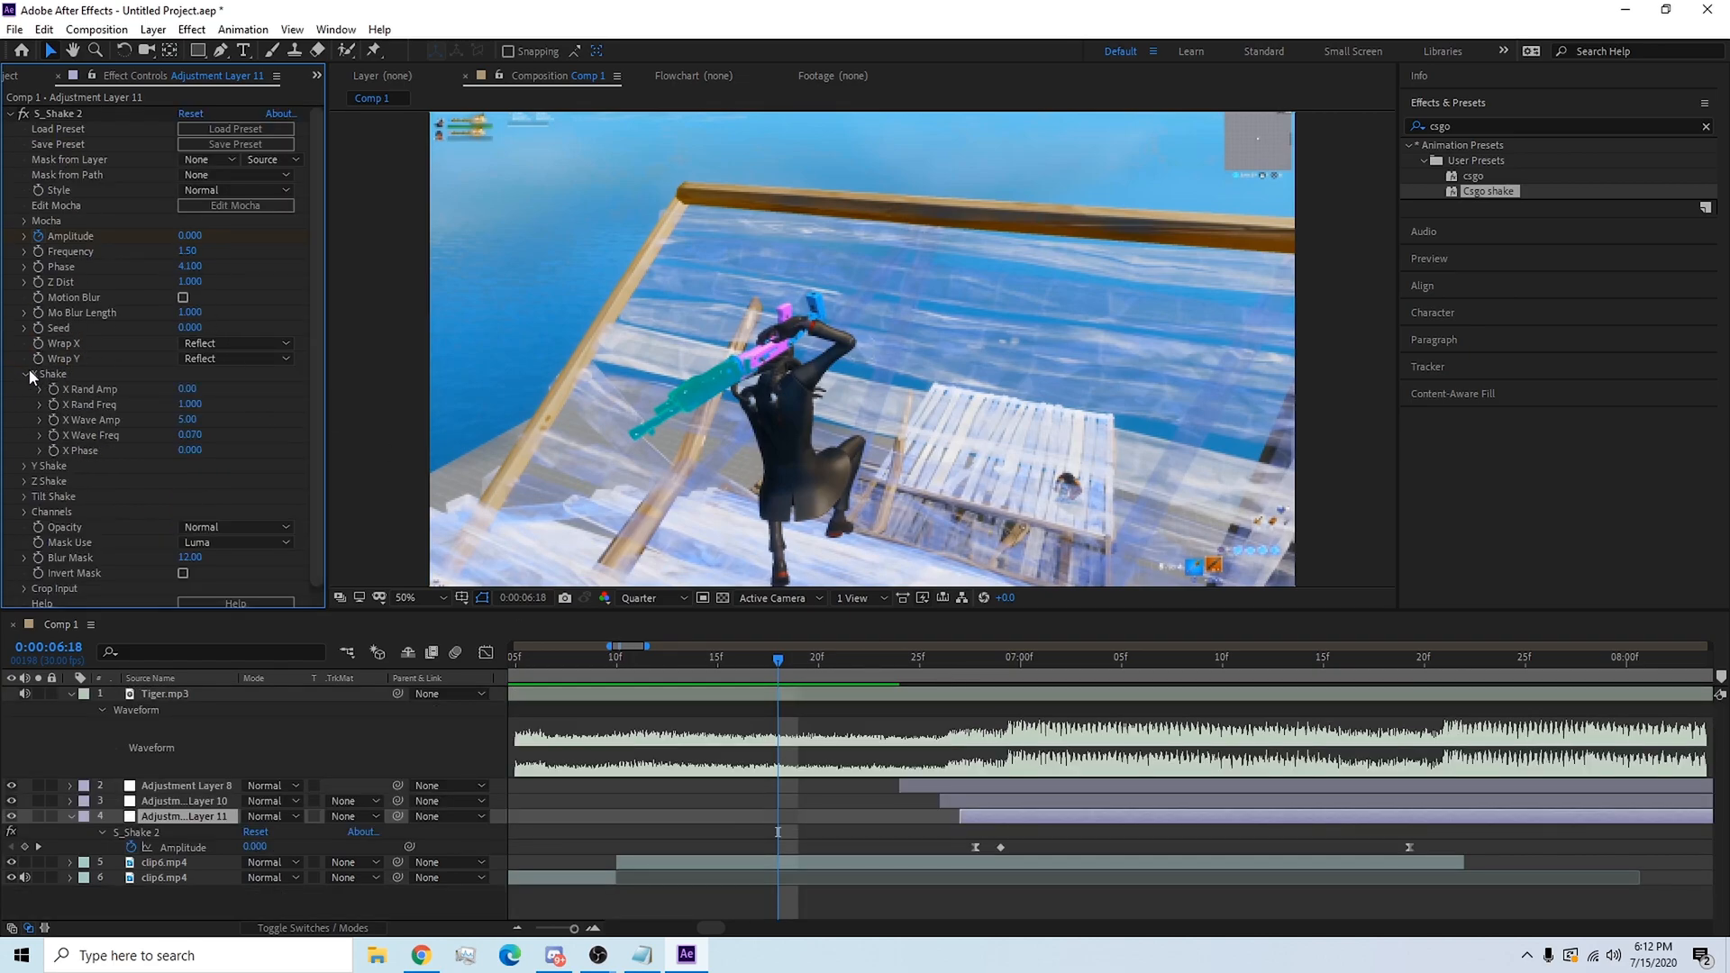
{"action": "left_click", "coordinate": [24, 374]}
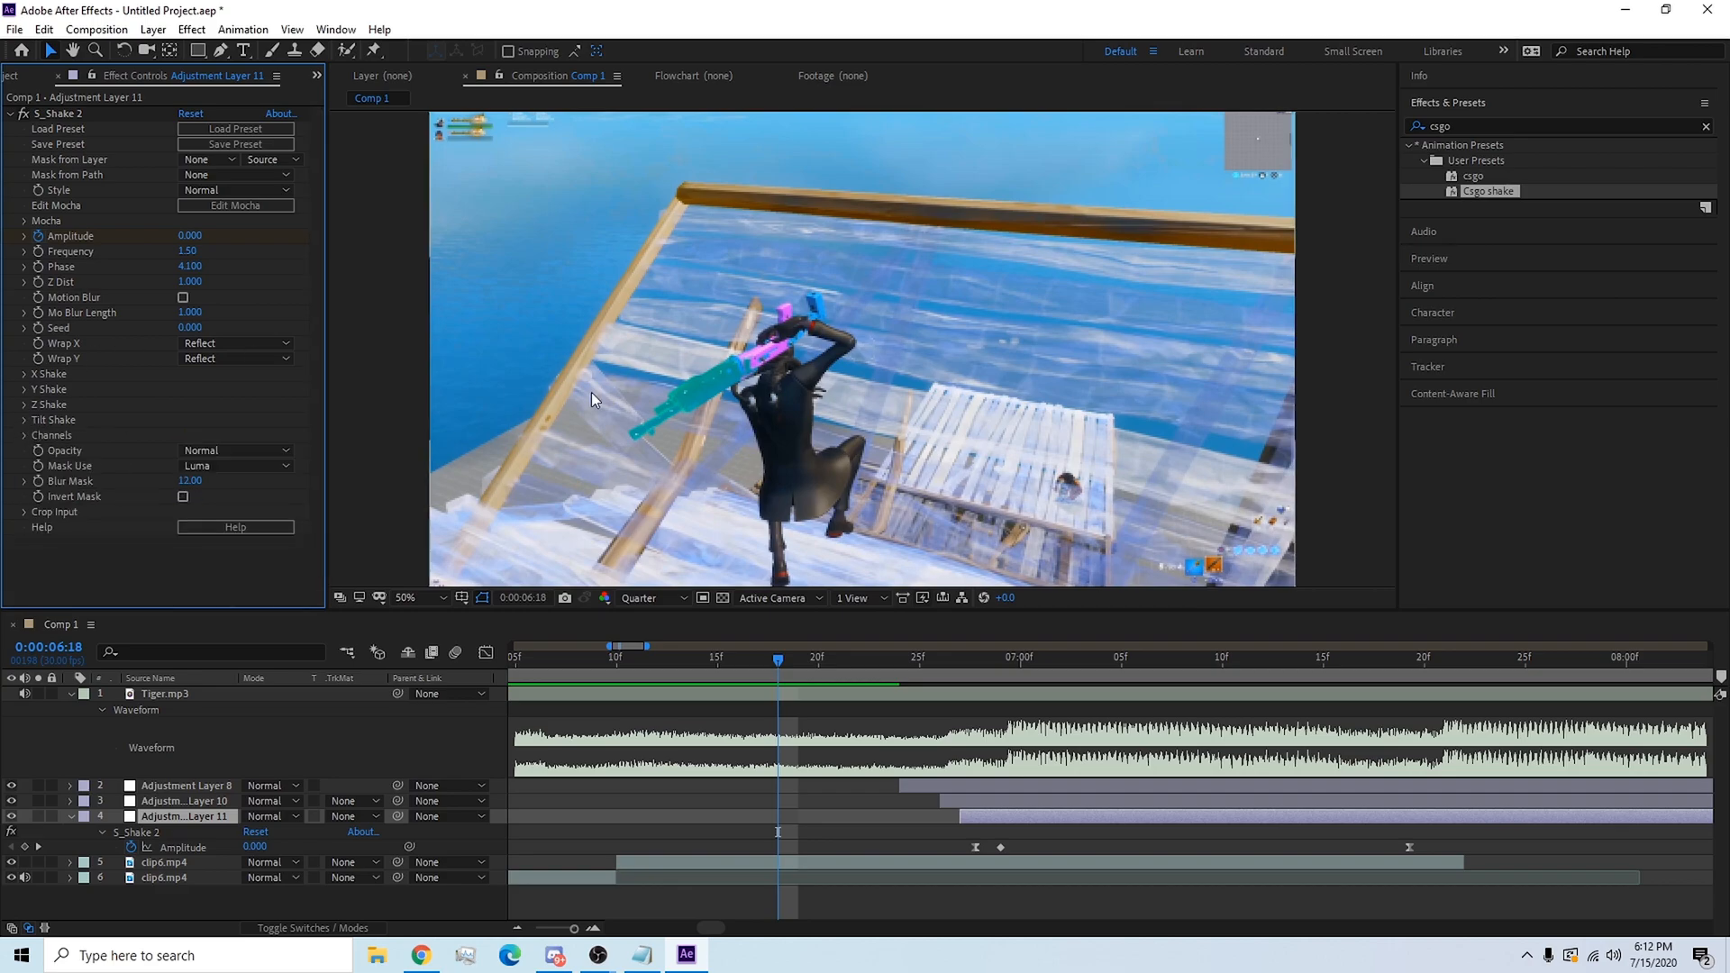
{"action": "left_click", "coordinate": [959, 658]}
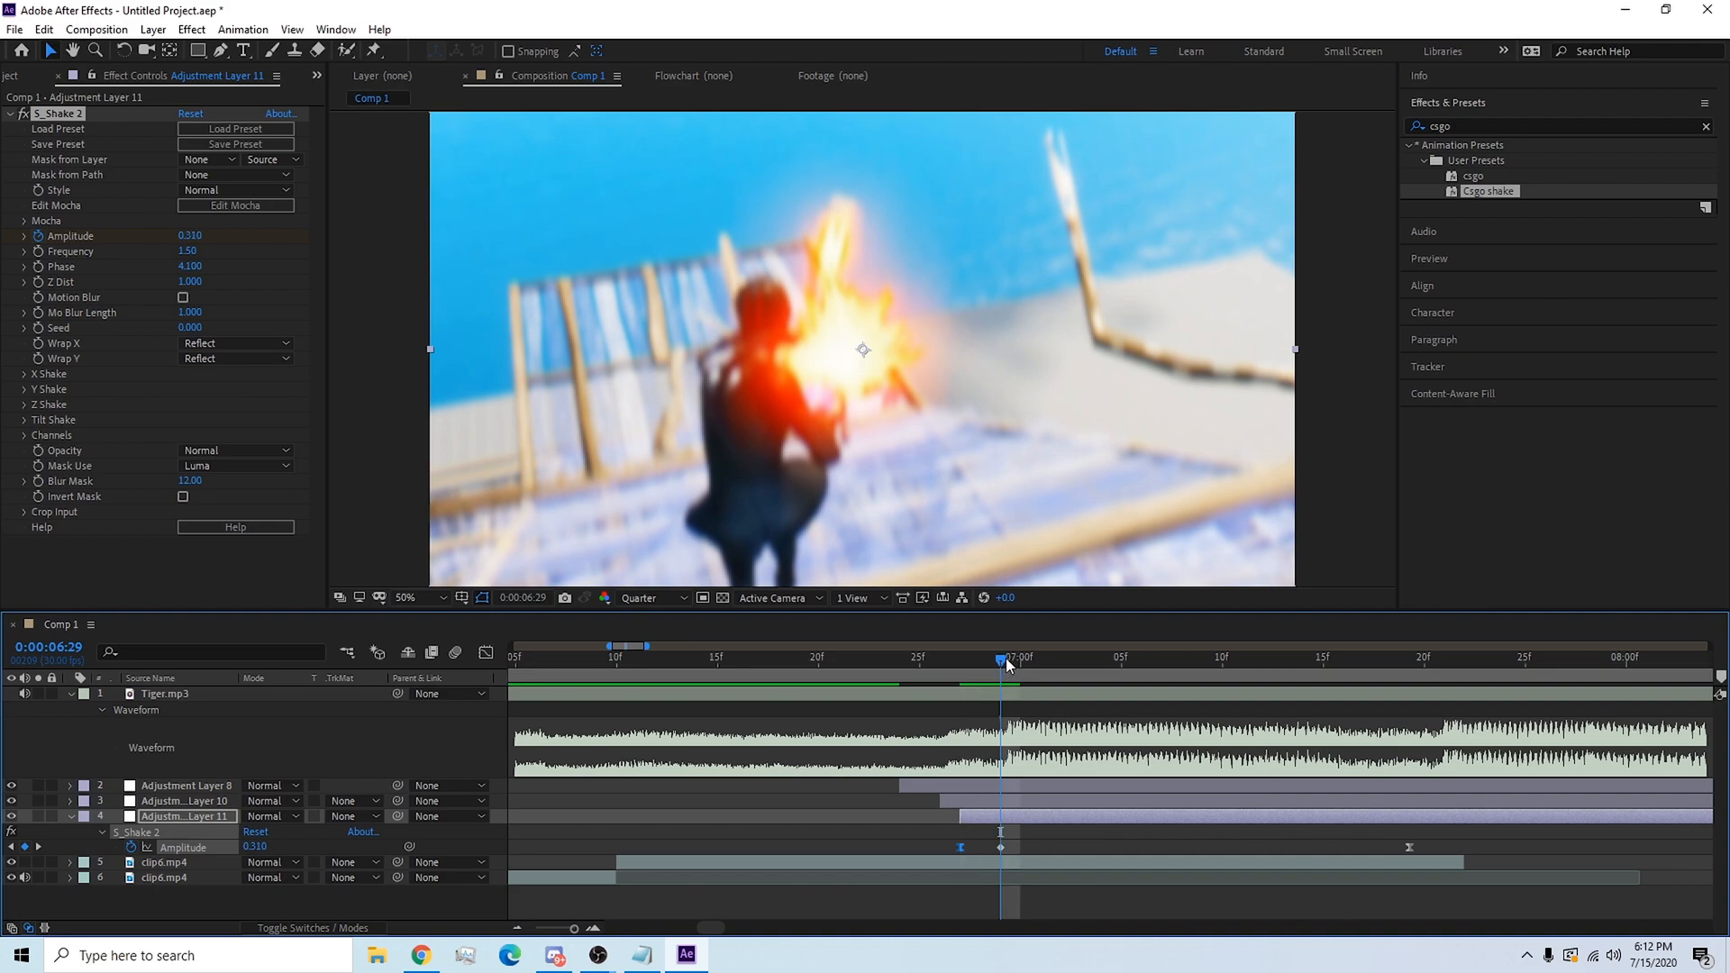
{"action": "left_click", "coordinate": [1302, 657]}
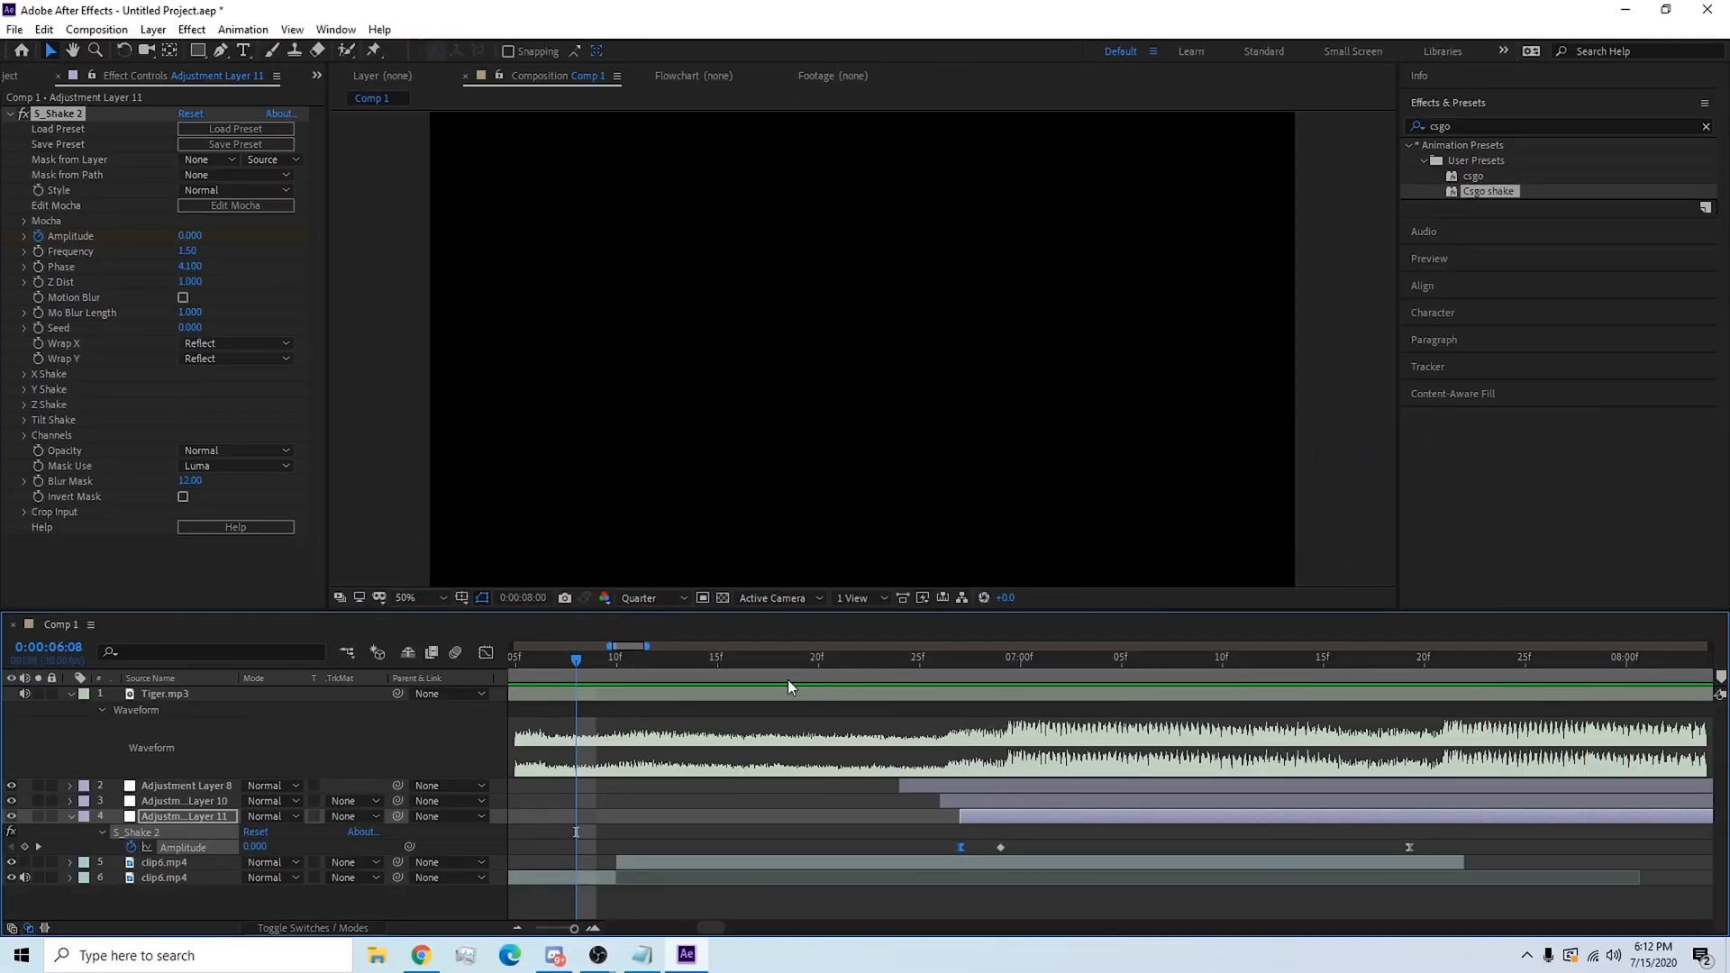
{"action": "left_click", "coordinate": [757, 657]}
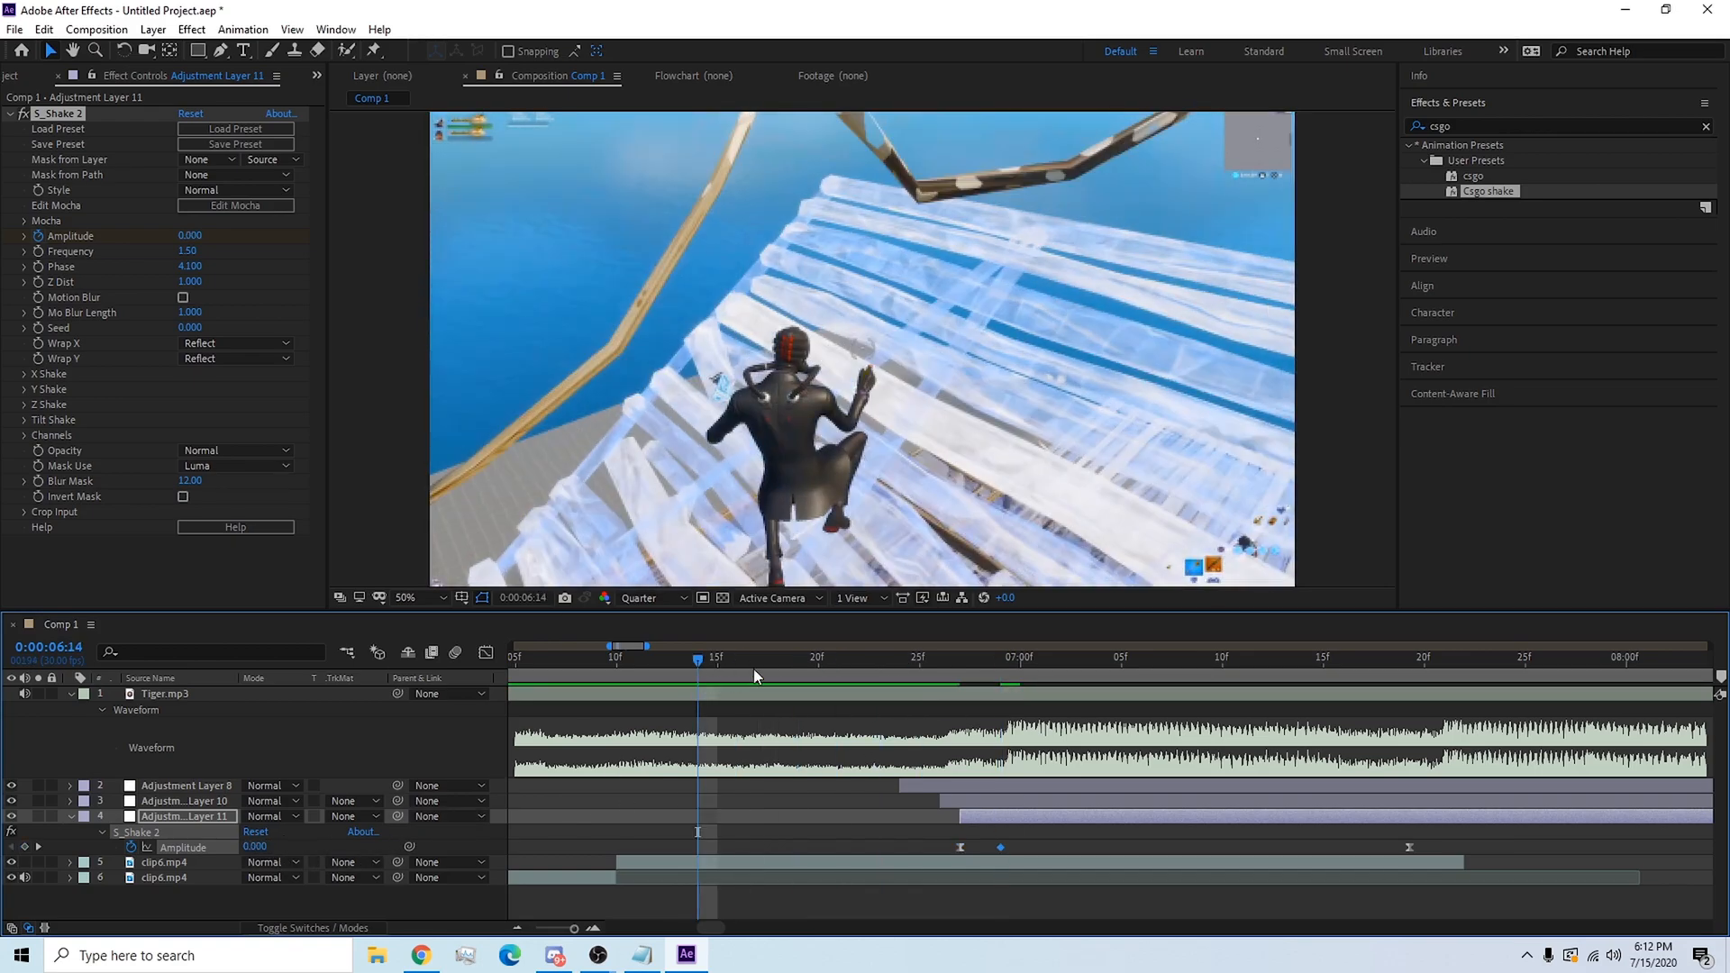
Preview the shake past its peak and add Adjustment Layer 12 at 0:00:06:29.
{"action": "left_click", "coordinate": [1101, 659]}
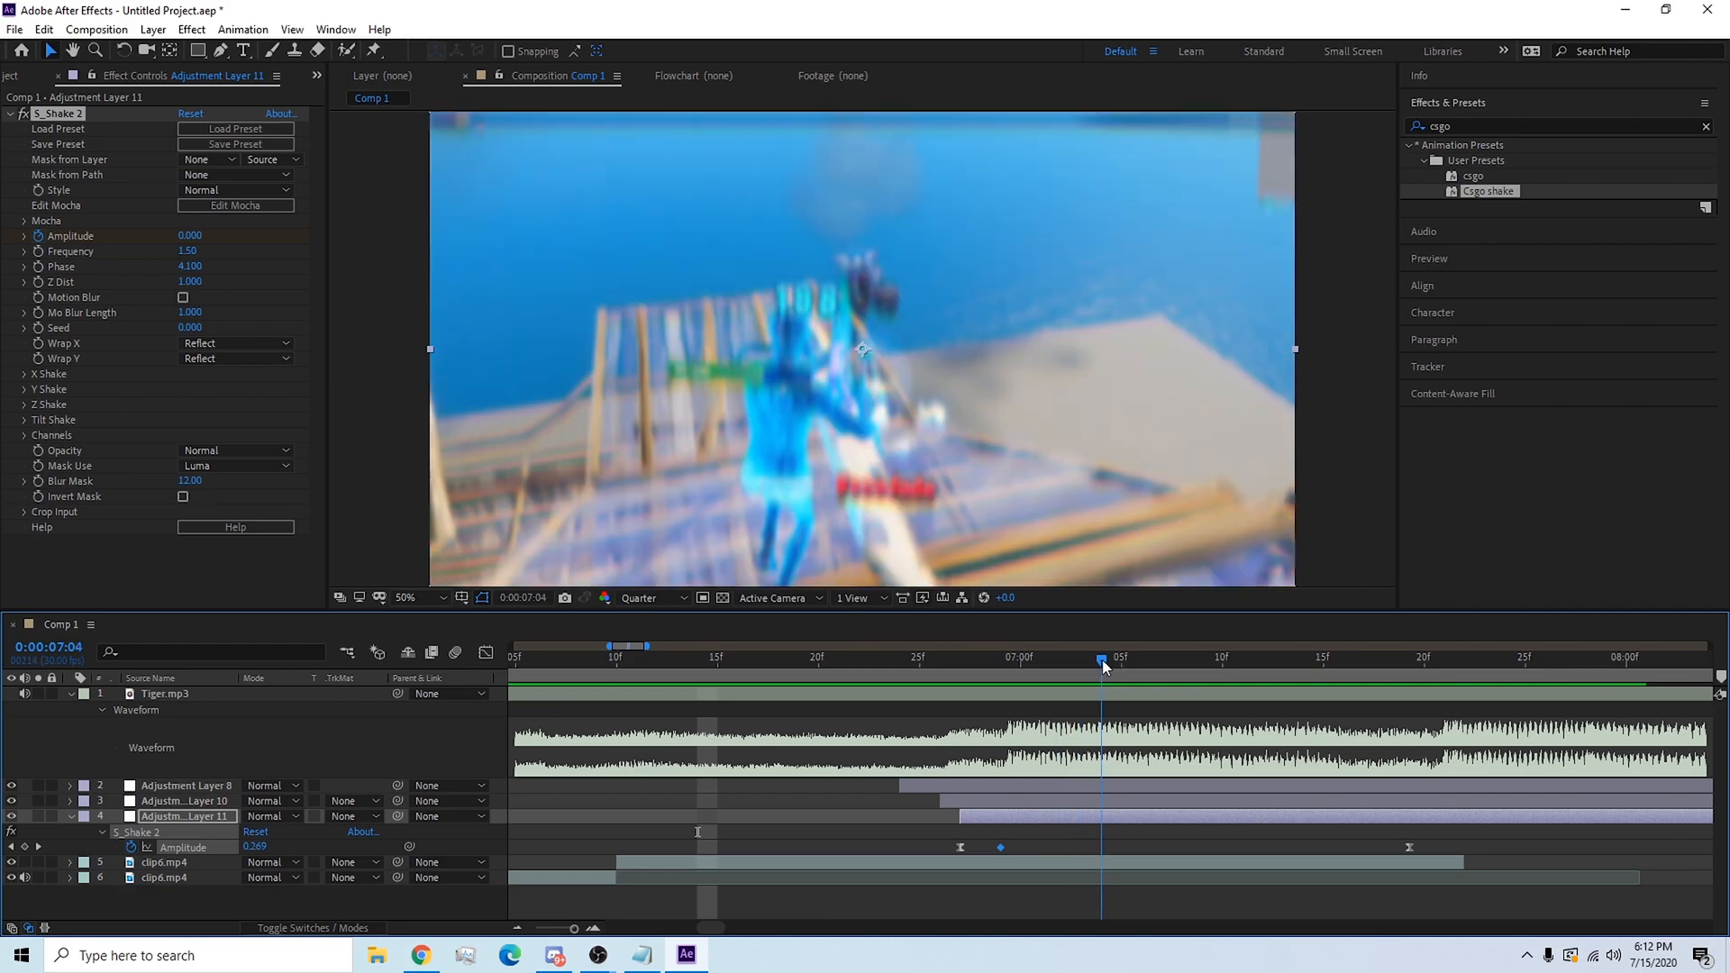
{"action": "left_click", "coordinate": [1343, 657]}
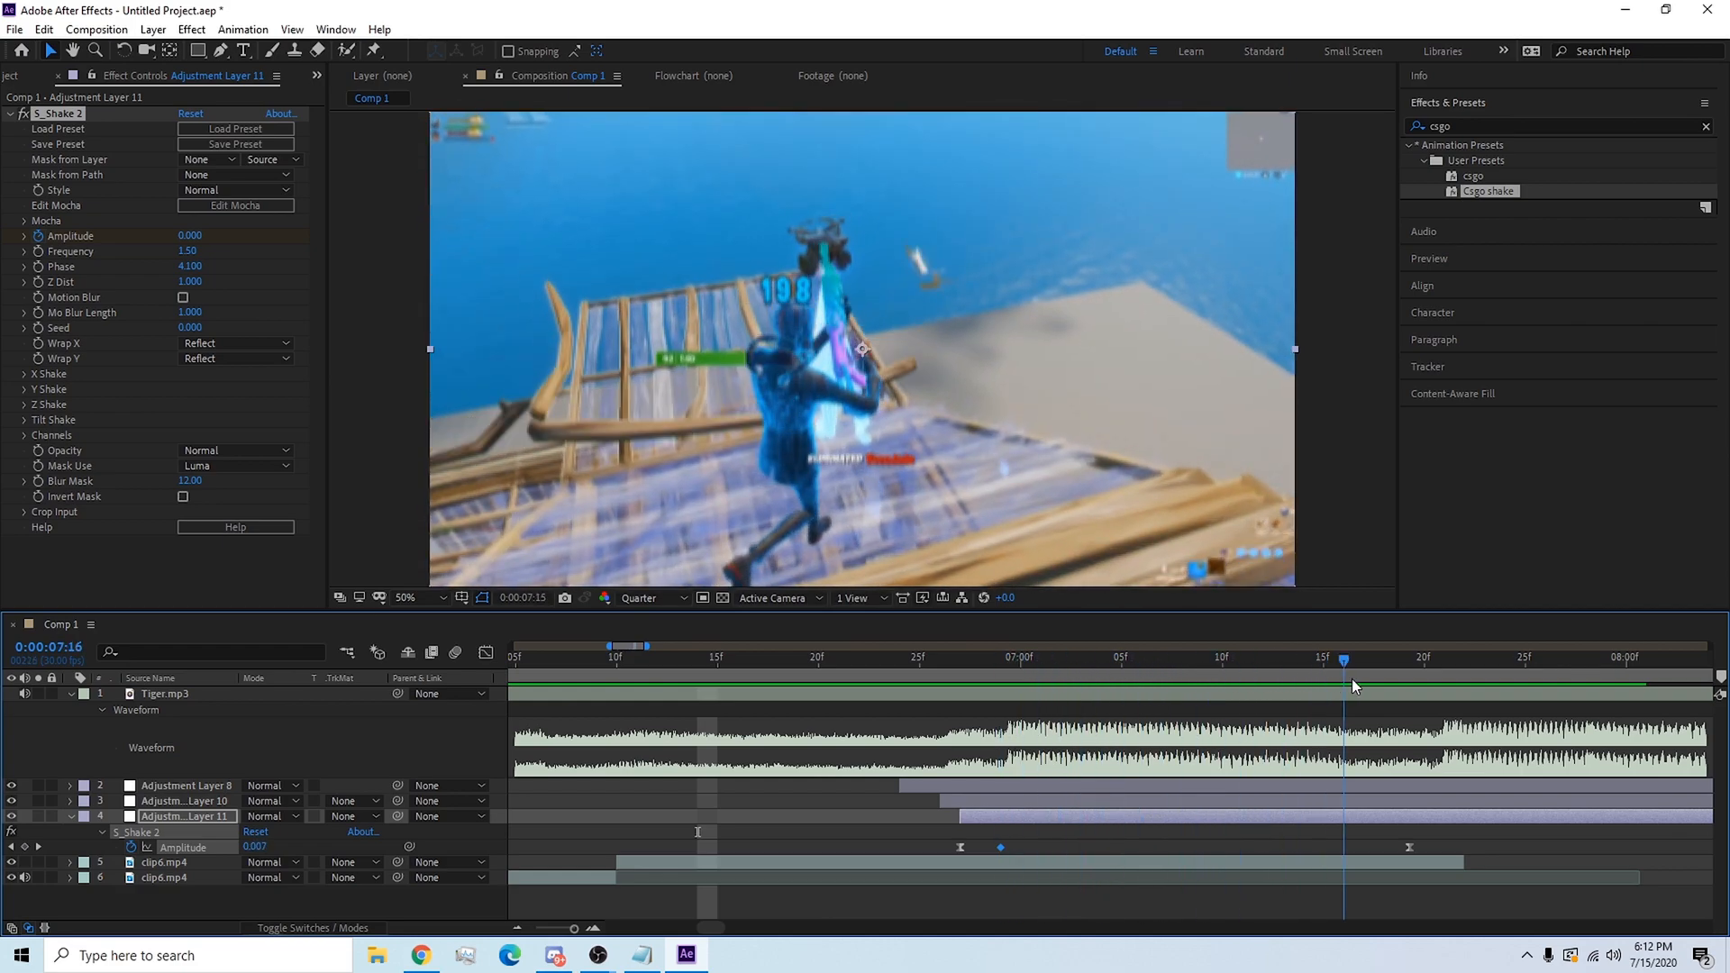
{"action": "left_click", "coordinate": [959, 657]}
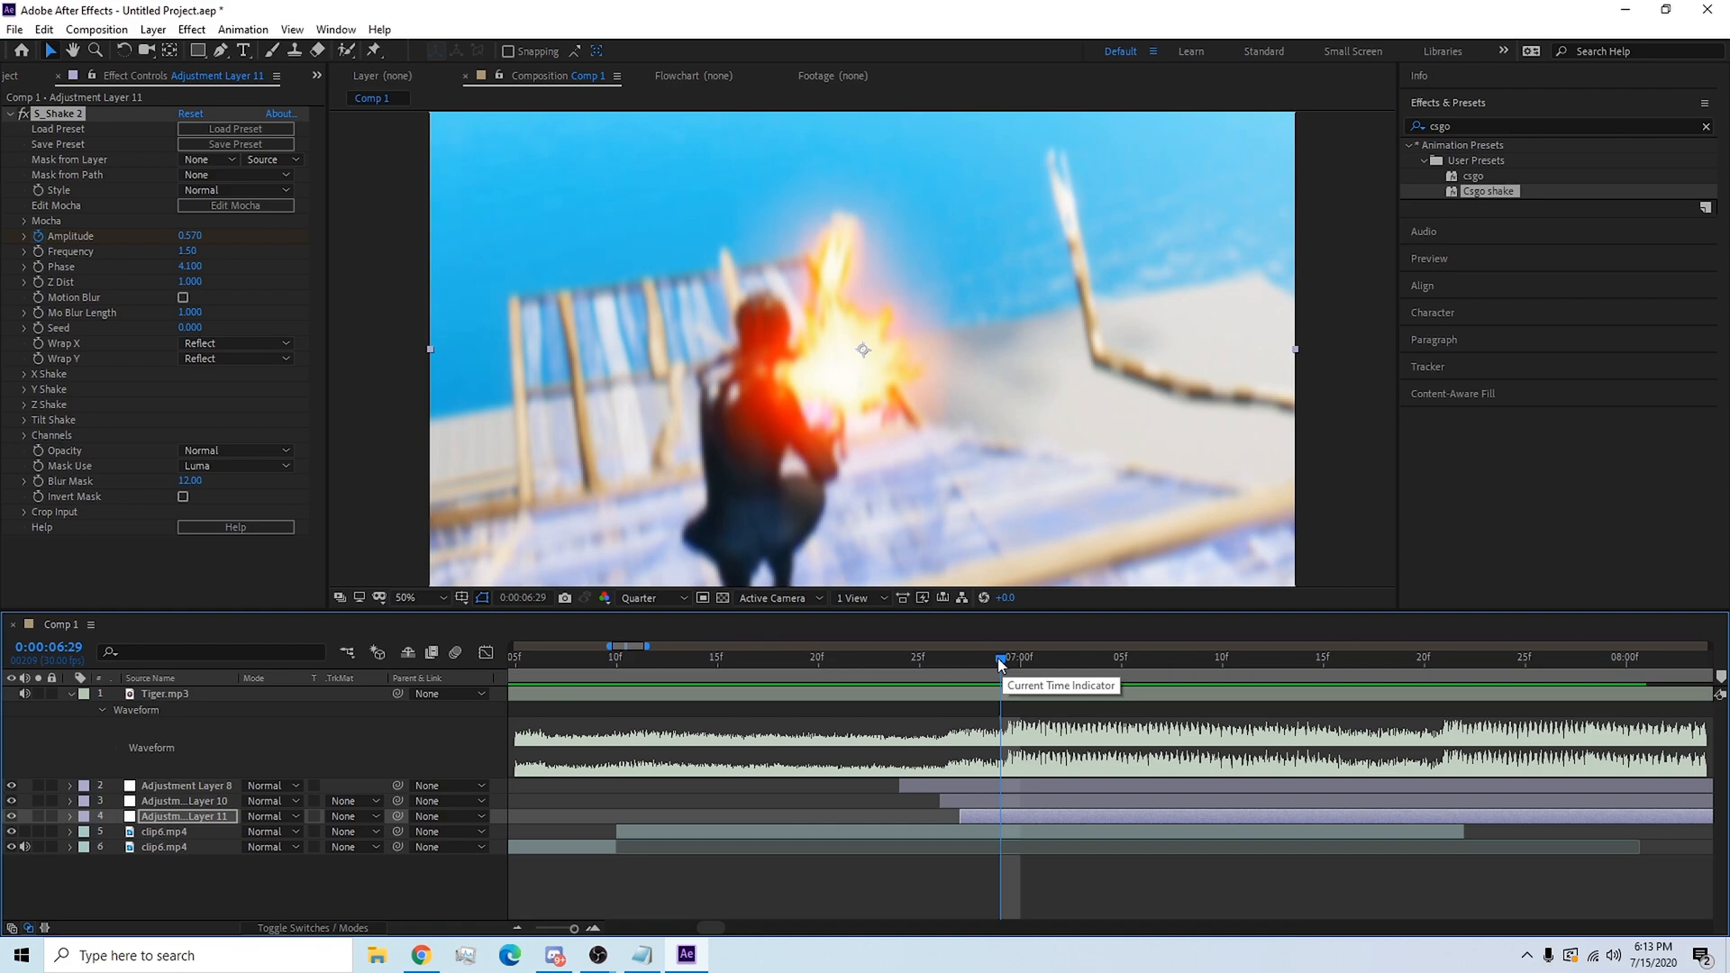
{"action": "mouse_move", "coordinate": [996, 789]}
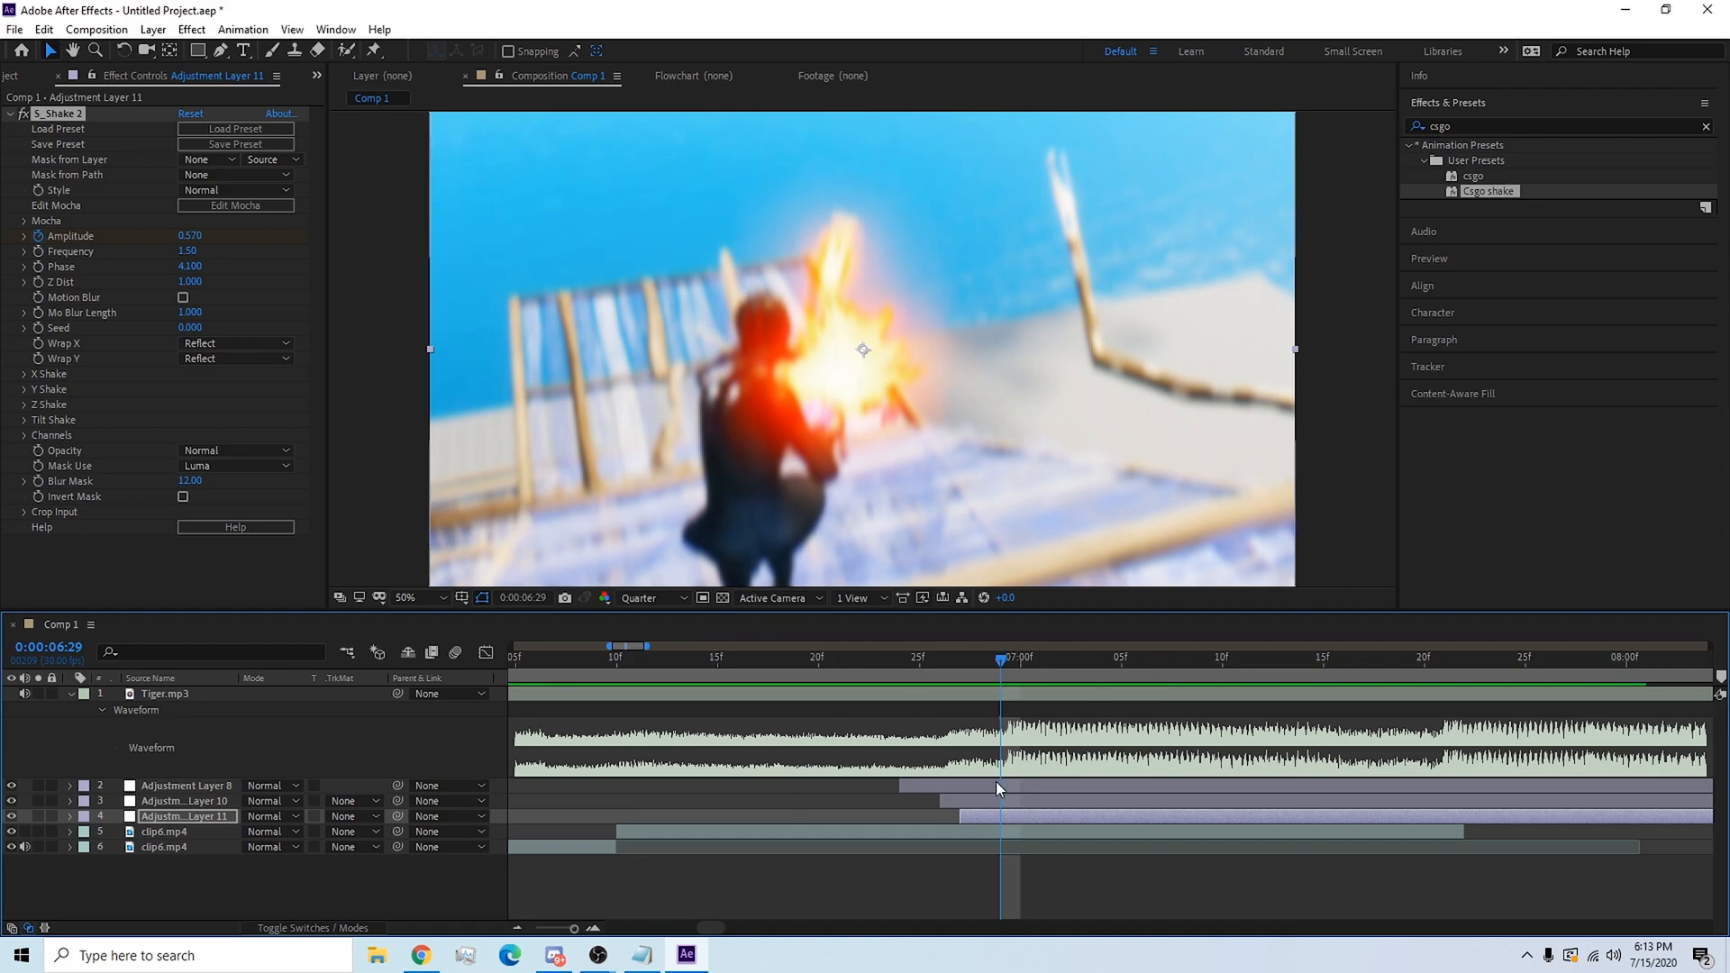
{"action": "left_click", "coordinate": [185, 785]}
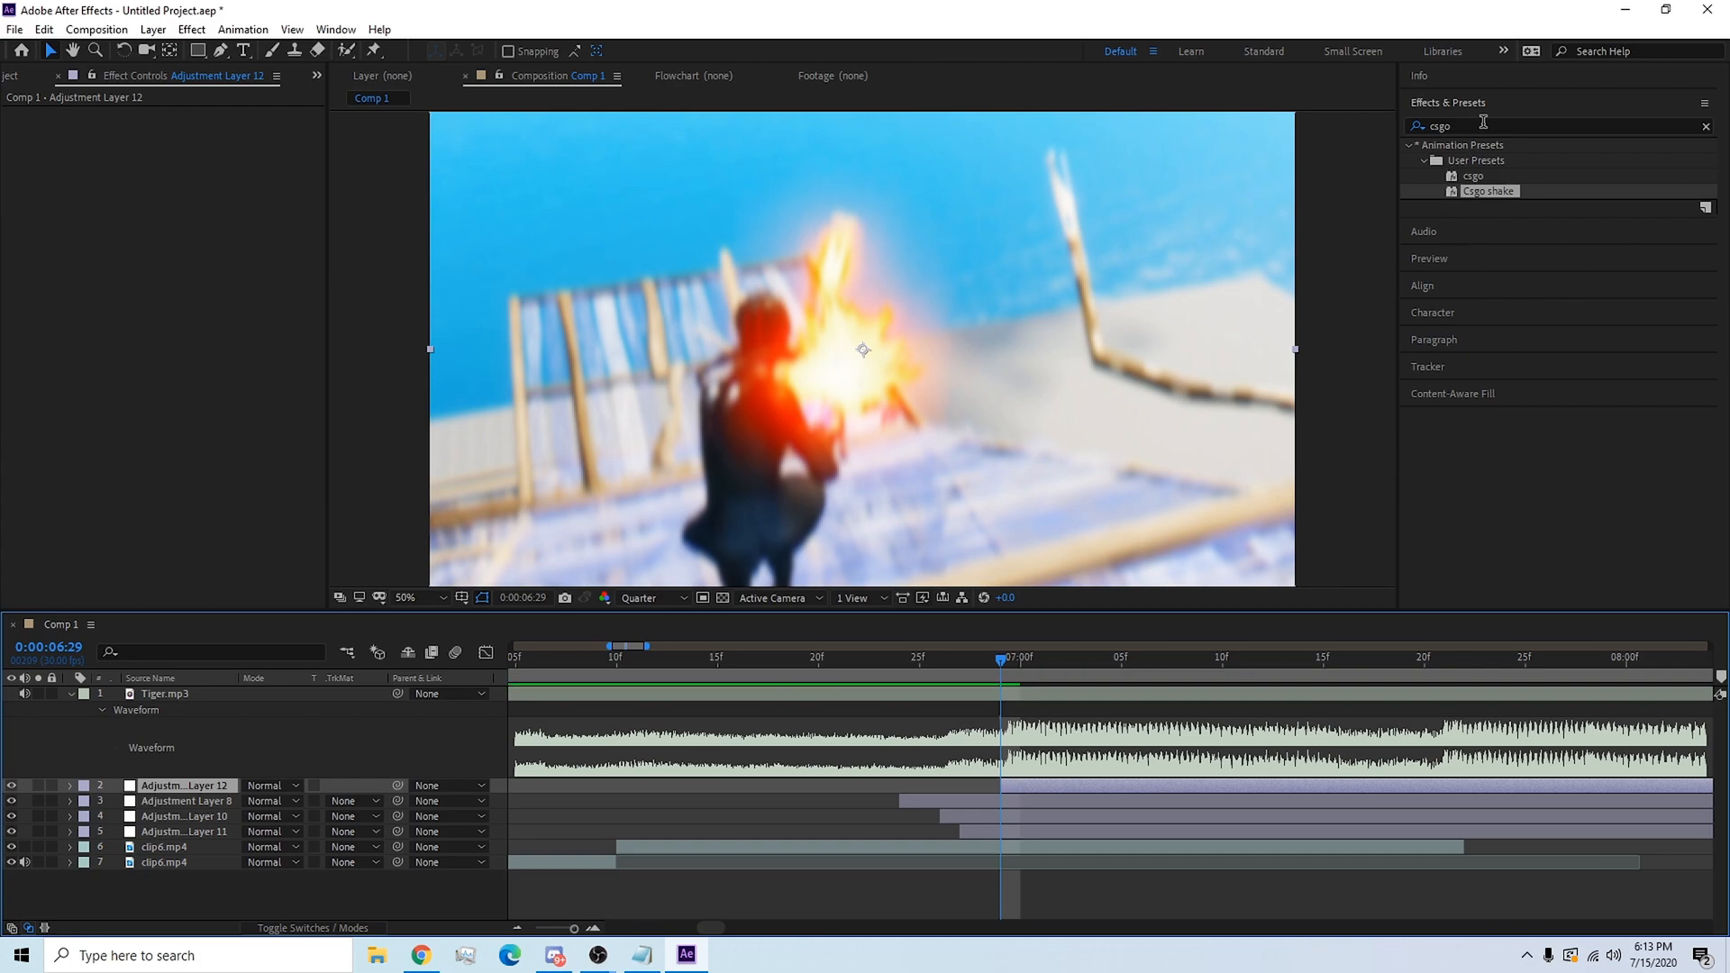
Apply S_WarpChroma to Layer 12, keyframing From Z Dist 0.950 at 6:29 and 0.999 at 7:21.
{"action": "type", "text": "warpc"}
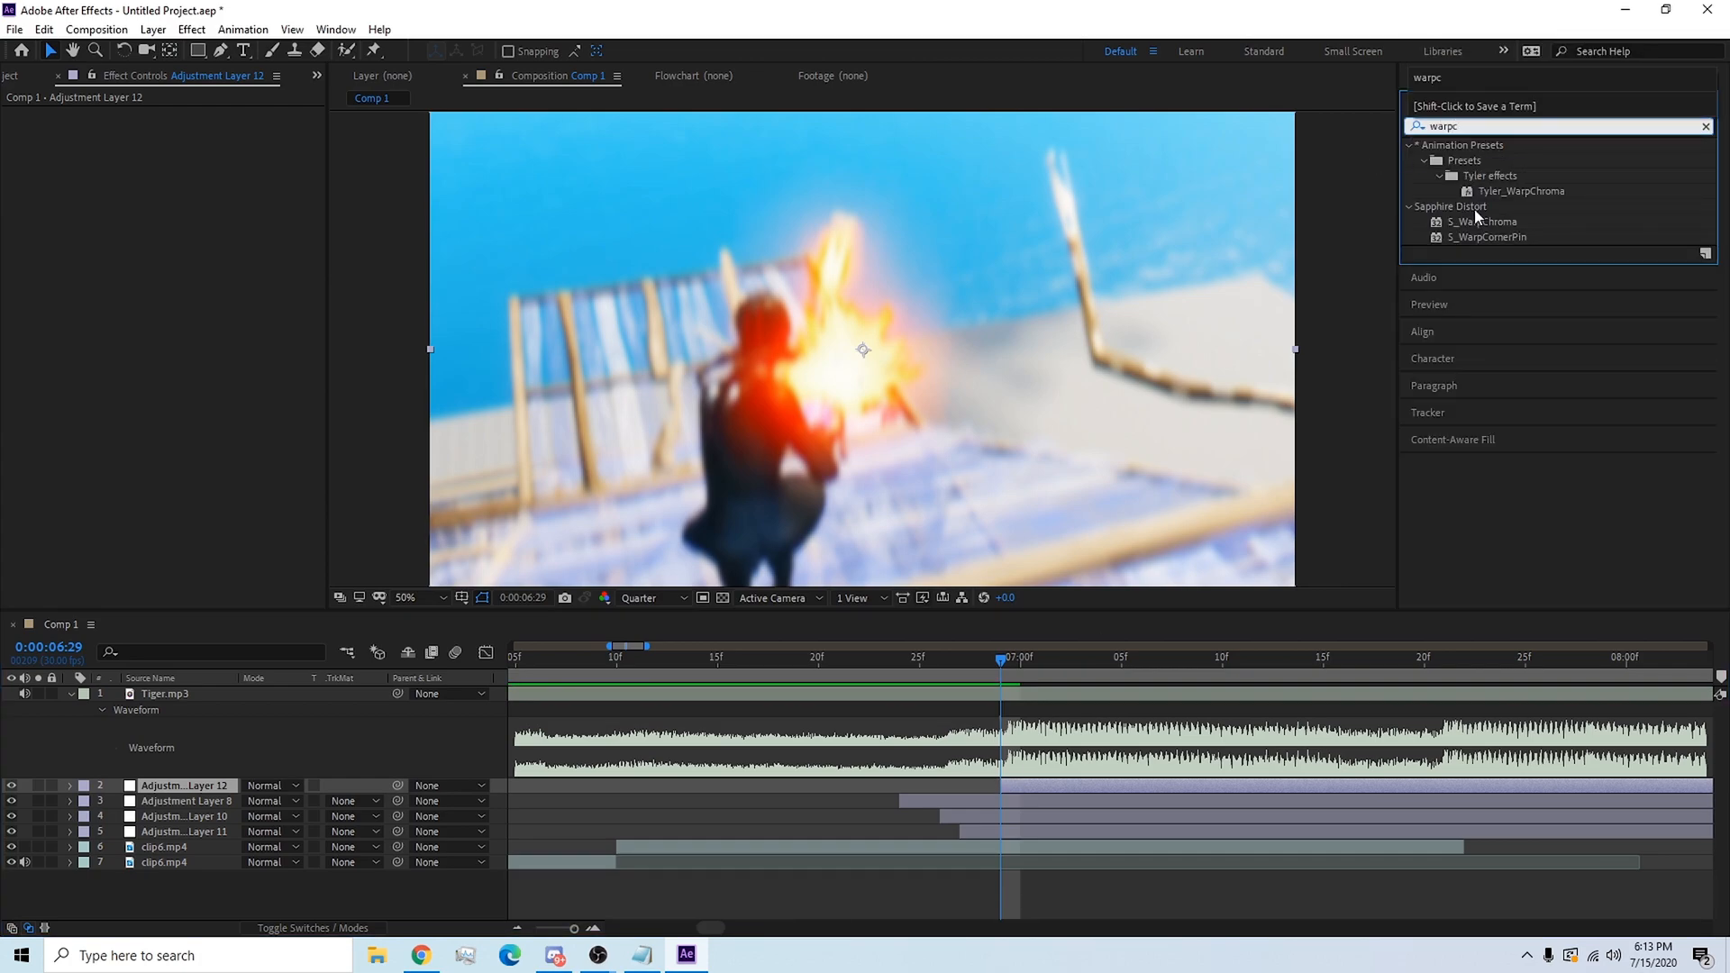
{"action": "double_click", "coordinate": [1483, 220]}
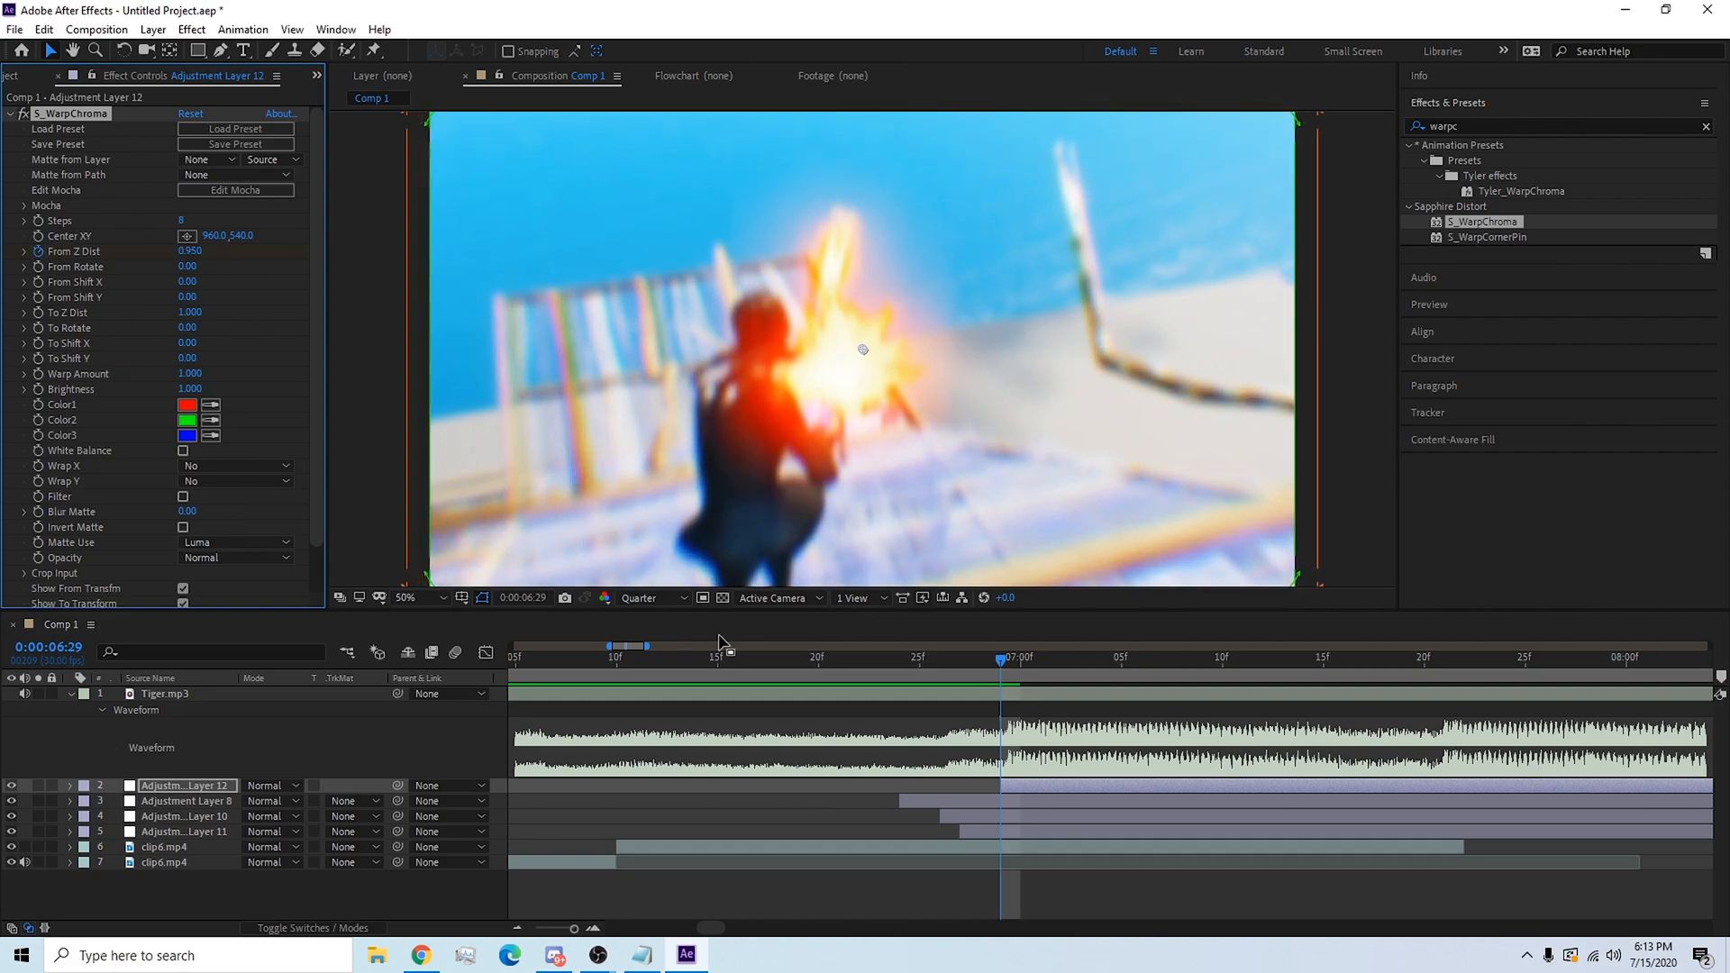
{"action": "left_click", "coordinate": [1362, 657]}
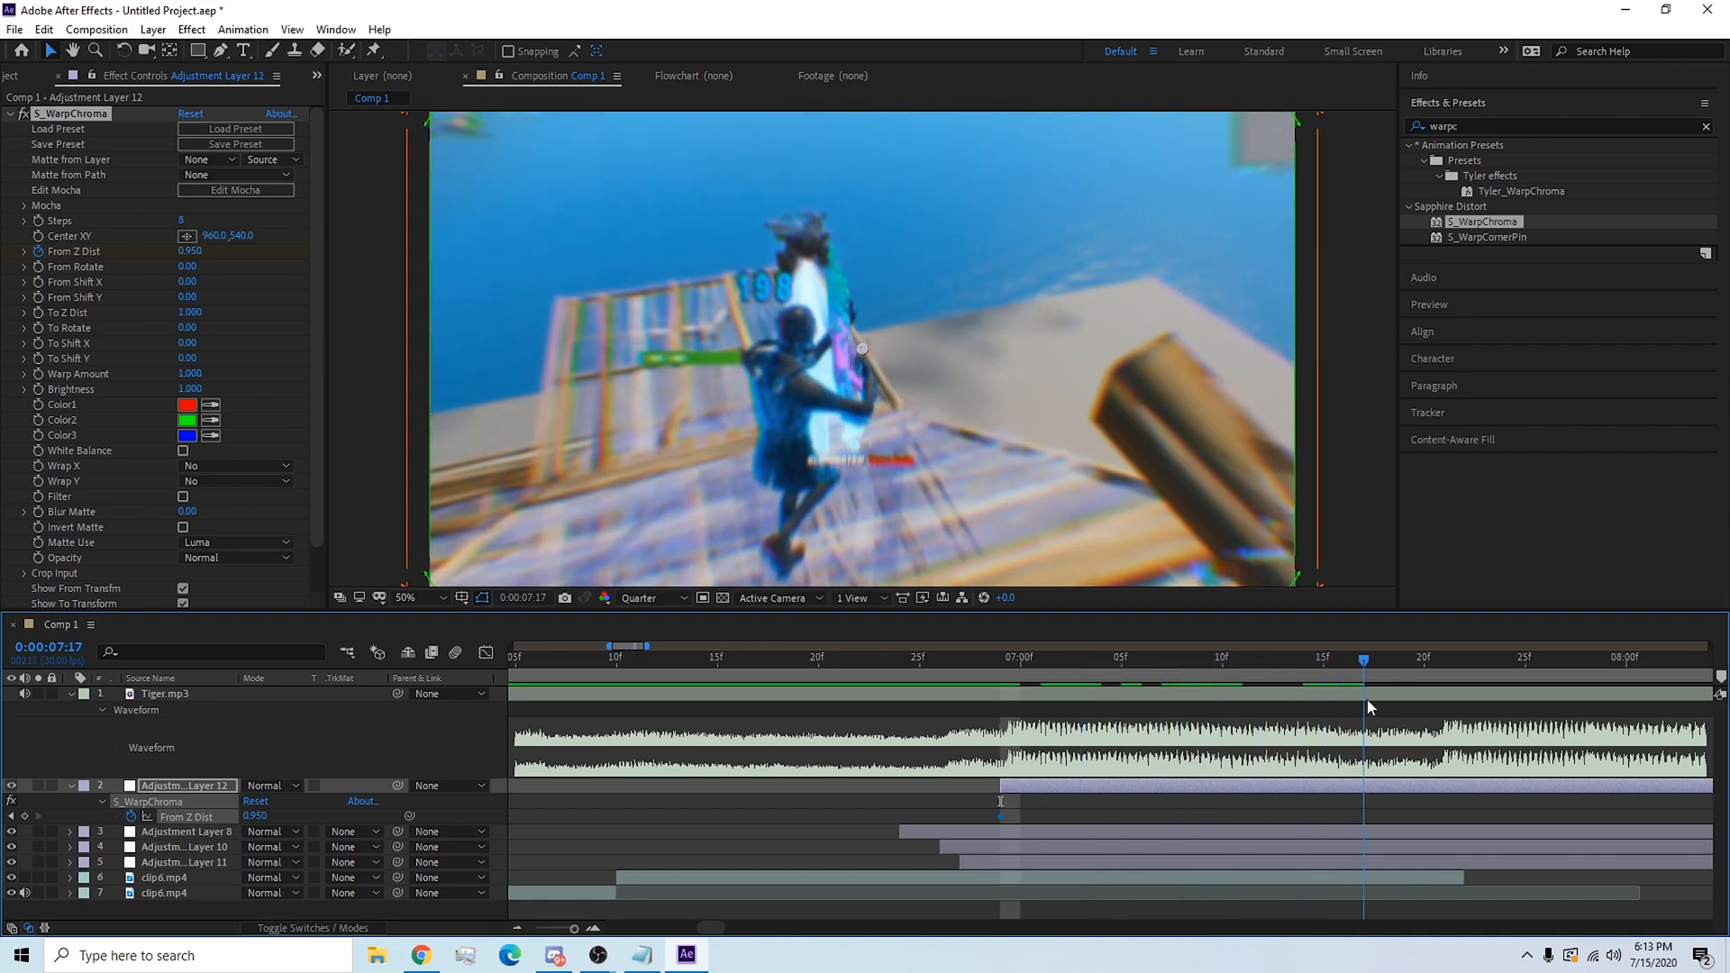
{"action": "left_click", "coordinate": [1441, 659]}
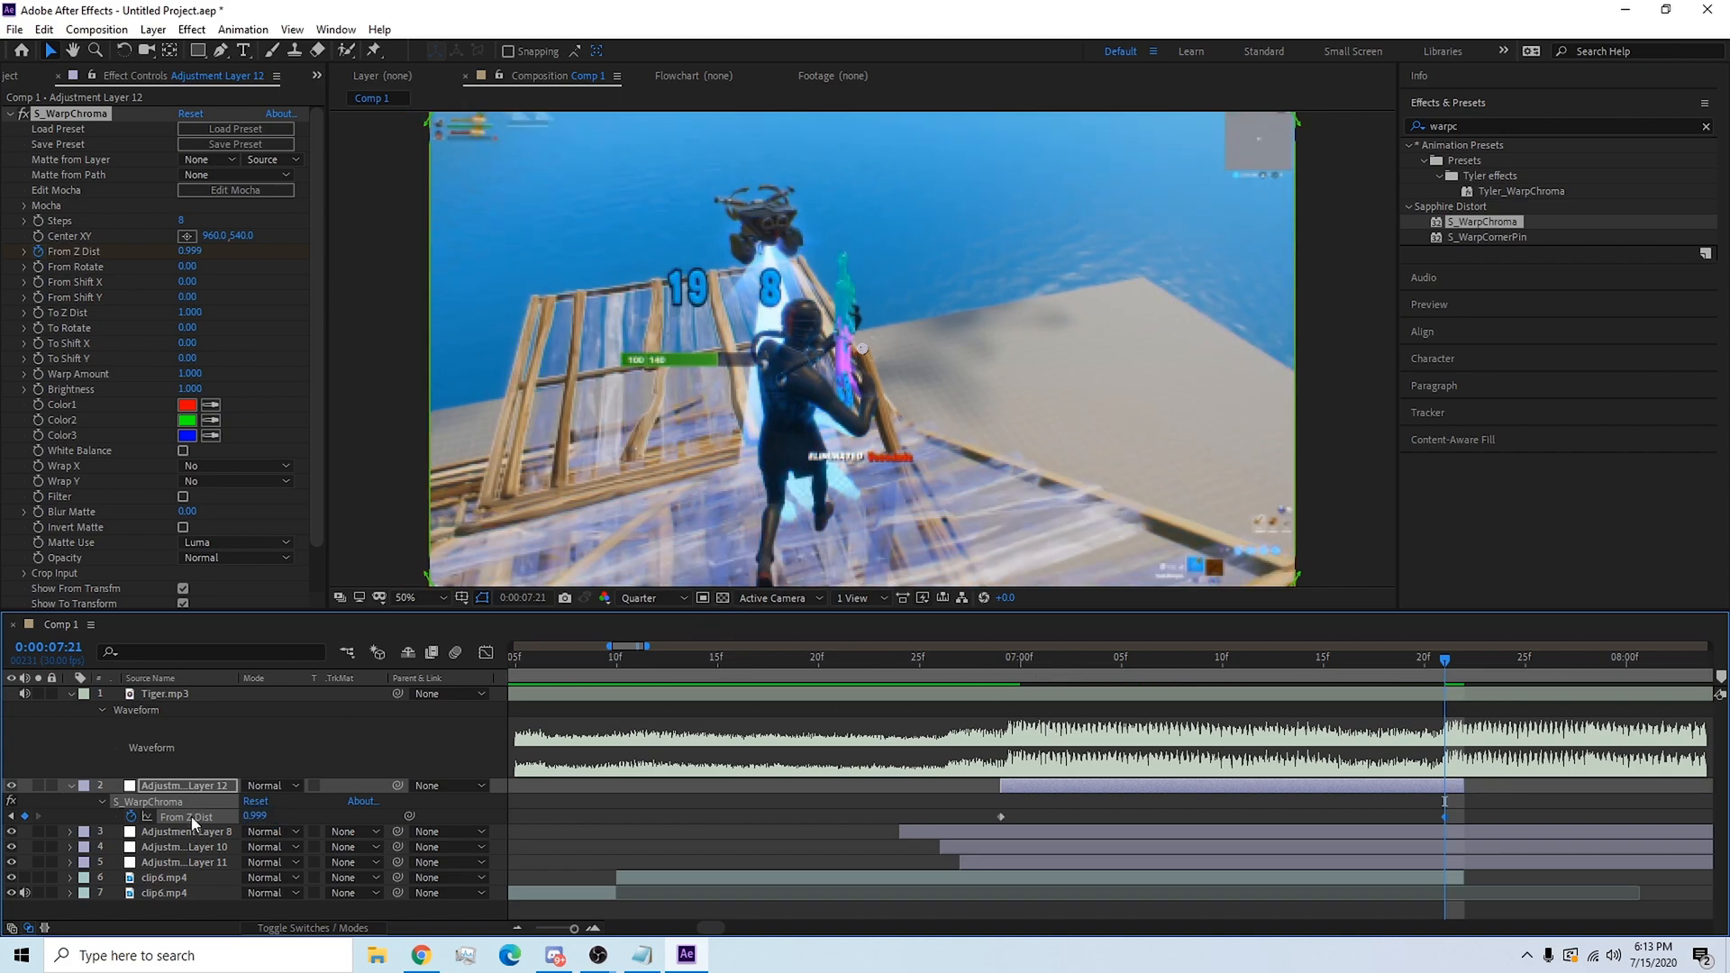
{"action": "right_click", "coordinate": [190, 816]}
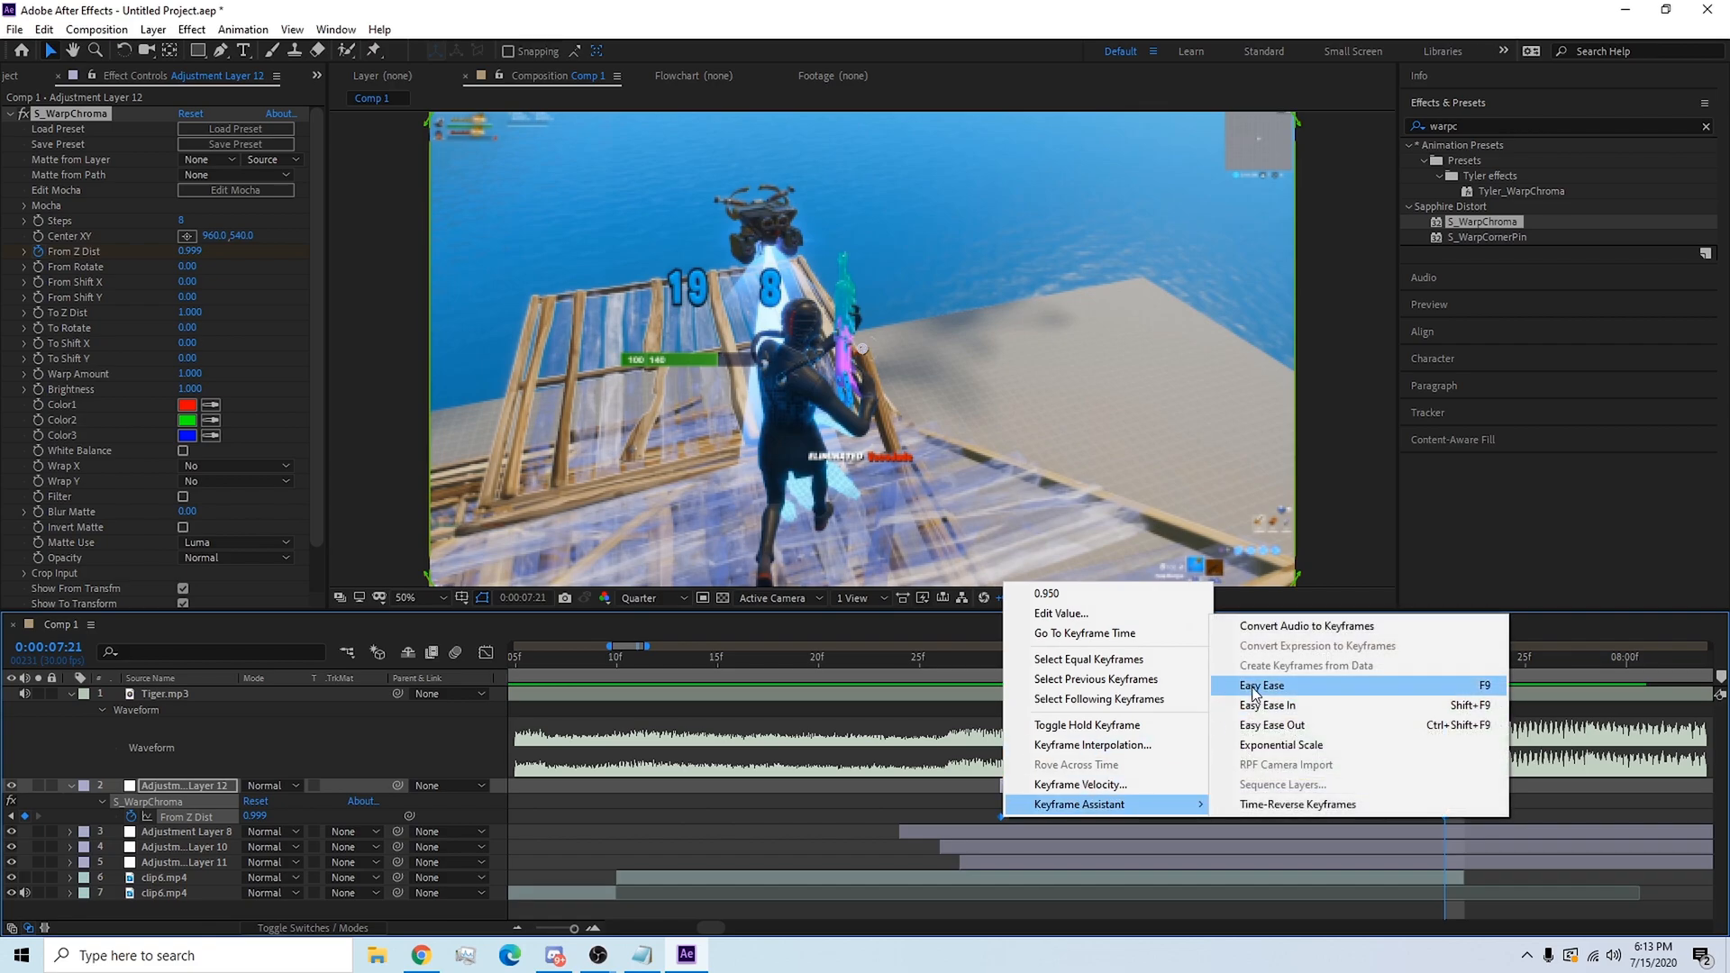
Easy Ease the From Z Dist keyframes and reshape the graph curve for a sharp rise.
{"action": "left_click", "coordinate": [1257, 685]}
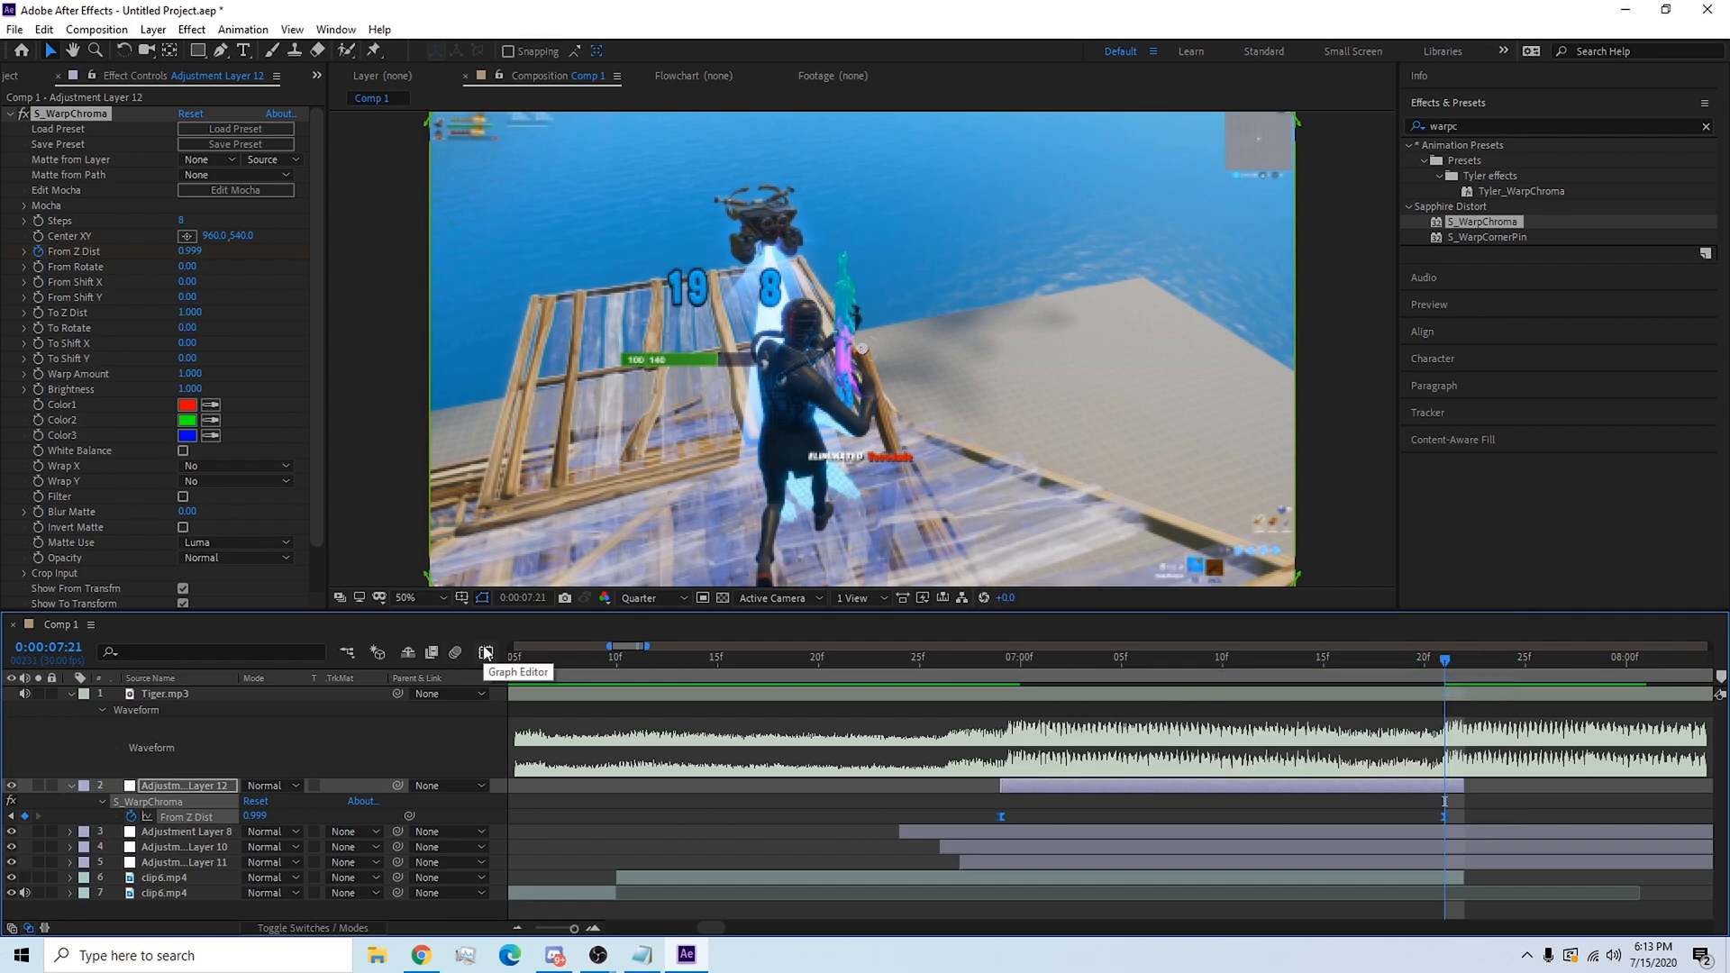
{"action": "left_click", "coordinate": [486, 652]}
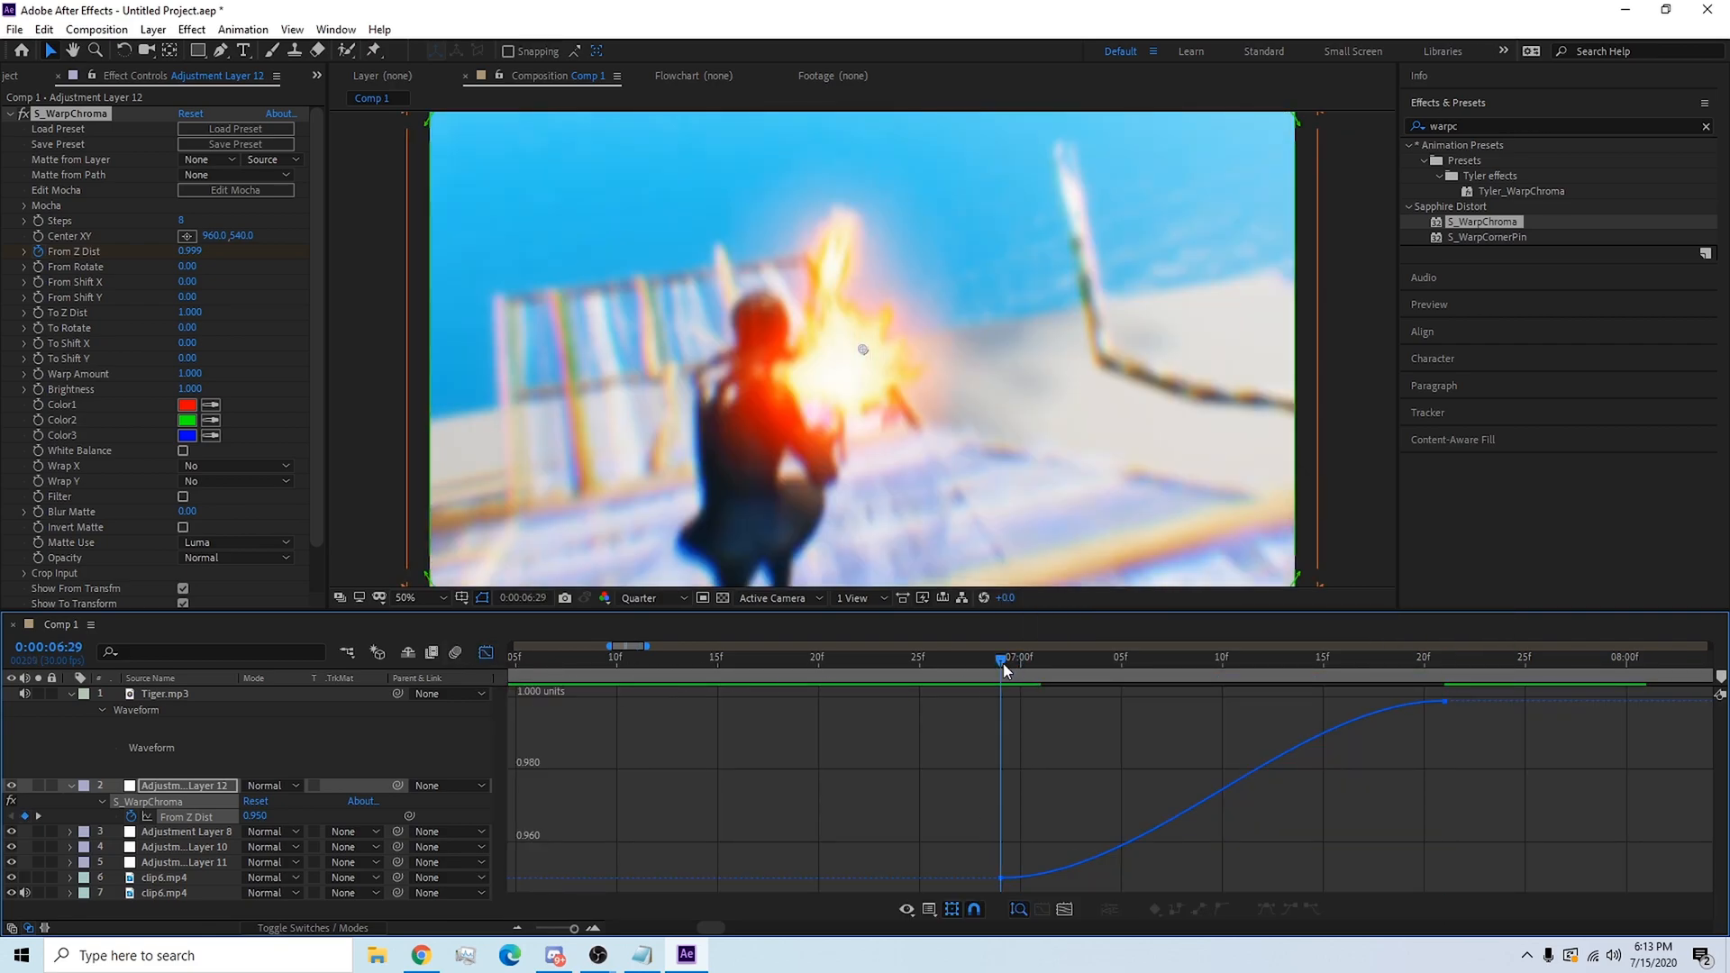
{"action": "left_click", "coordinate": [998, 877]}
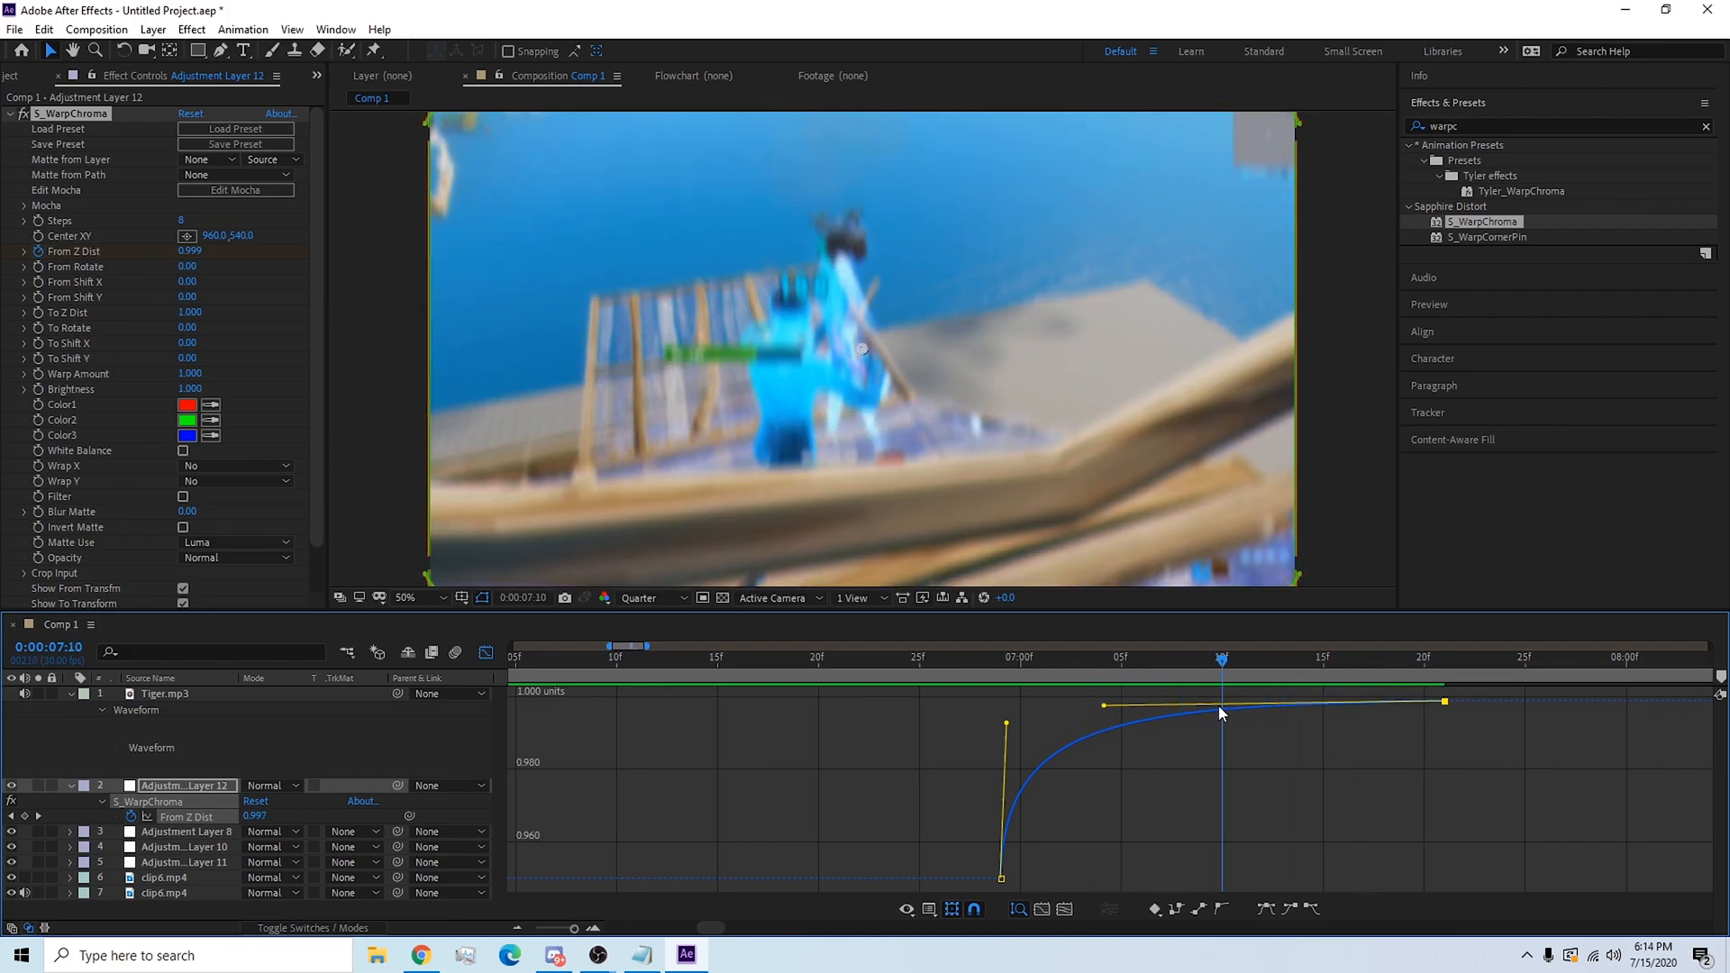
{"action": "left_click", "coordinate": [1237, 659]}
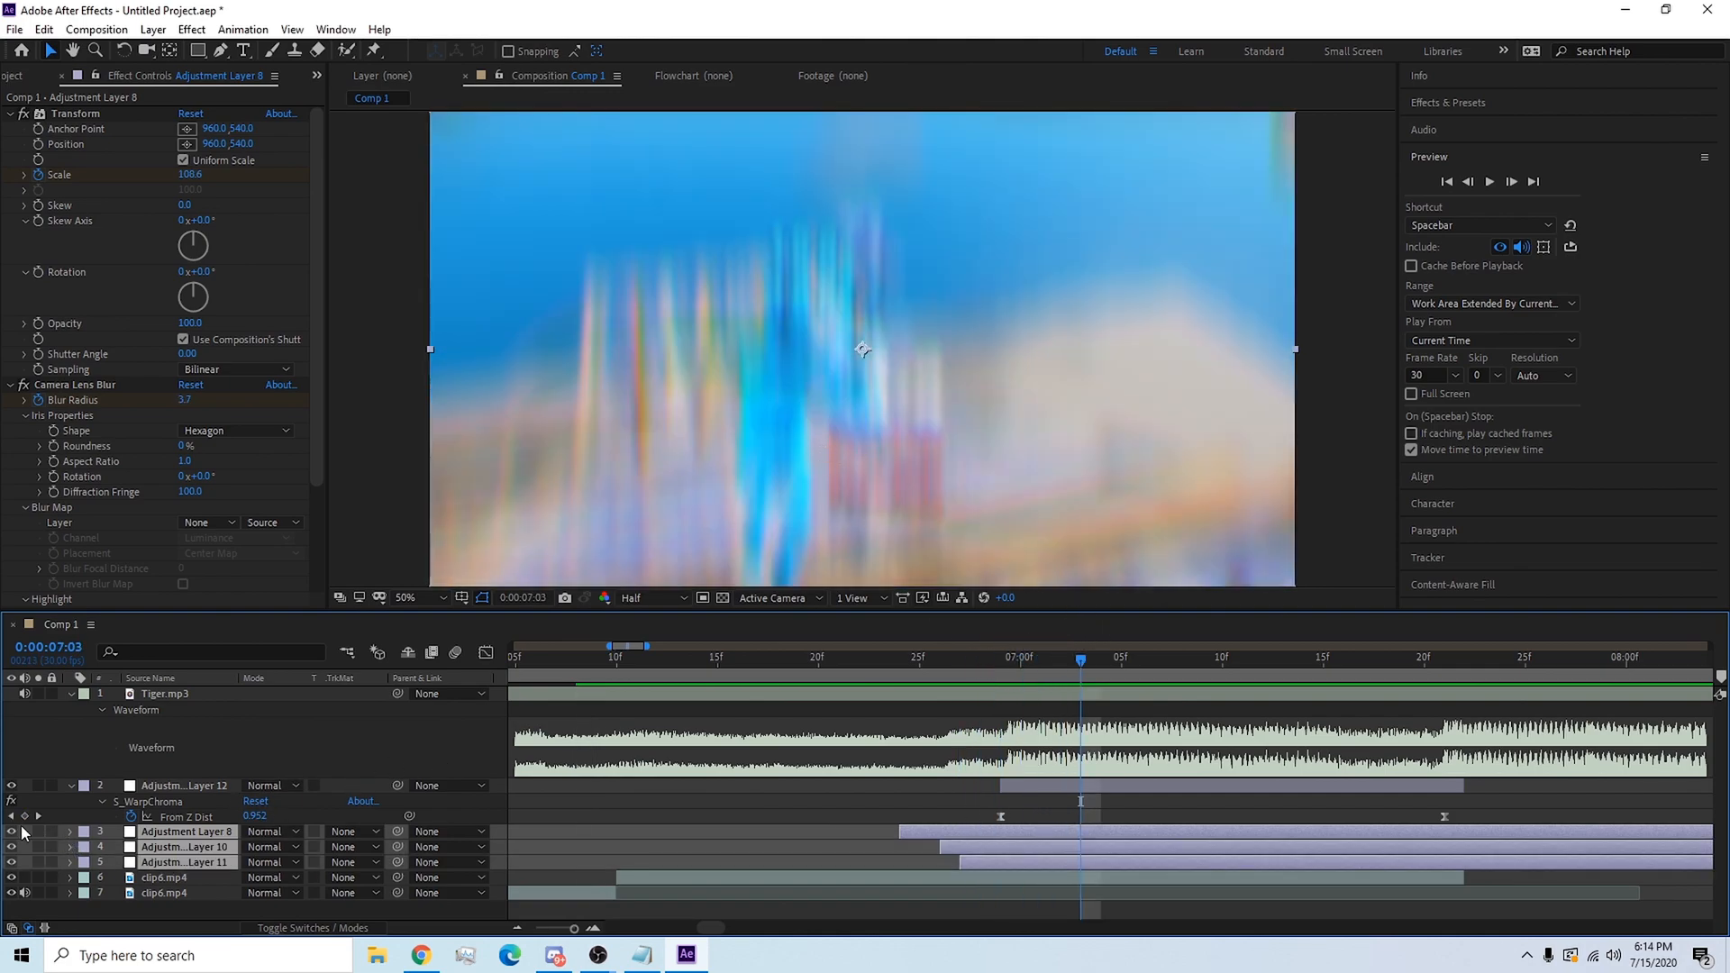
Add Adjustment Layer 13 at 0:00:06:29 and apply S_Glow to it.
{"action": "left_click", "coordinate": [1020, 662]}
{"action": "type", "text": "s_glow"}
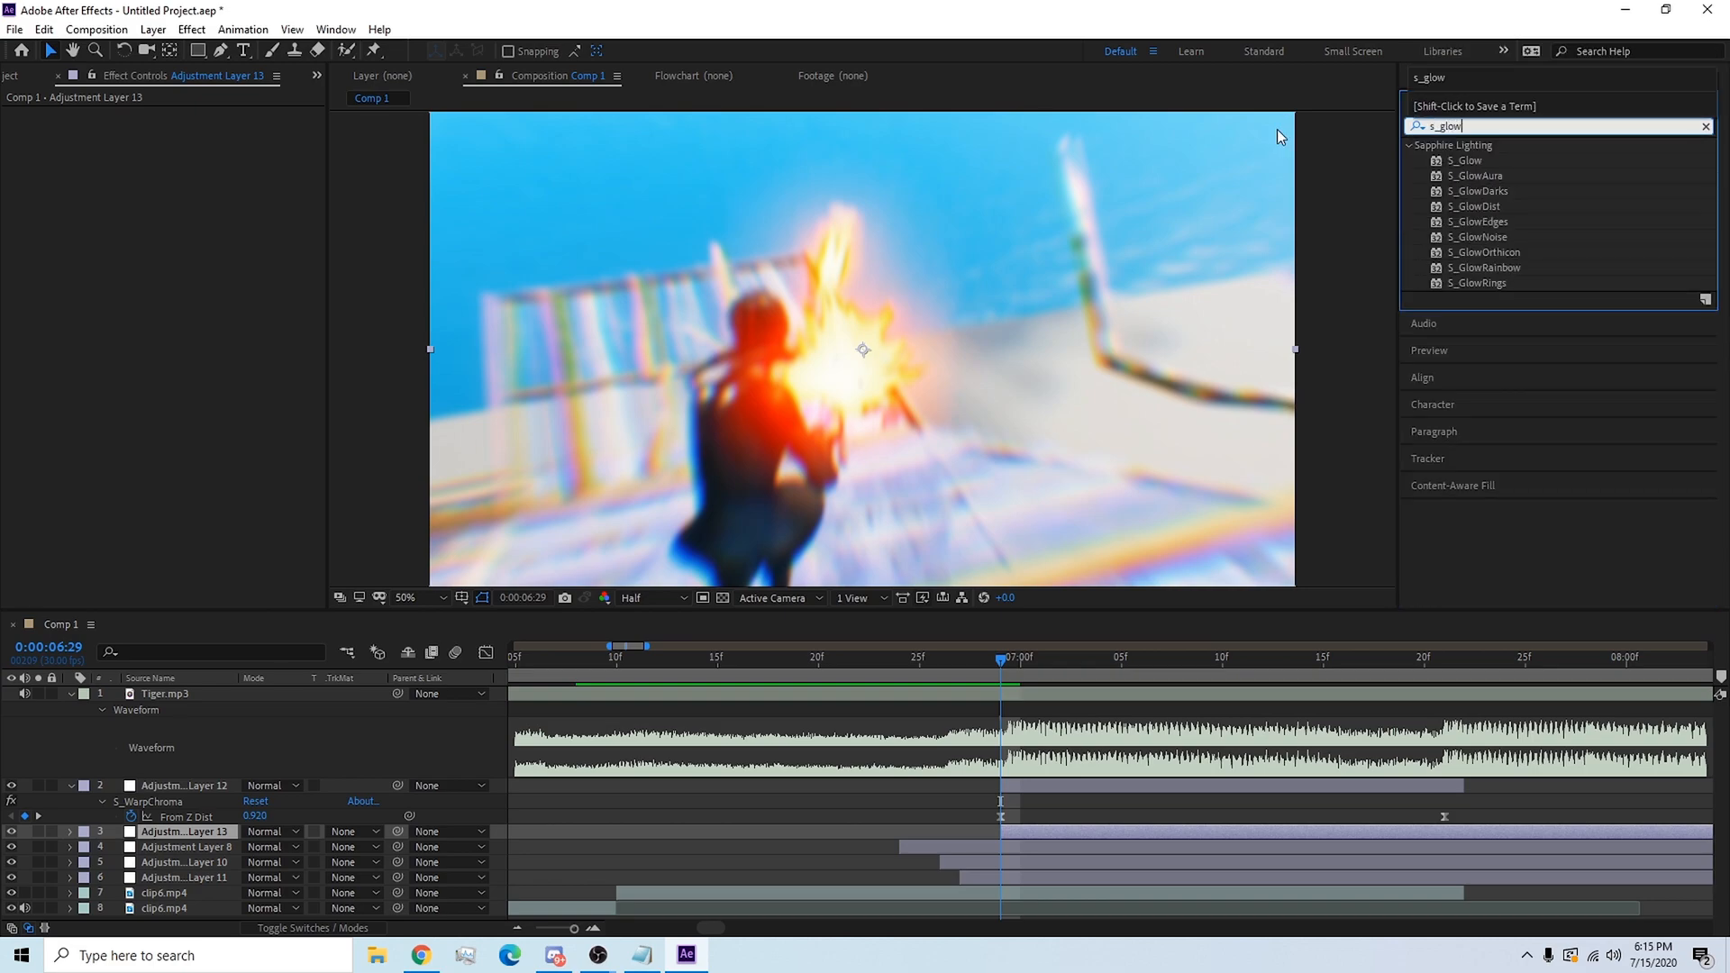
{"action": "double_click", "coordinate": [1463, 160]}
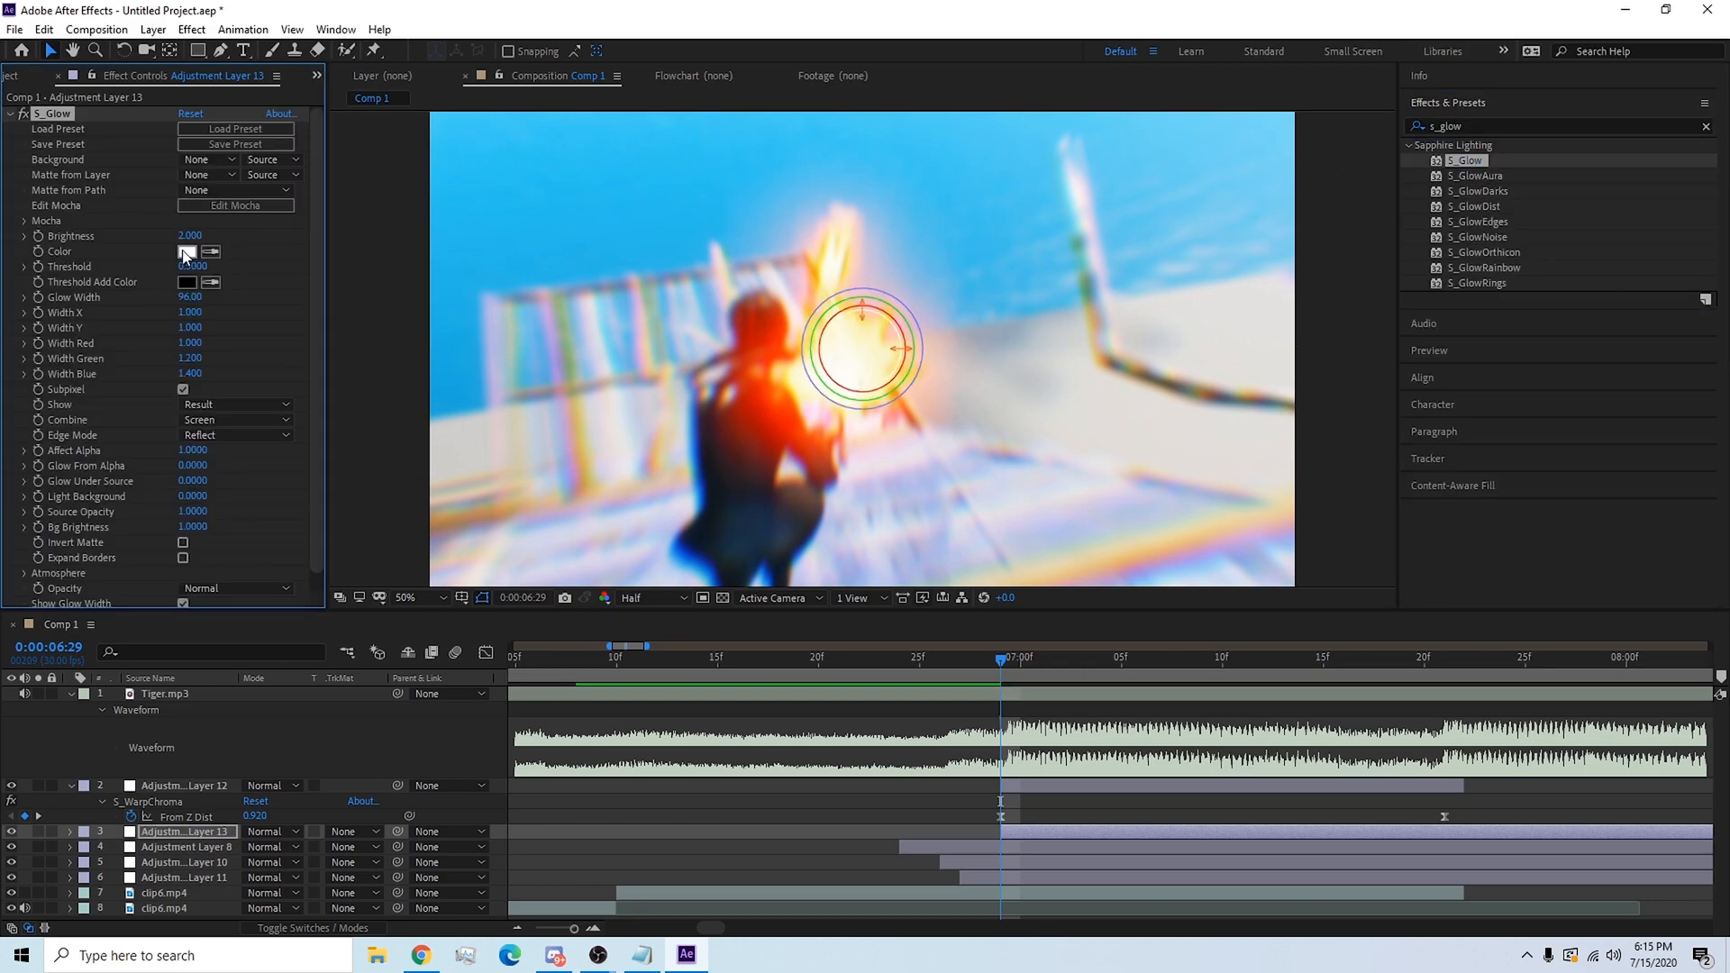
Set the glow colour to magenta FC00FF and keyframe Brightness from 2.370 down to 0.210.
{"action": "left_click", "coordinate": [188, 251]}
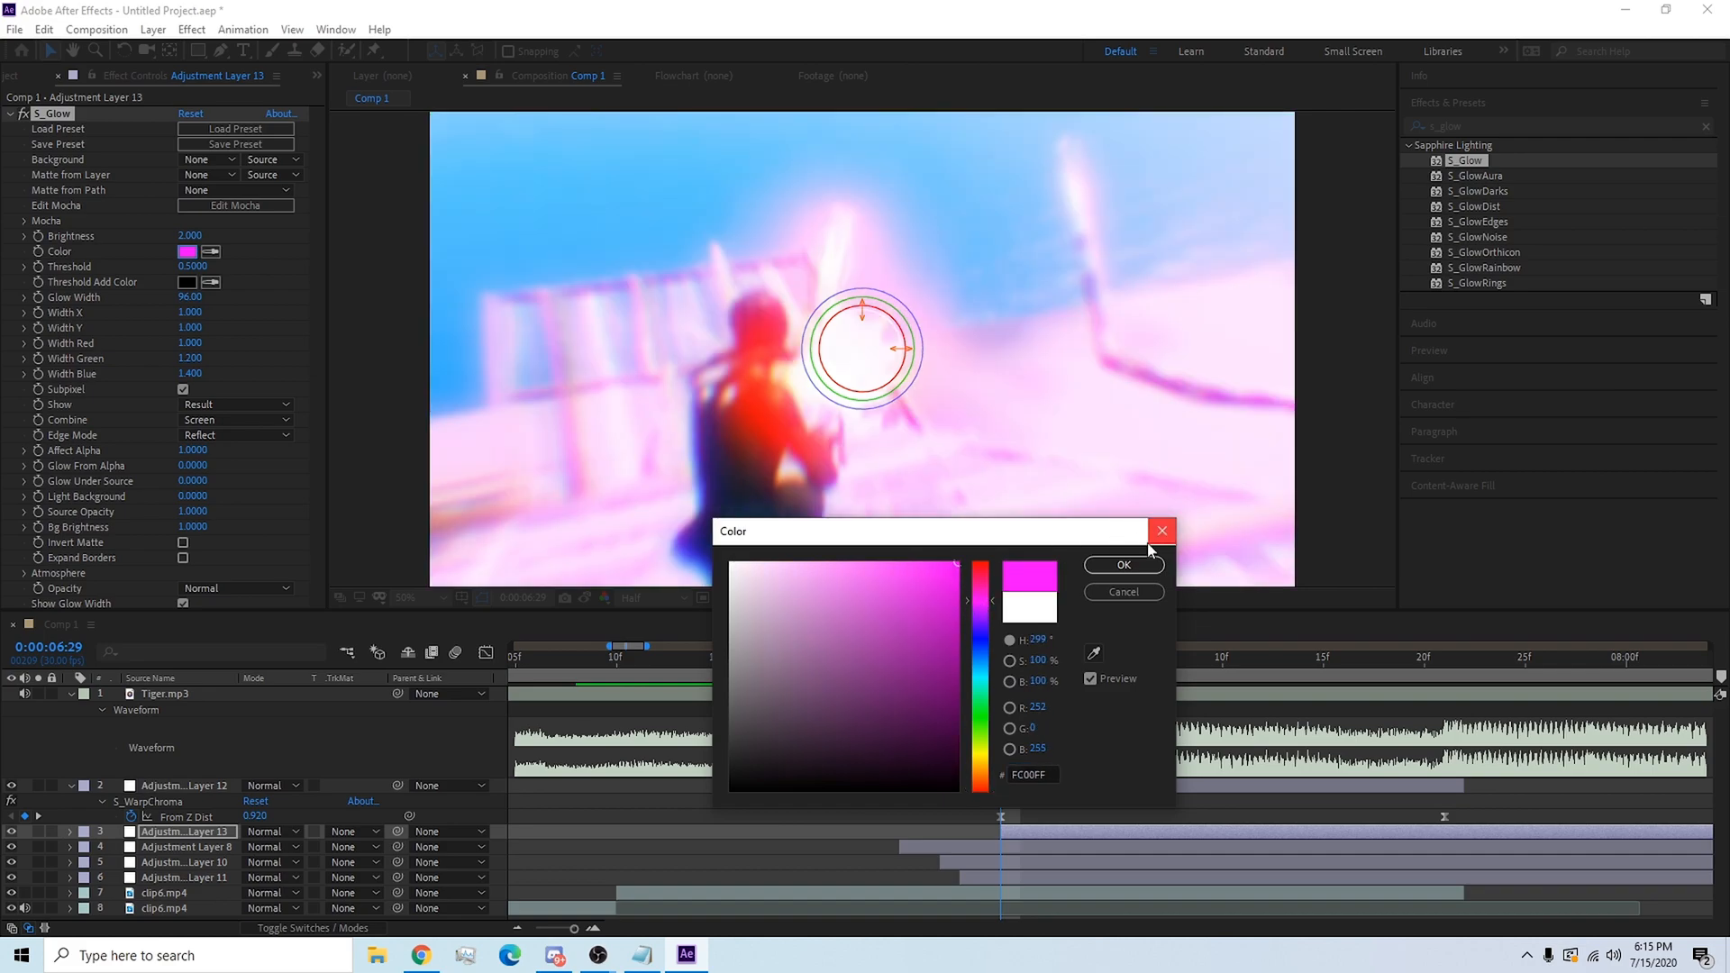
{"action": "left_click", "coordinate": [1121, 565]}
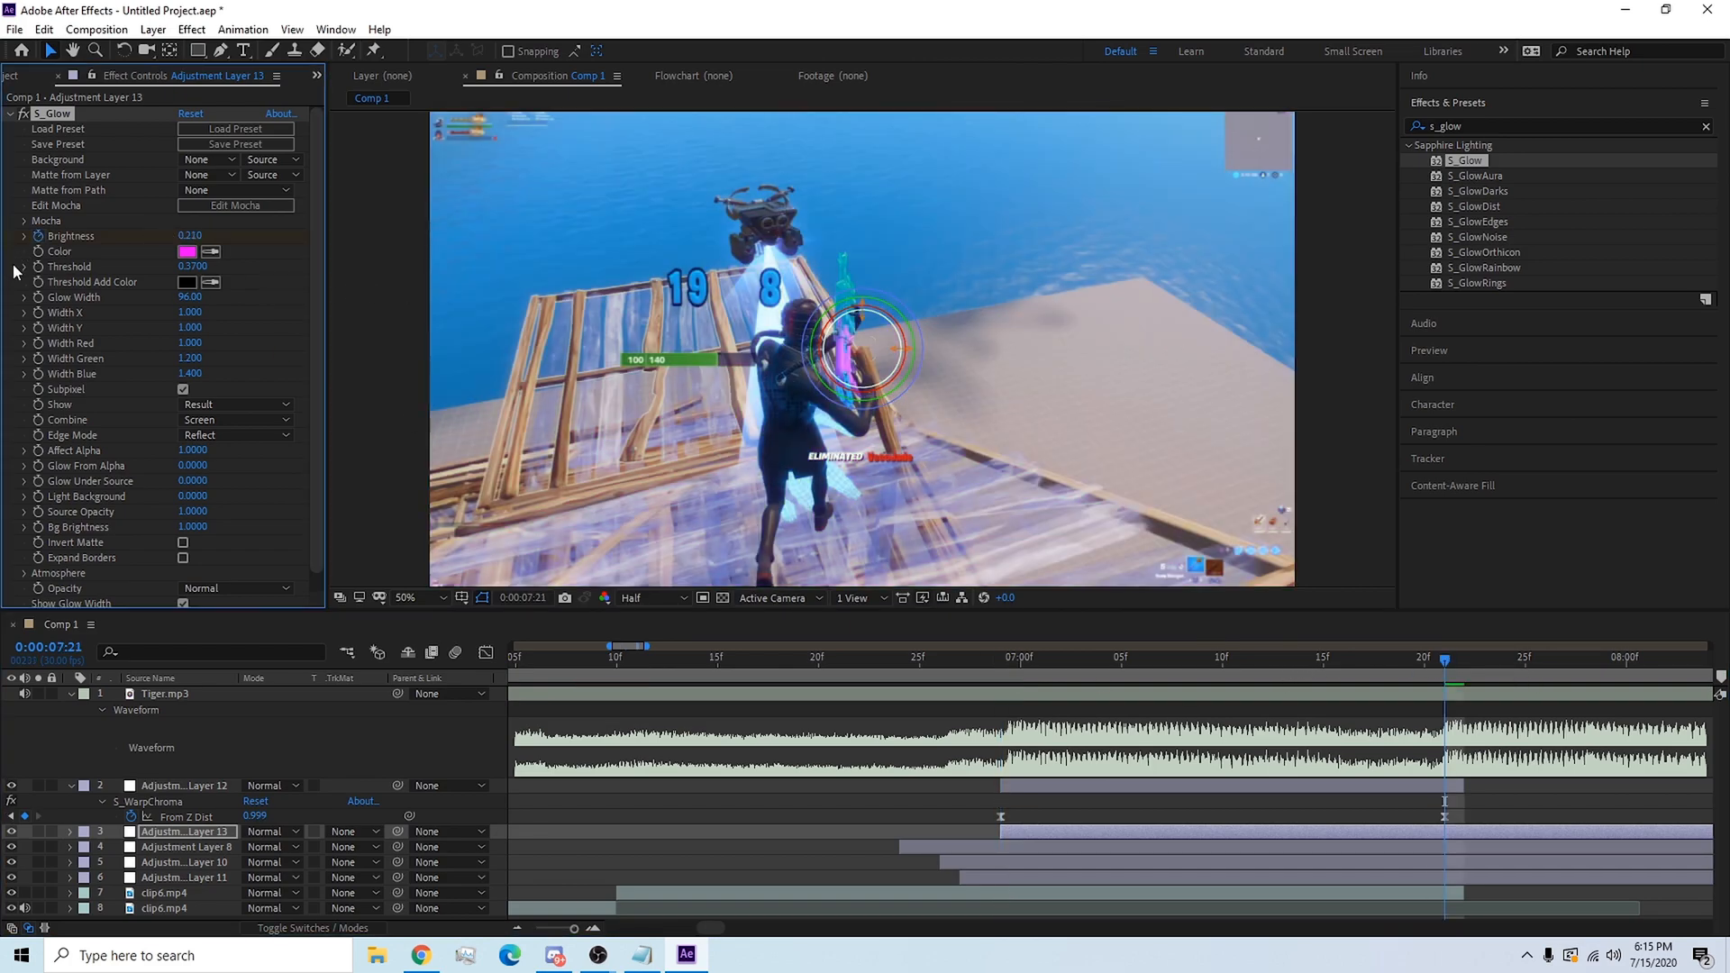
{"action": "left_click", "coordinate": [69, 831]}
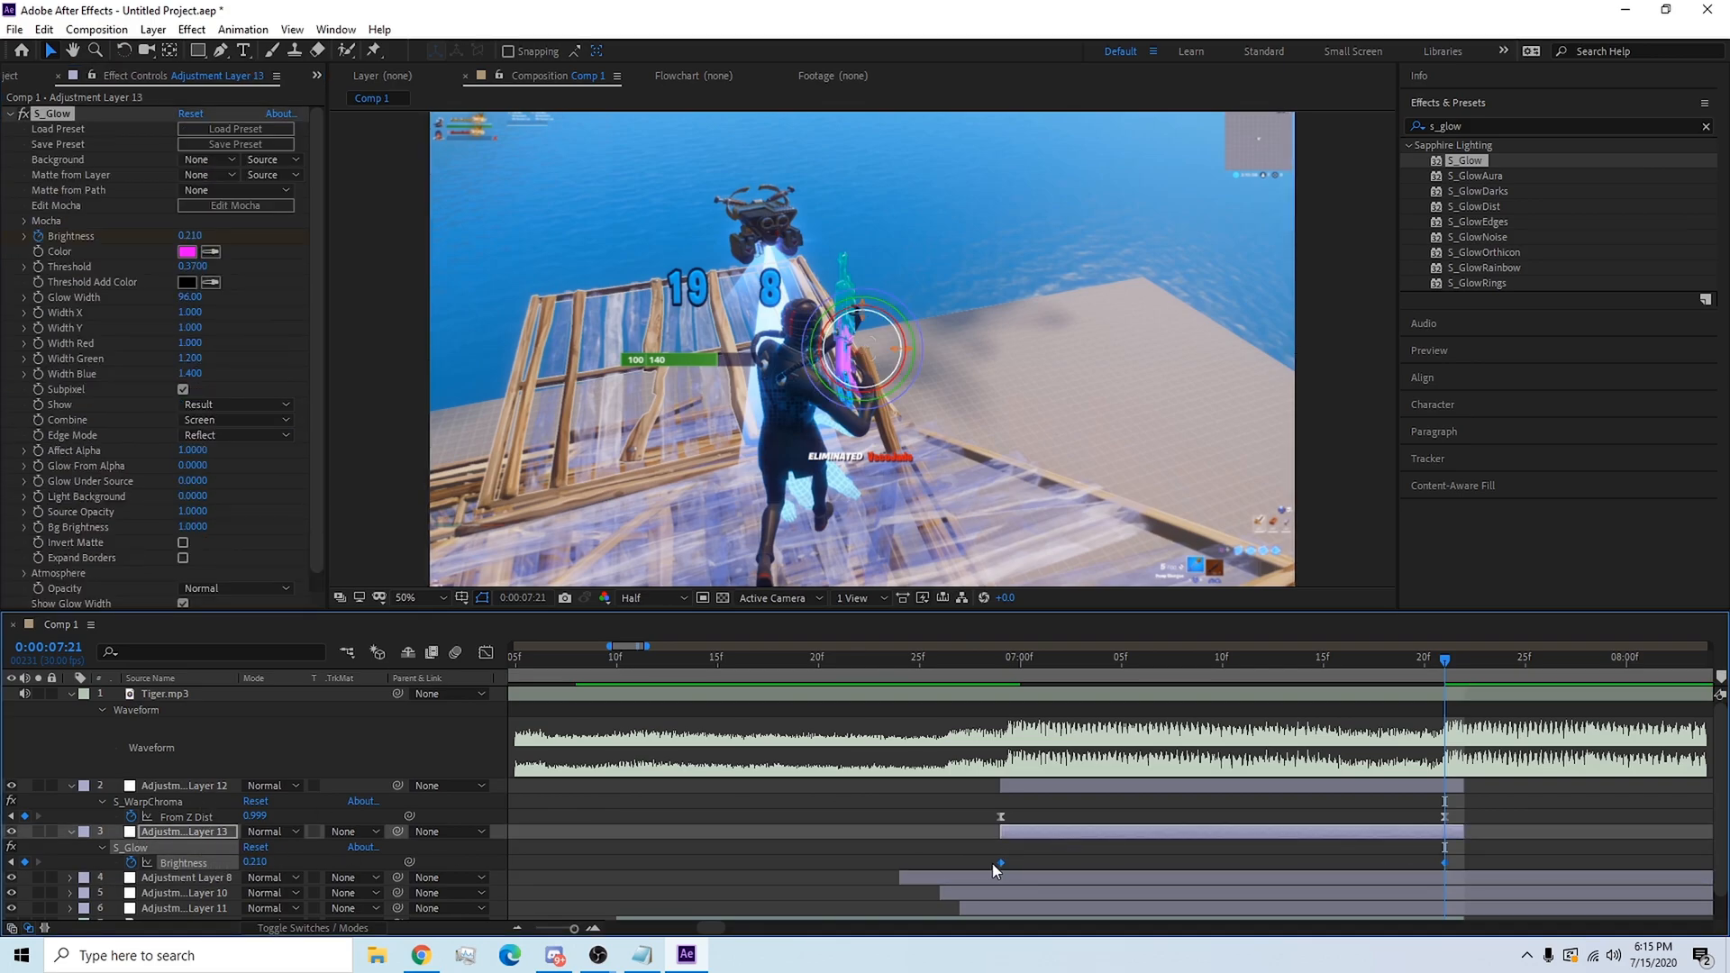
{"action": "mouse_move", "coordinate": [799, 667]}
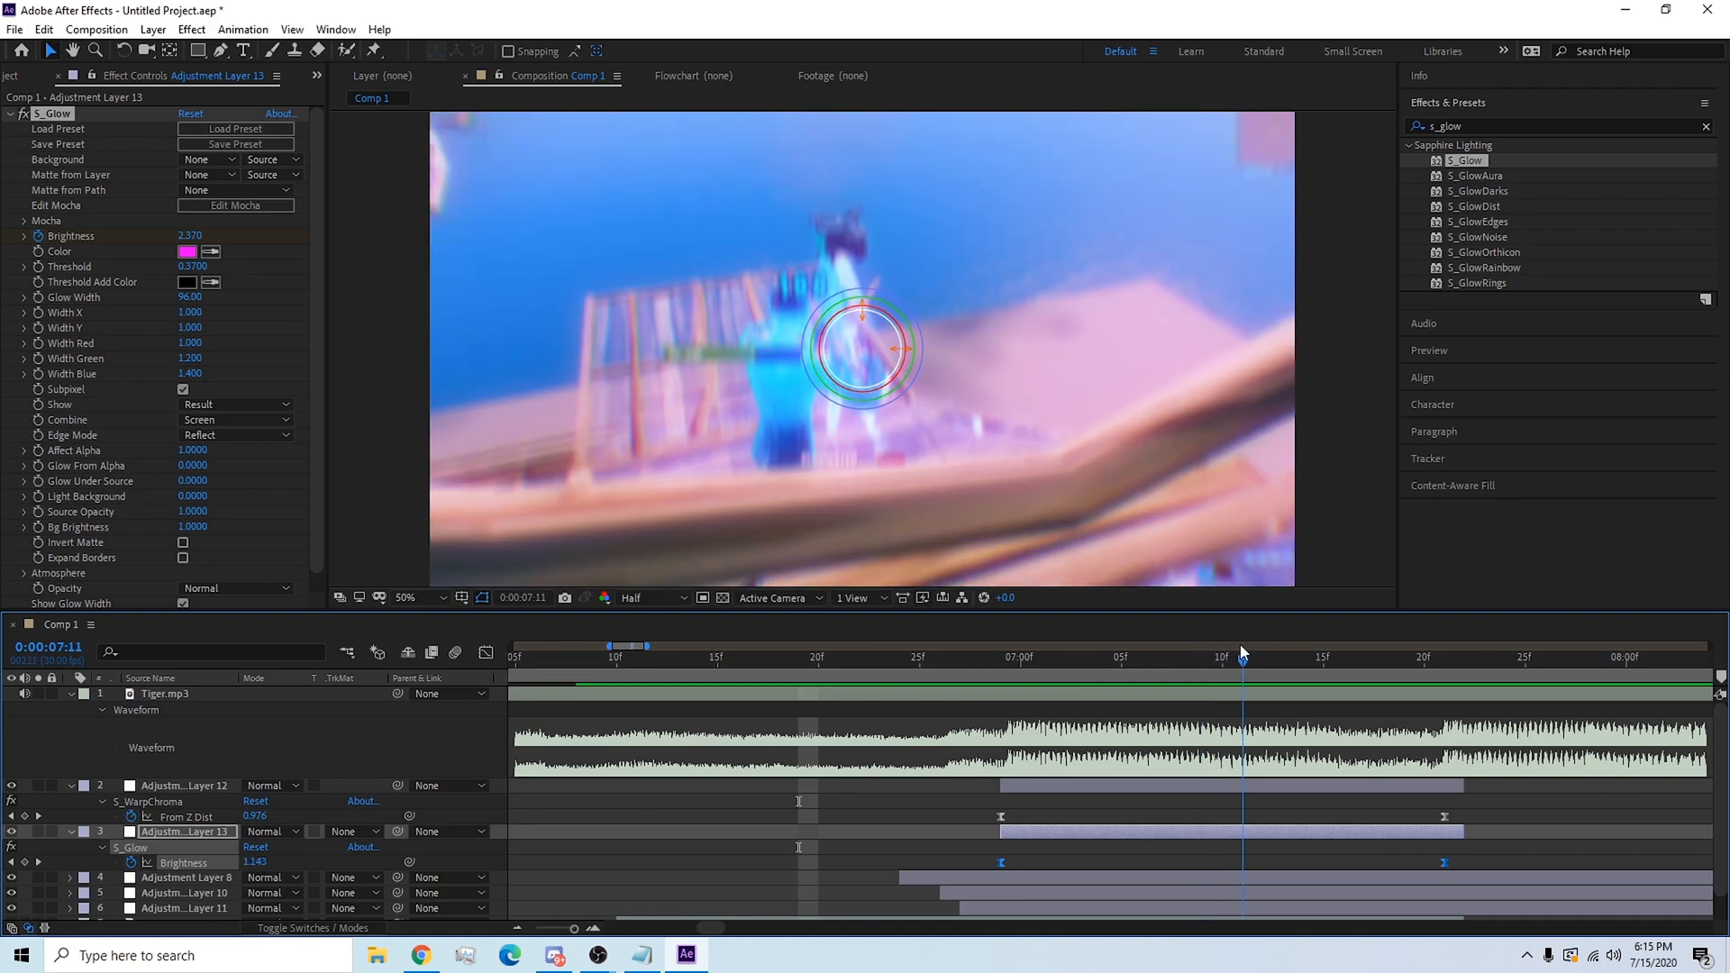
{"action": "left_click", "coordinate": [1340, 657]}
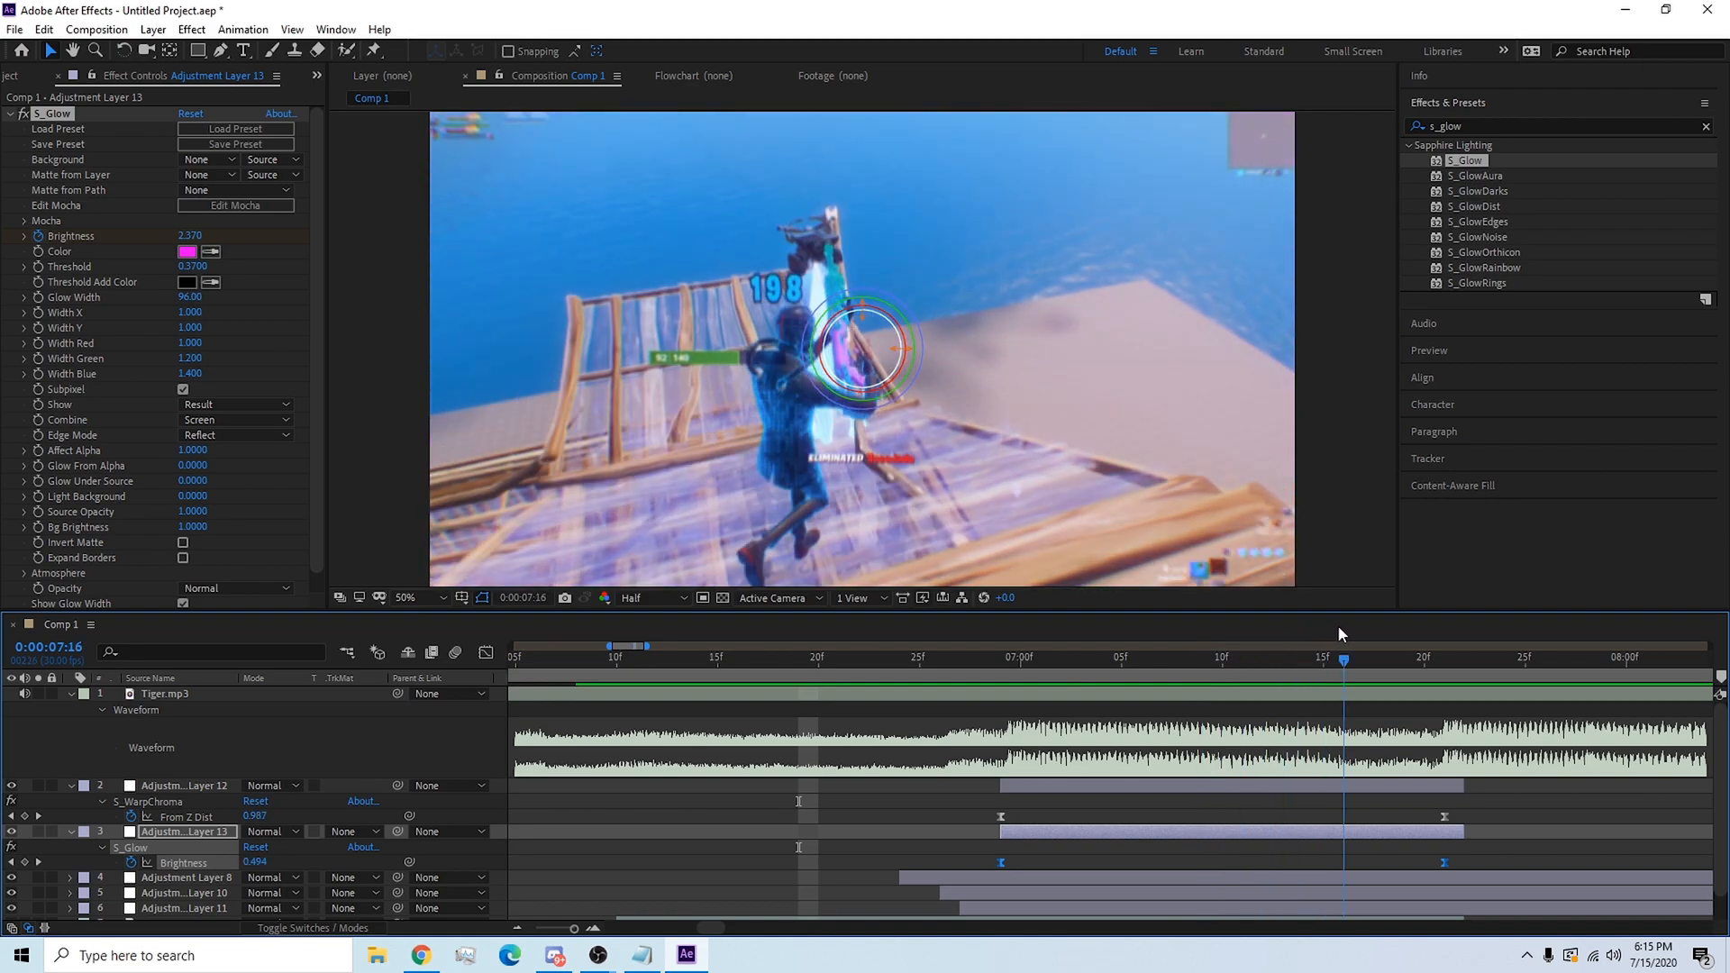
{"action": "left_click", "coordinate": [1385, 645]}
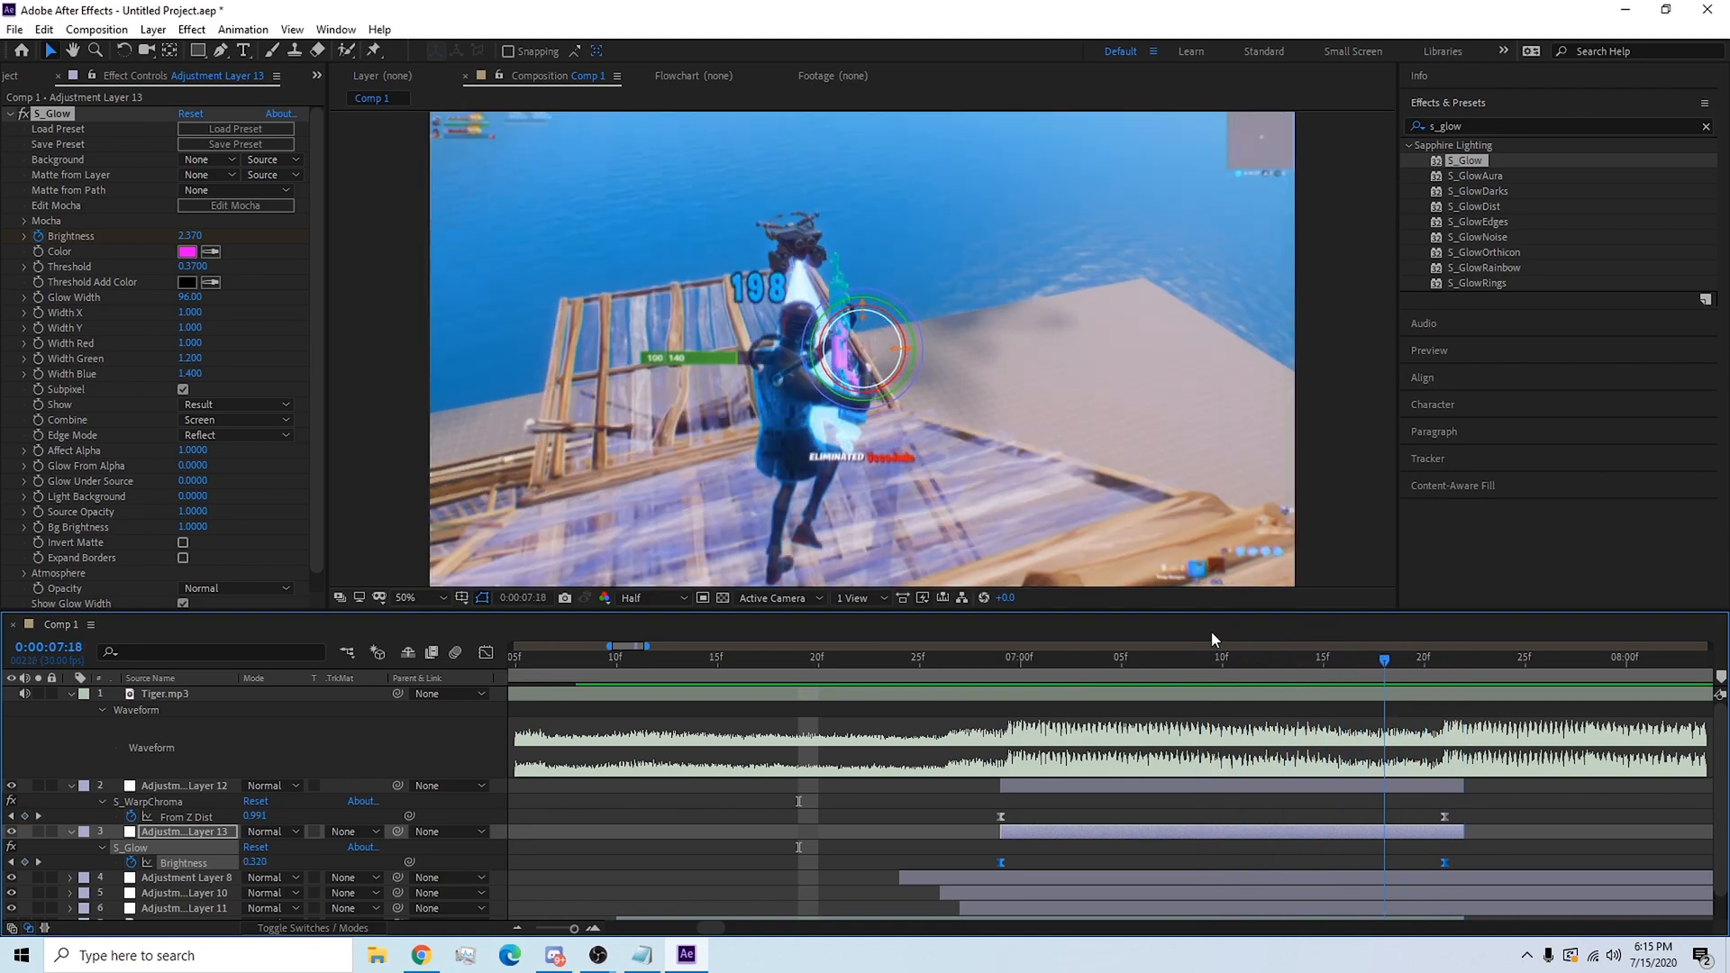
{"action": "left_click", "coordinate": [1059, 645]}
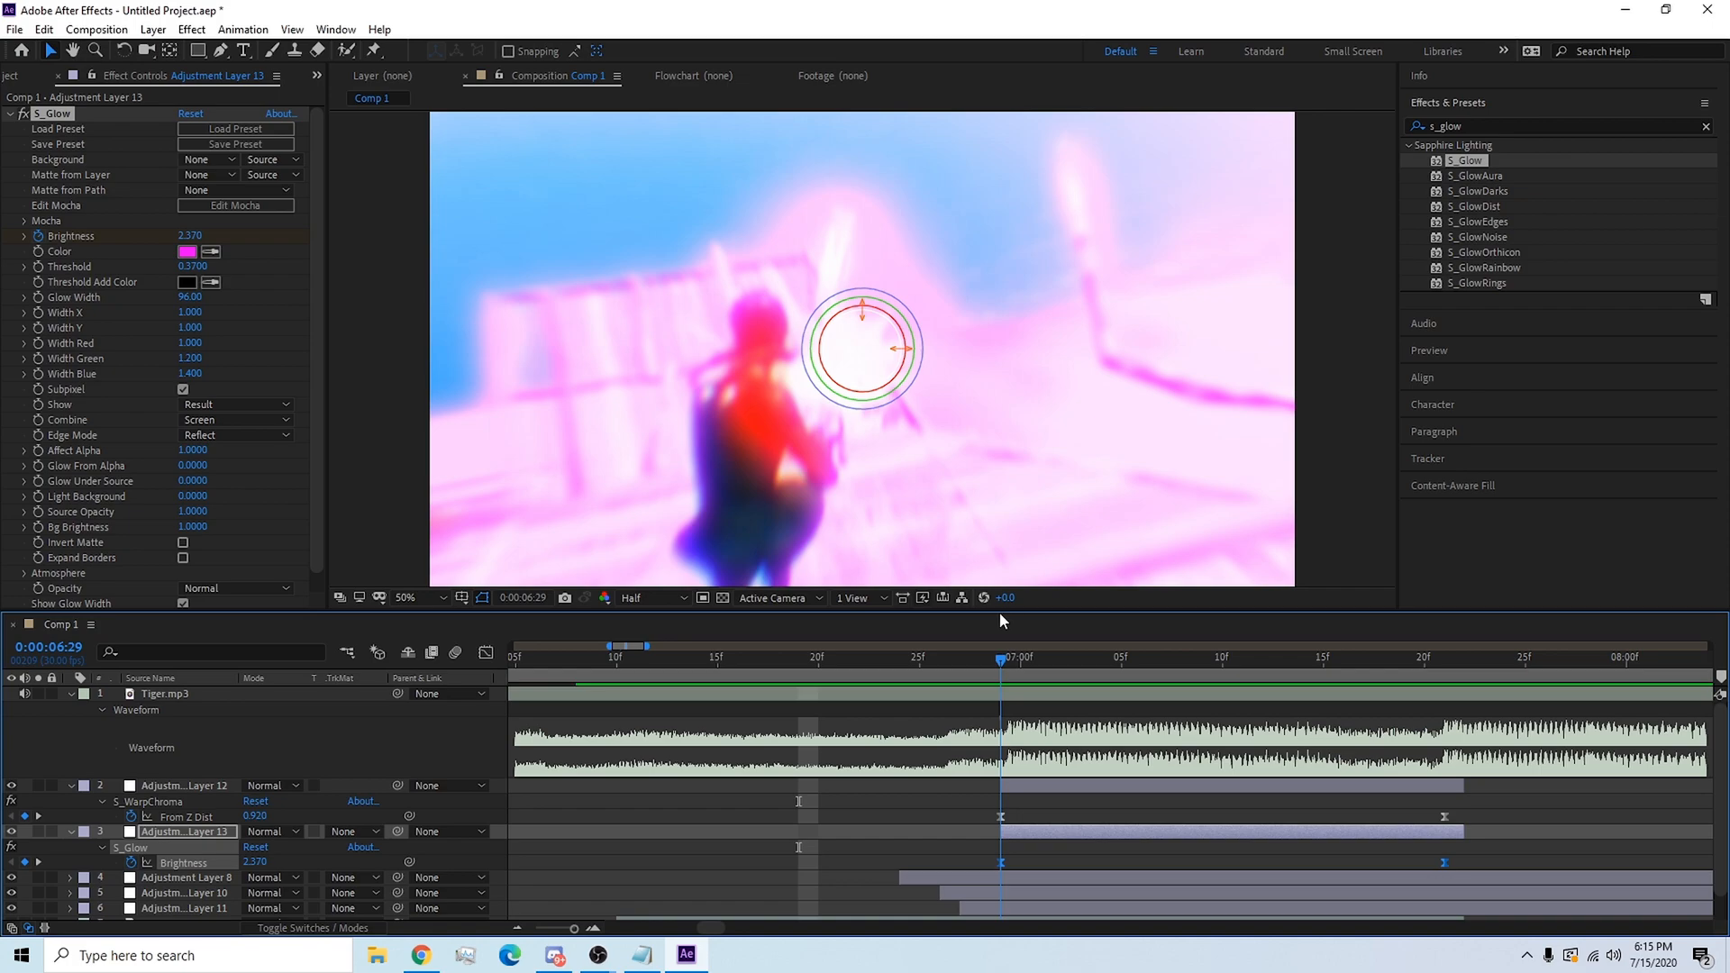
{"action": "left_click", "coordinate": [70, 847]}
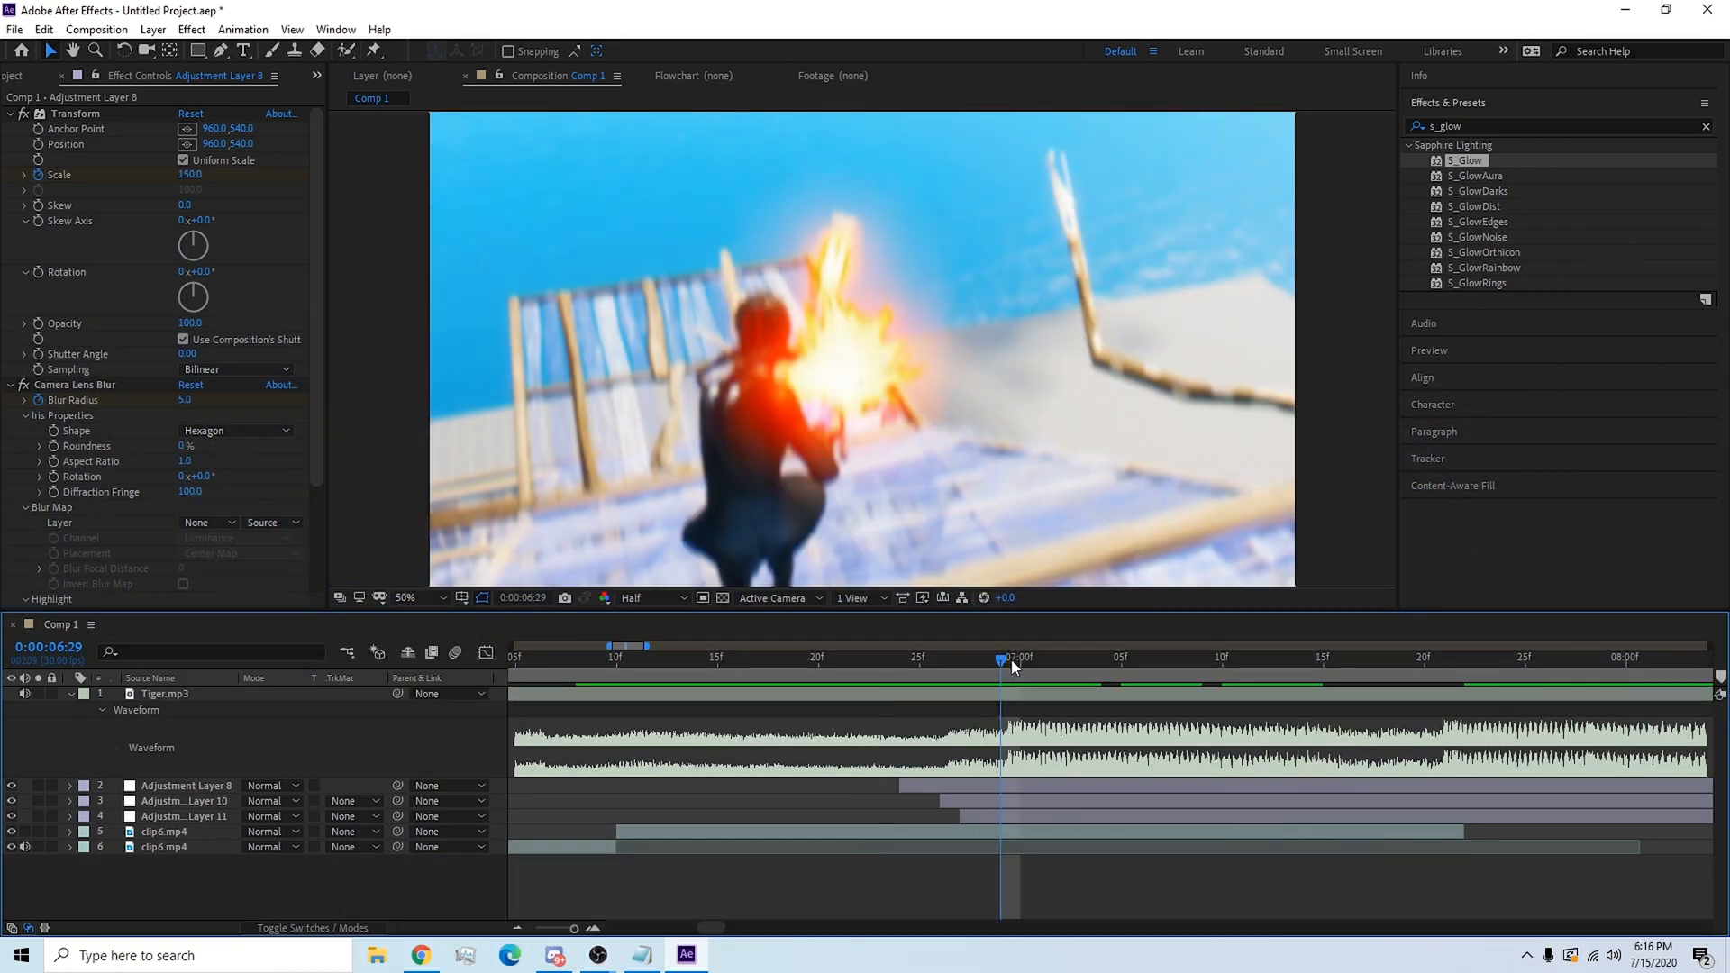
Add Adjustment Layer 14 with S_QuadTone and the qUADTONE preset for a greyscale look.
{"action": "left_click", "coordinate": [186, 831]}
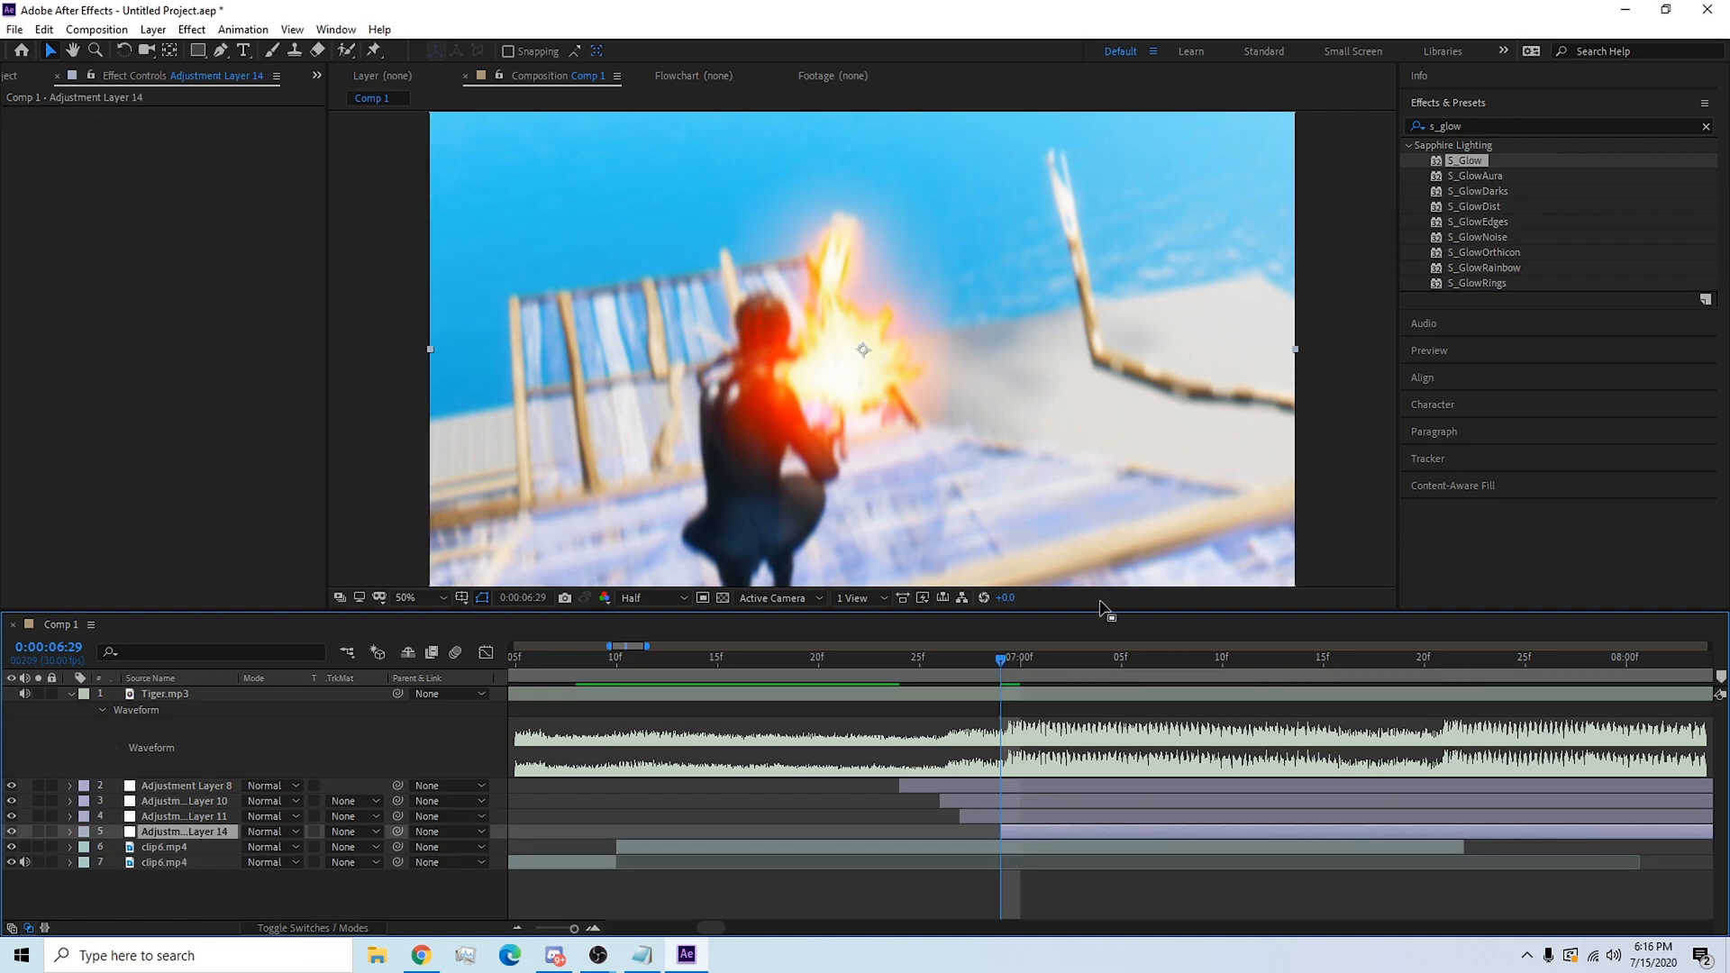
{"action": "type", "text": "quad"}
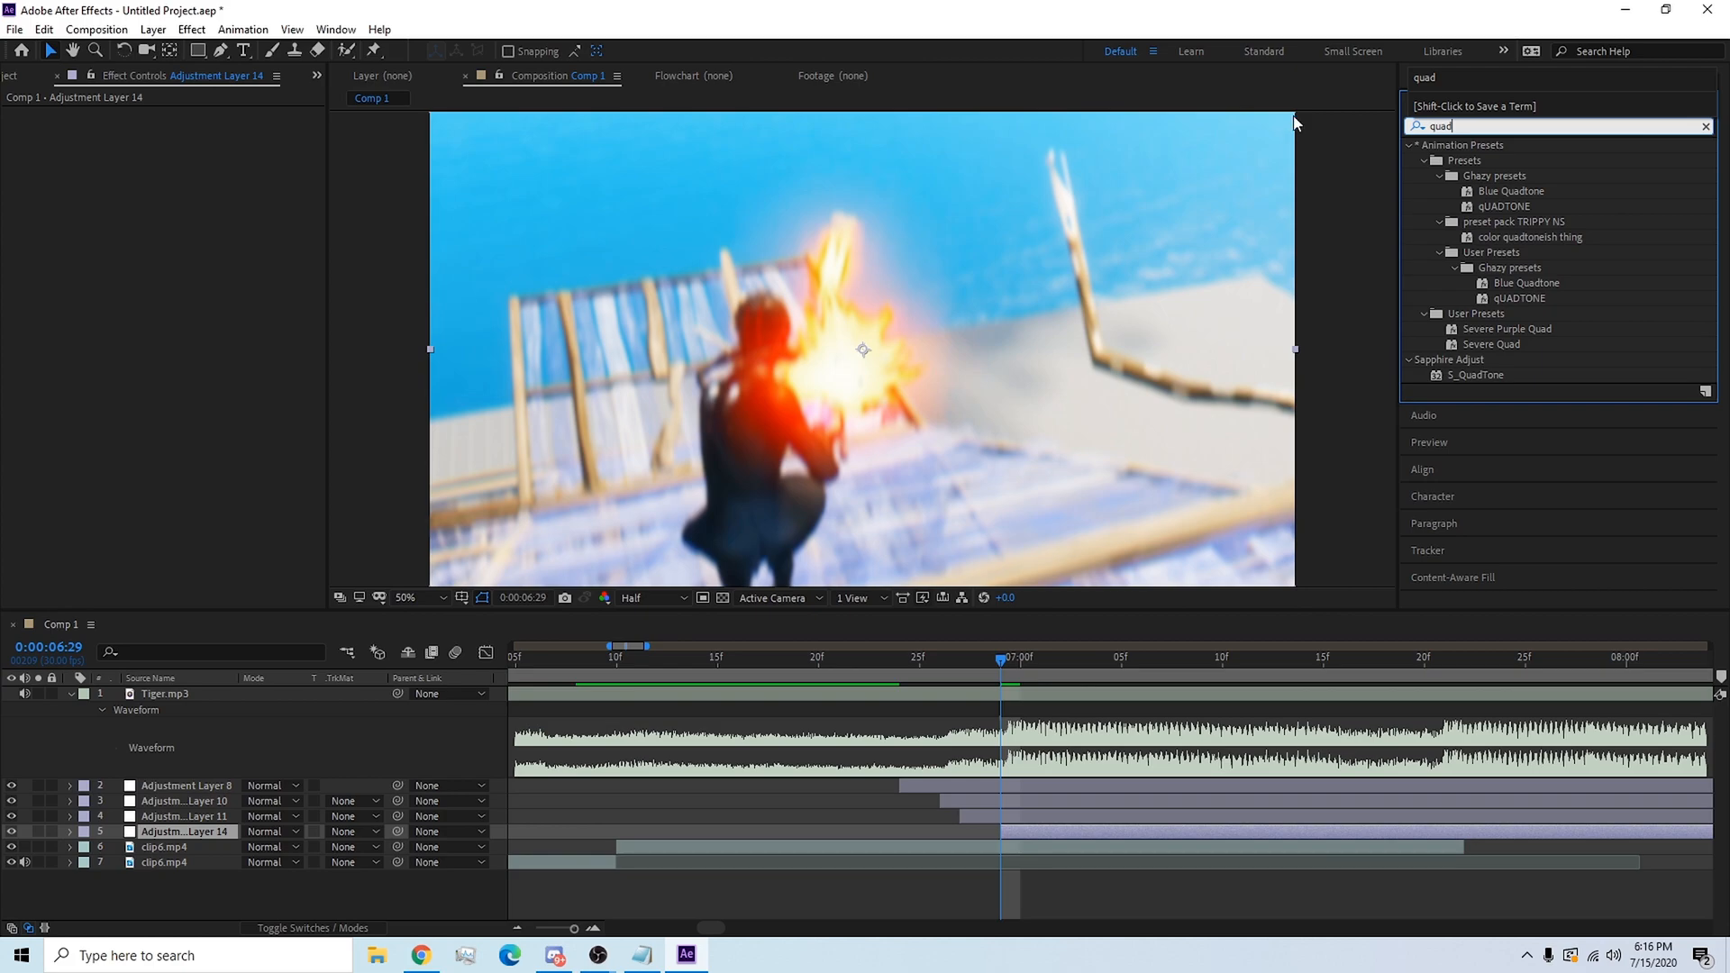
{"action": "double_click", "coordinate": [1474, 374]}
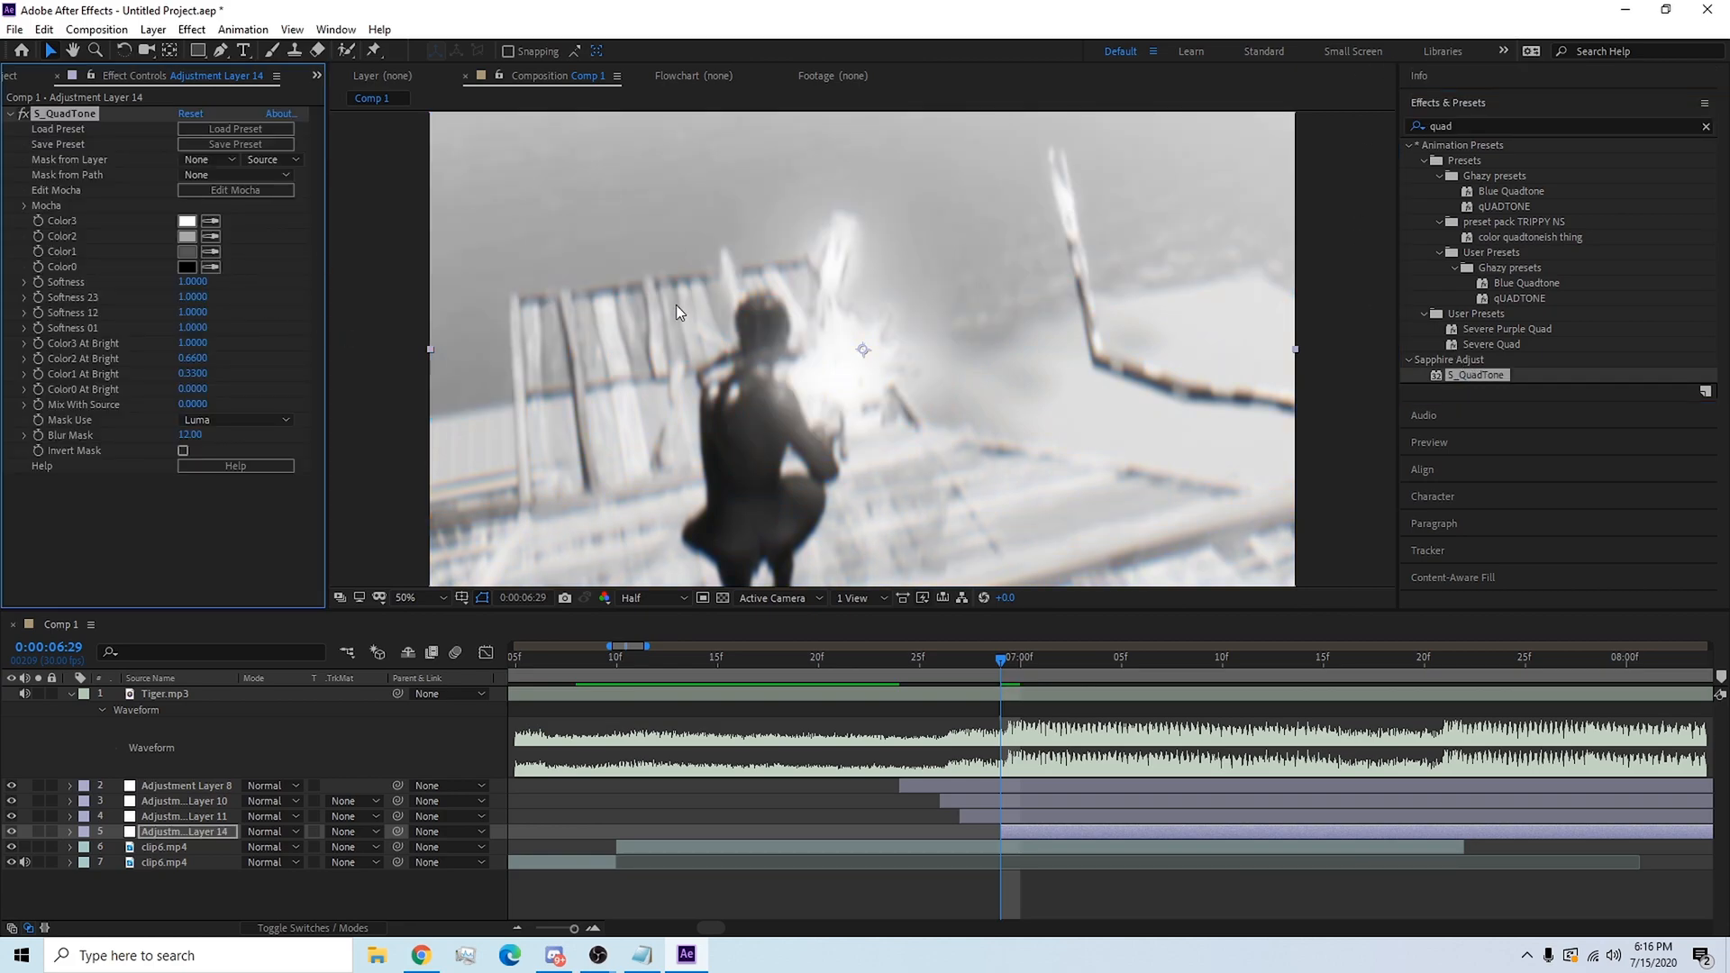
{"action": "mouse_move", "coordinate": [542, 146]}
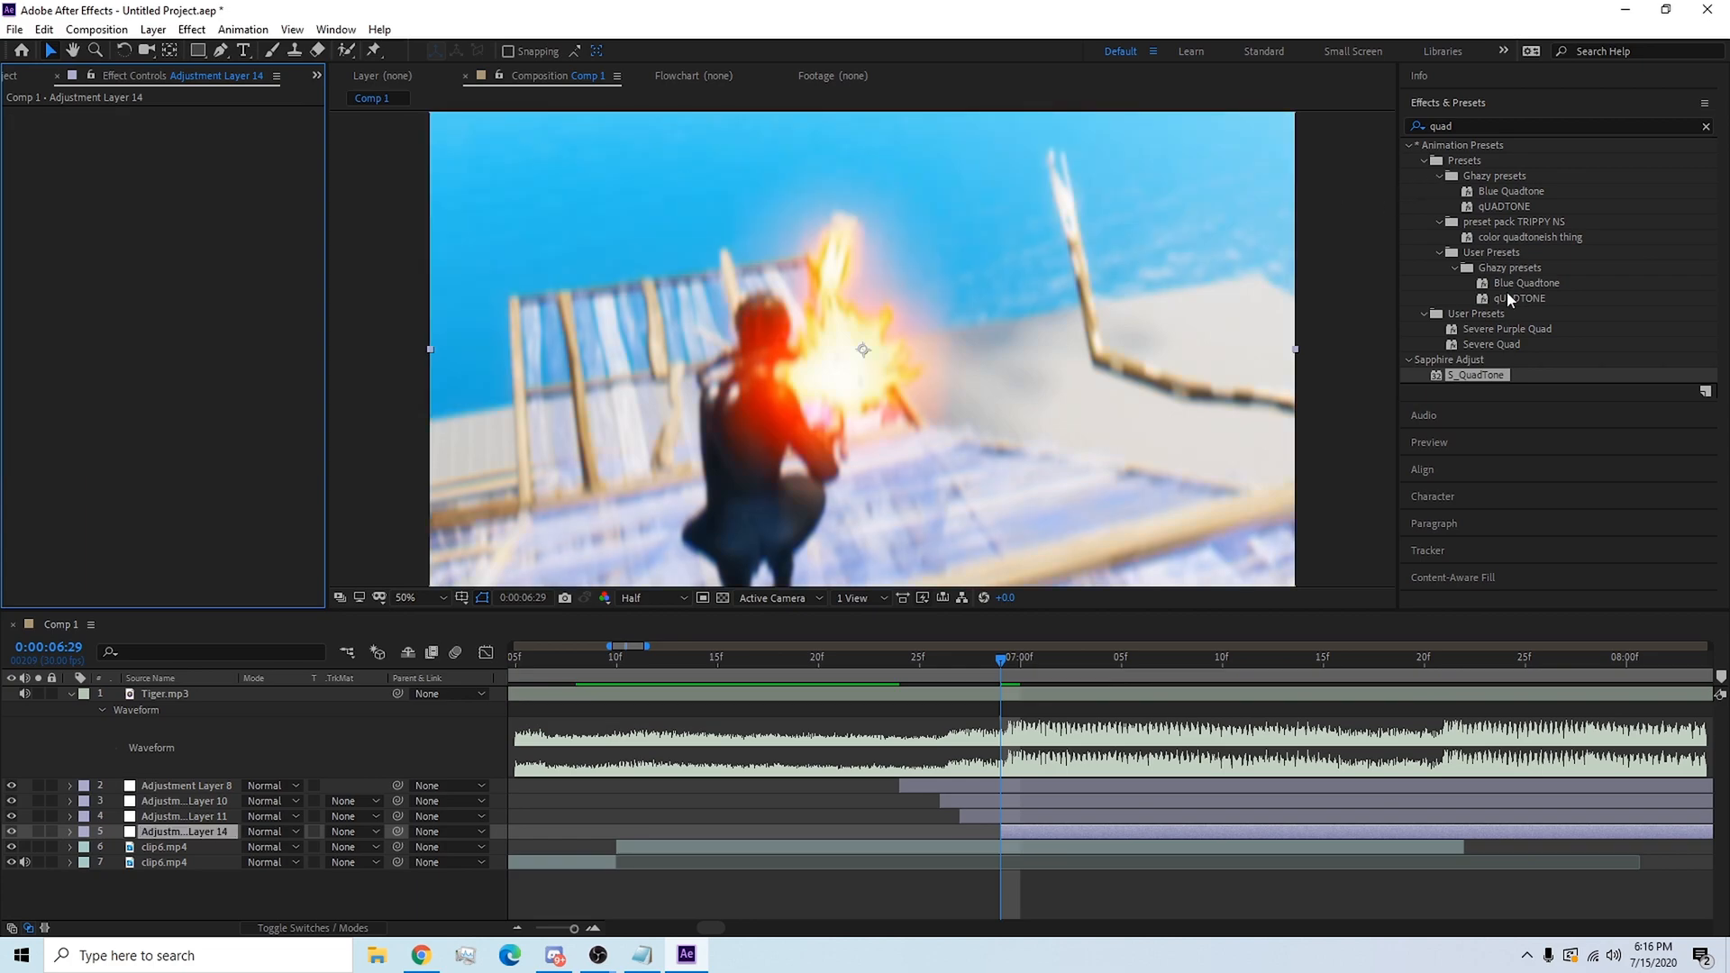
{"action": "double_click", "coordinate": [1517, 299]}
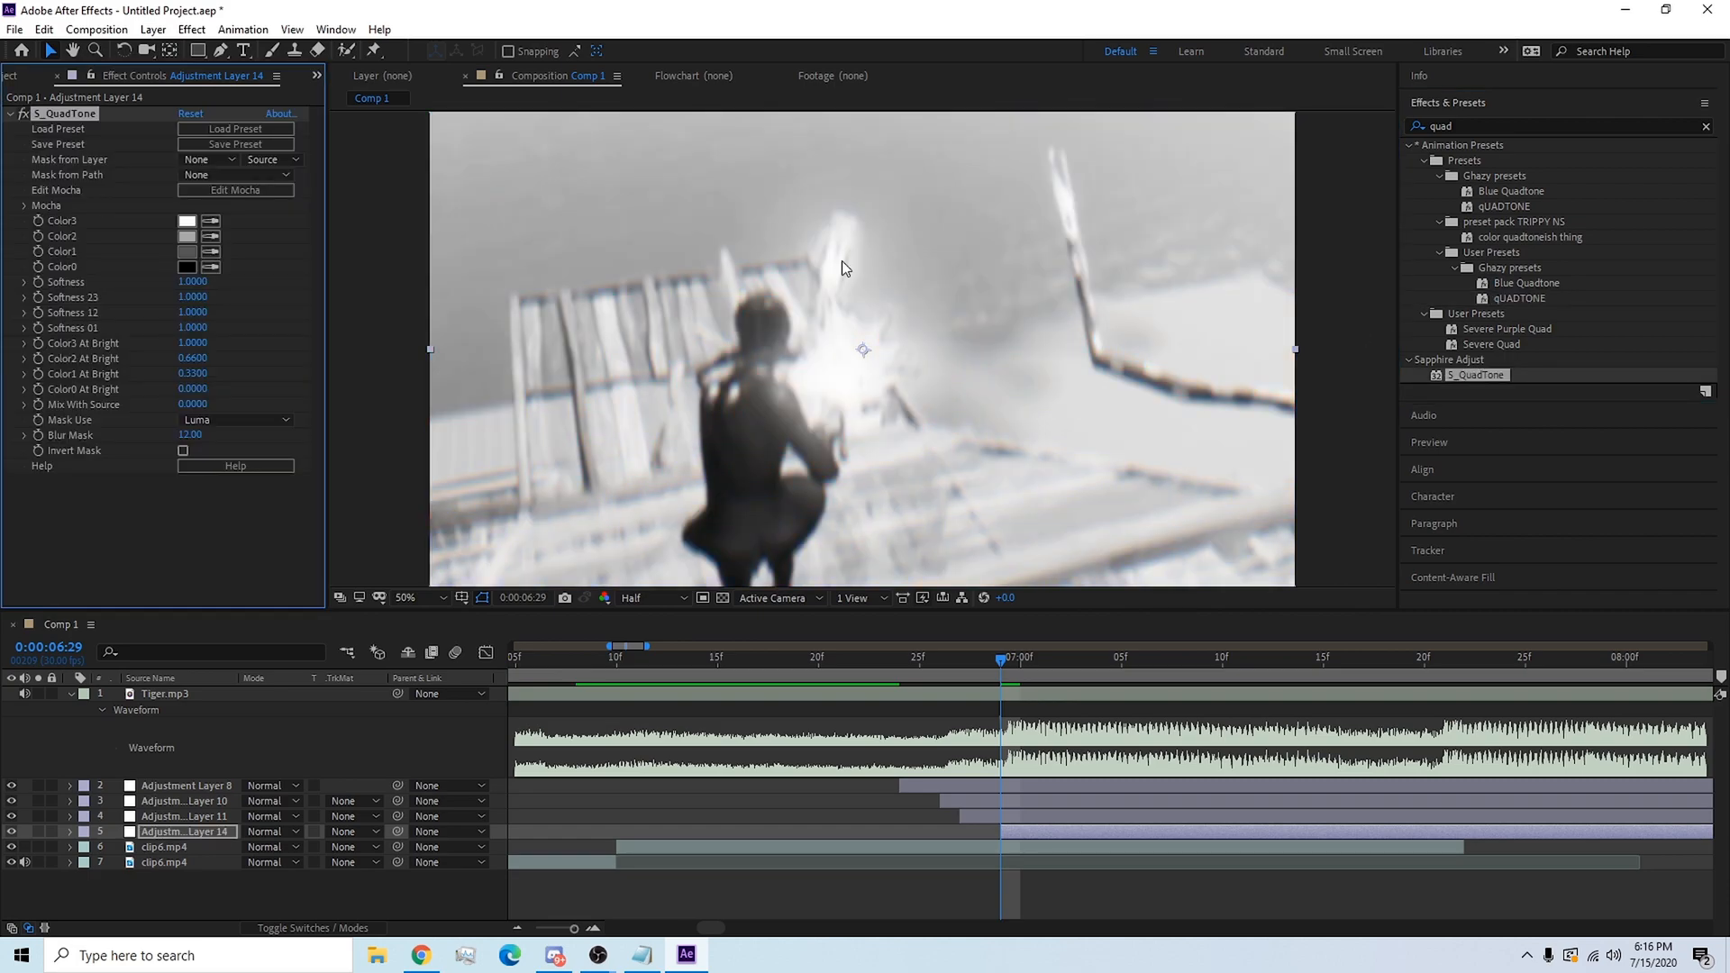
{"action": "mouse_move", "coordinate": [1097, 667]}
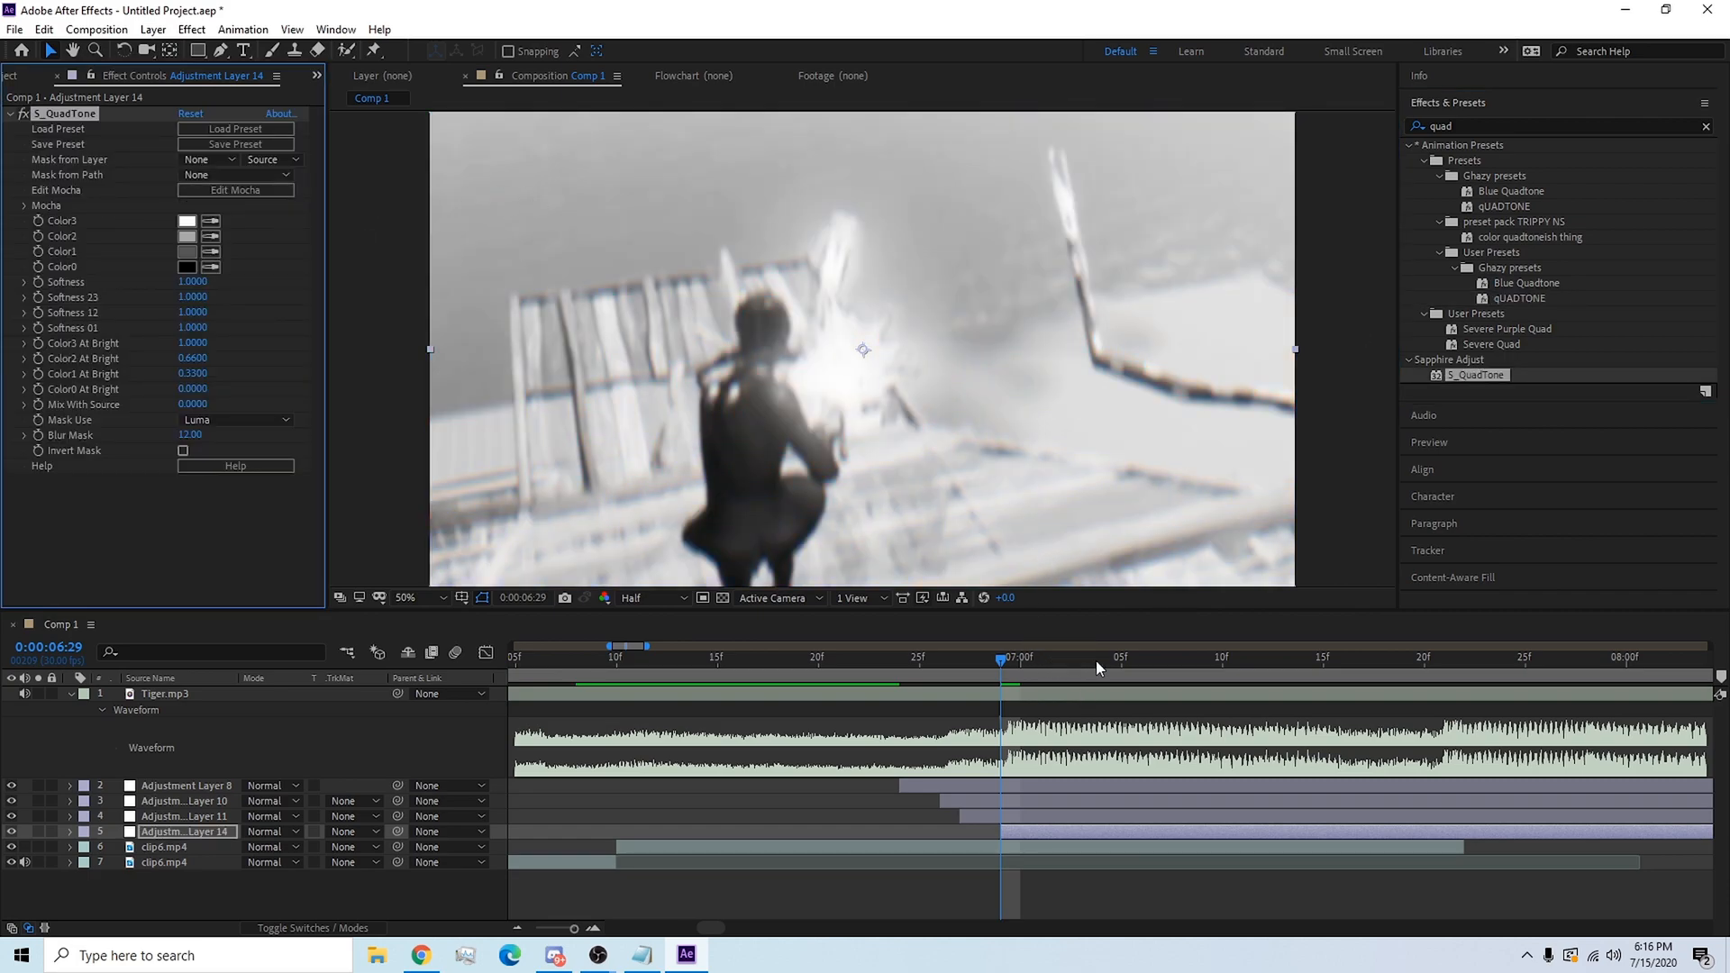
{"action": "left_click", "coordinate": [1100, 657]}
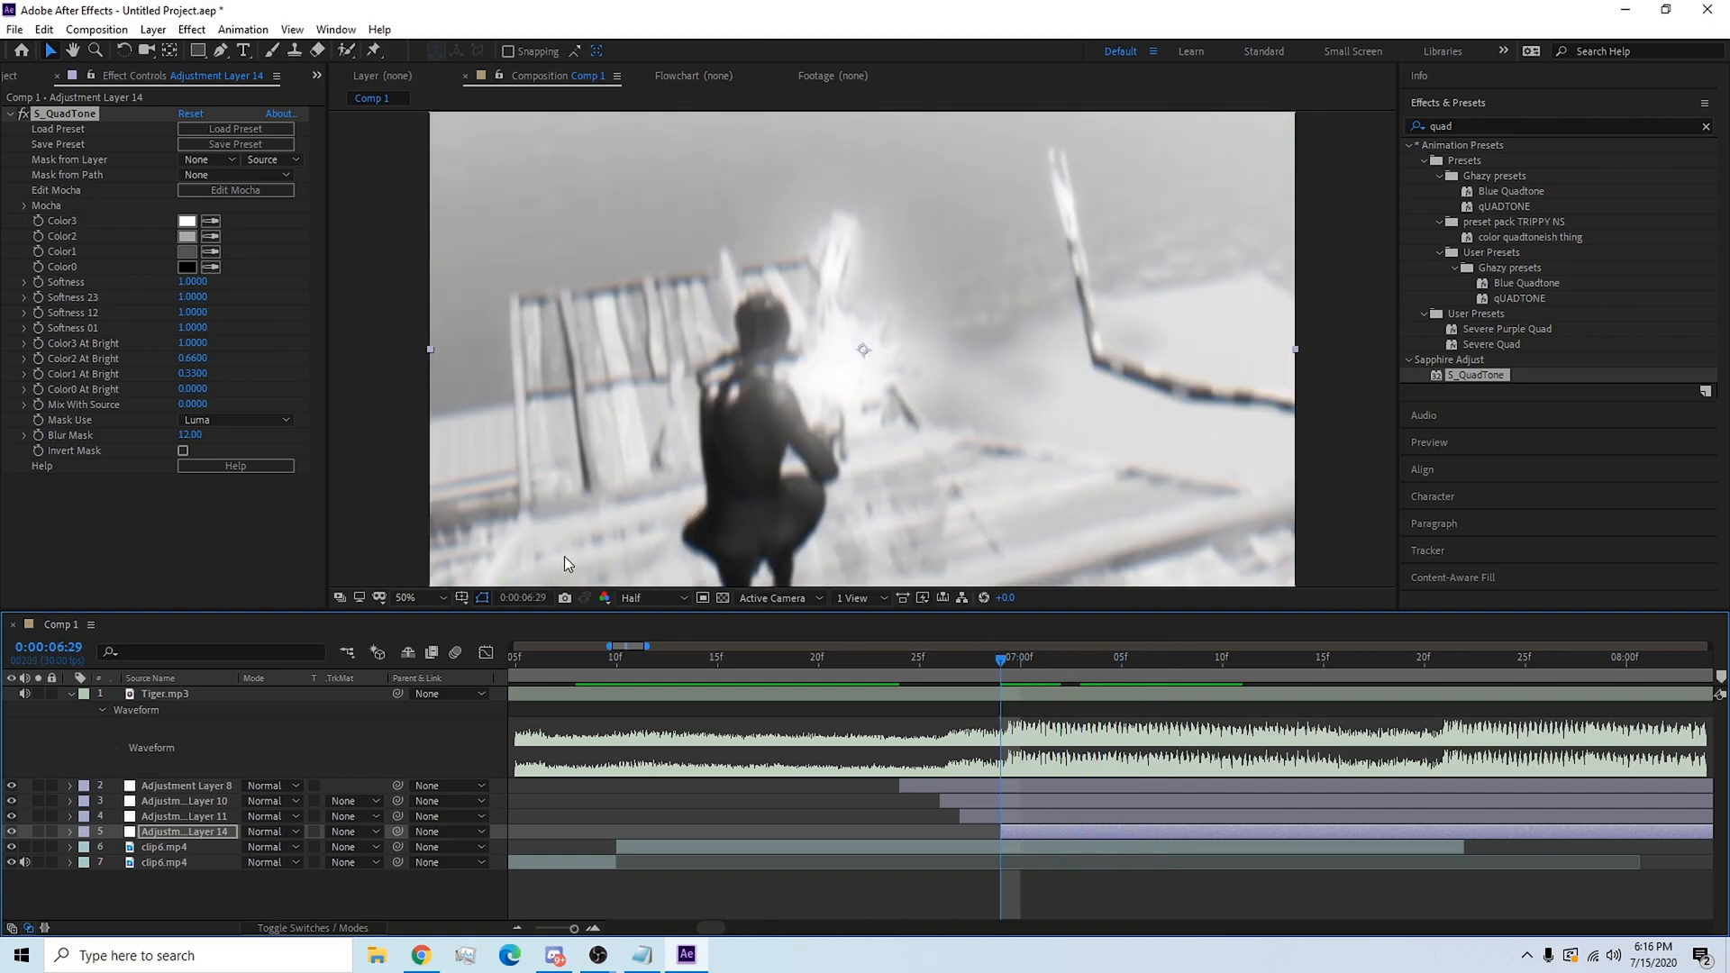
Recolor the QuadTone tones: pink Color3, blue Color1, and a magenta-leaning Color0.
{"action": "left_click", "coordinate": [186, 221]}
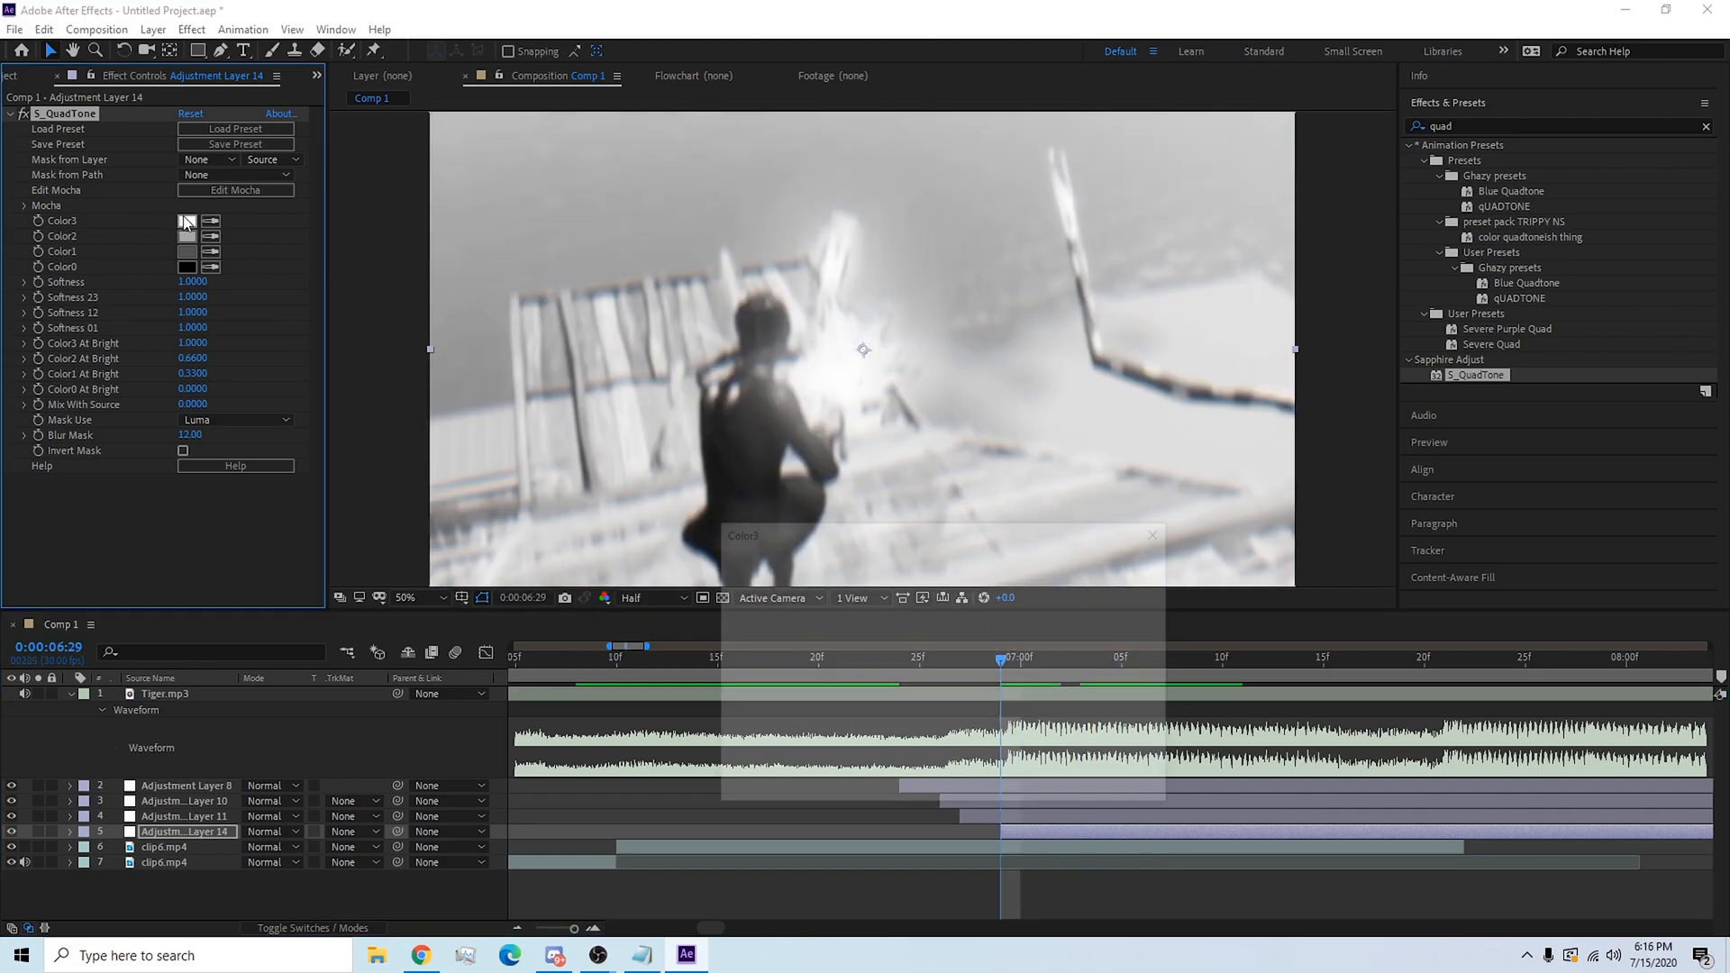
{"action": "left_click", "coordinate": [186, 221]}
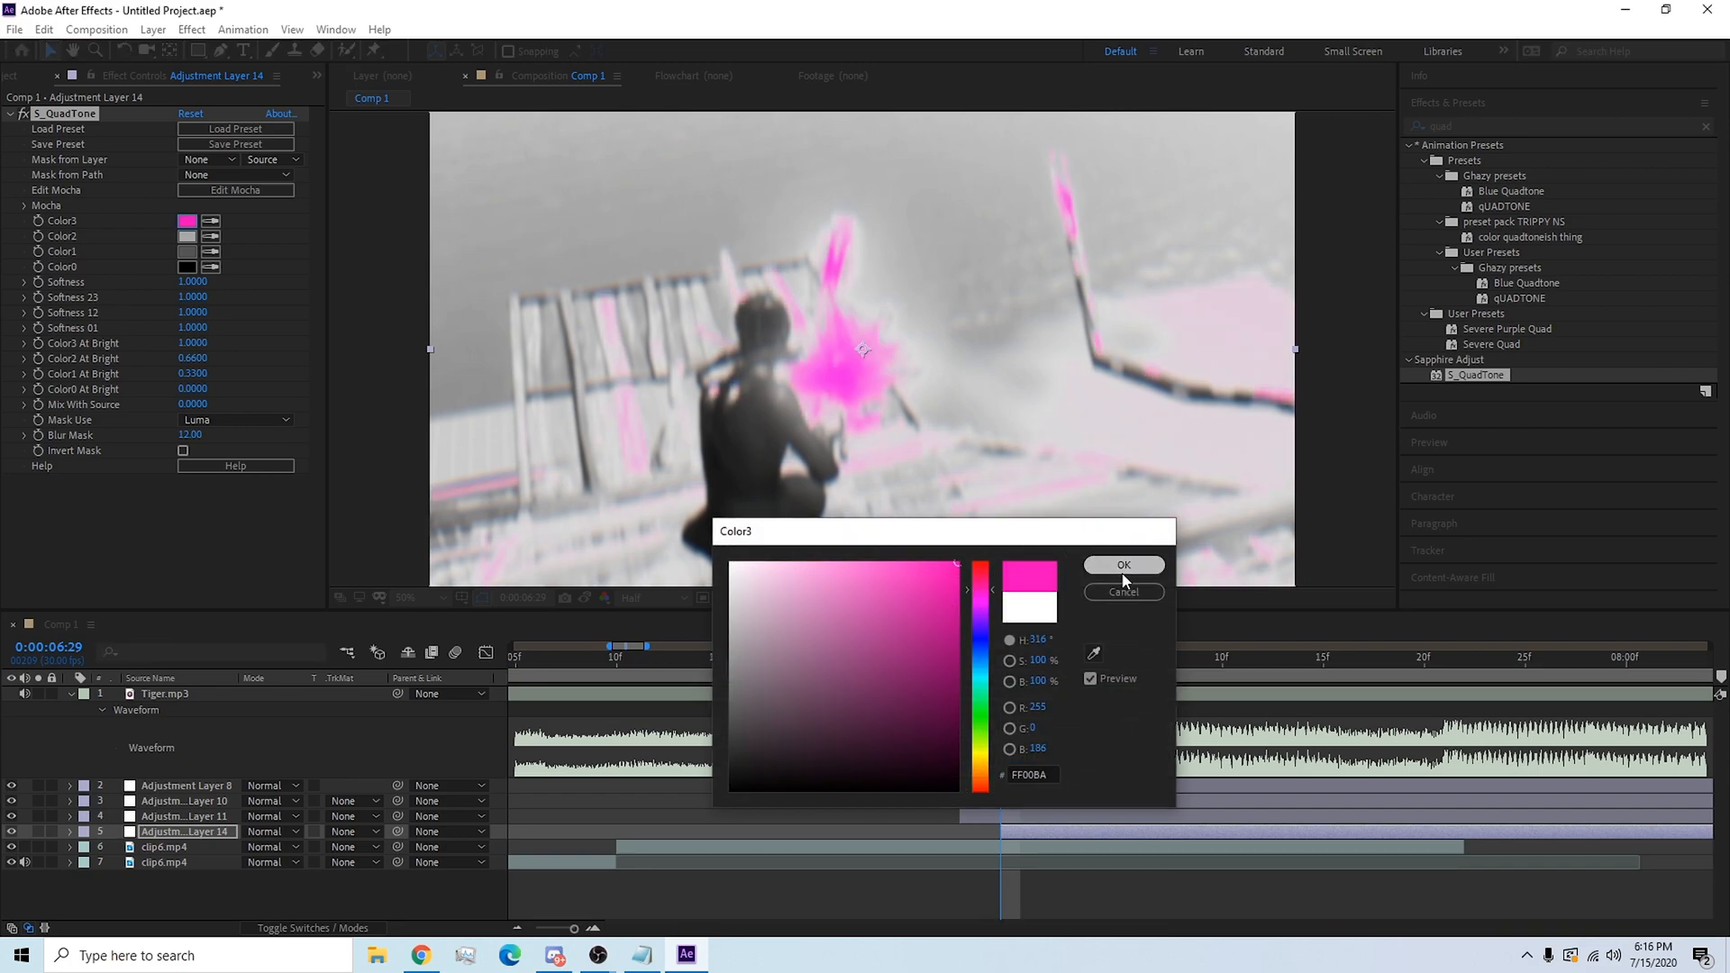
{"action": "left_click", "coordinate": [1122, 565]}
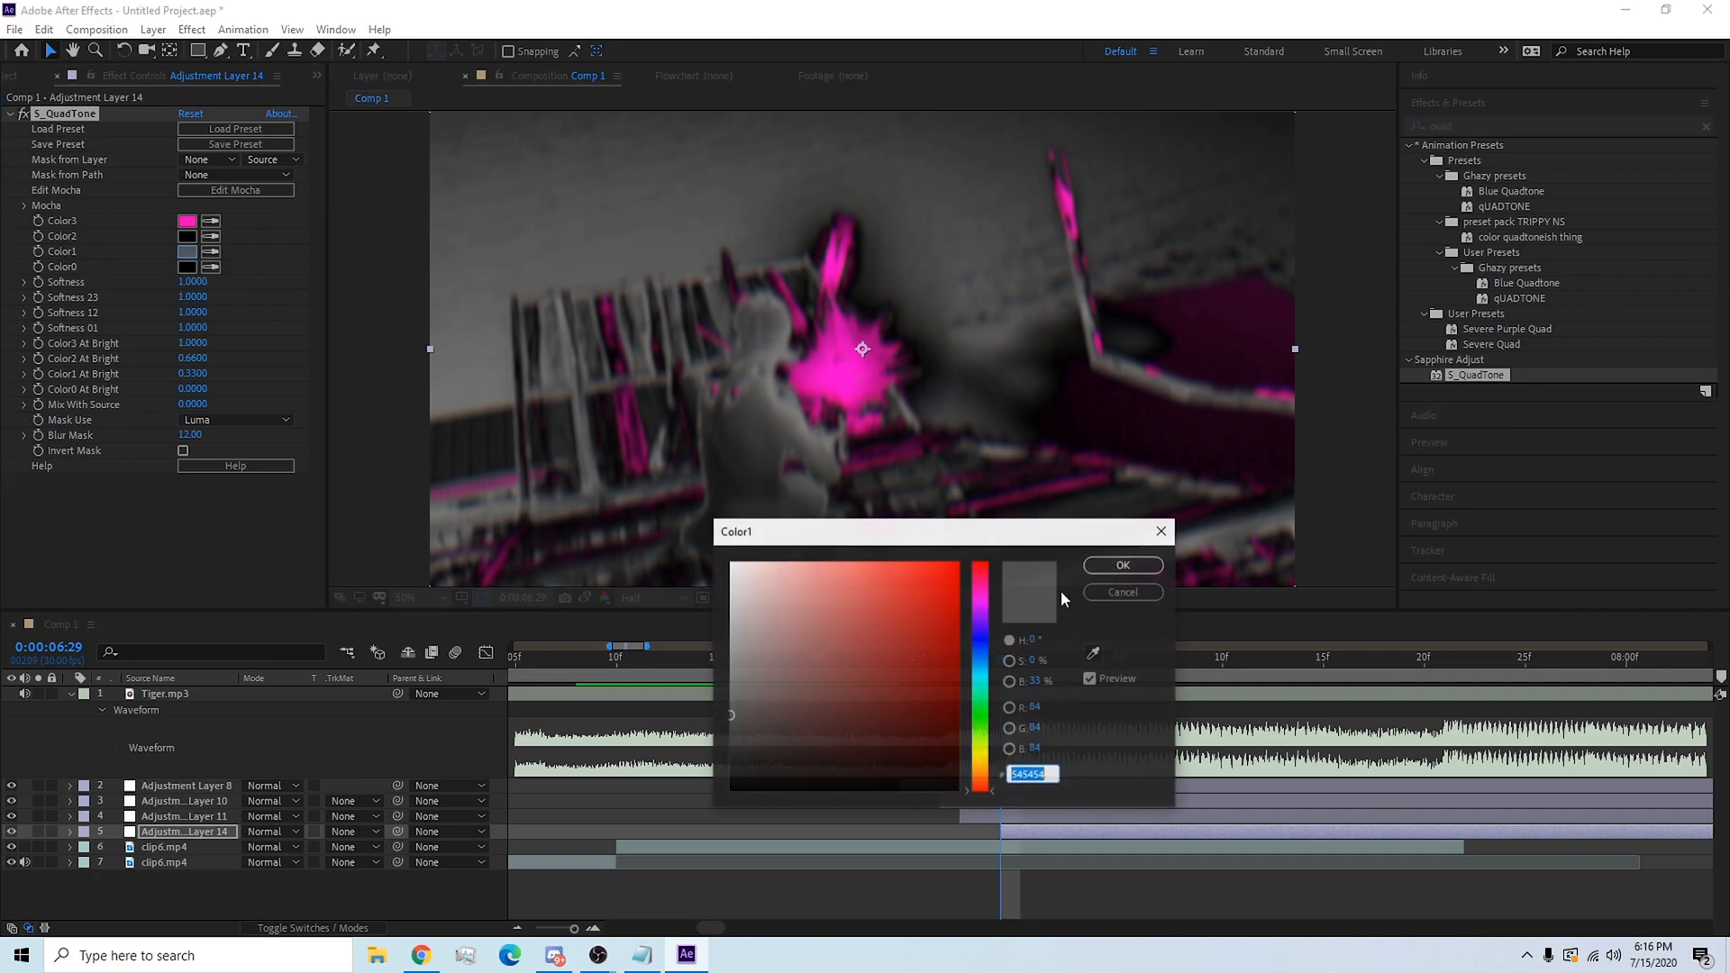
{"action": "left_click", "coordinate": [1122, 565]}
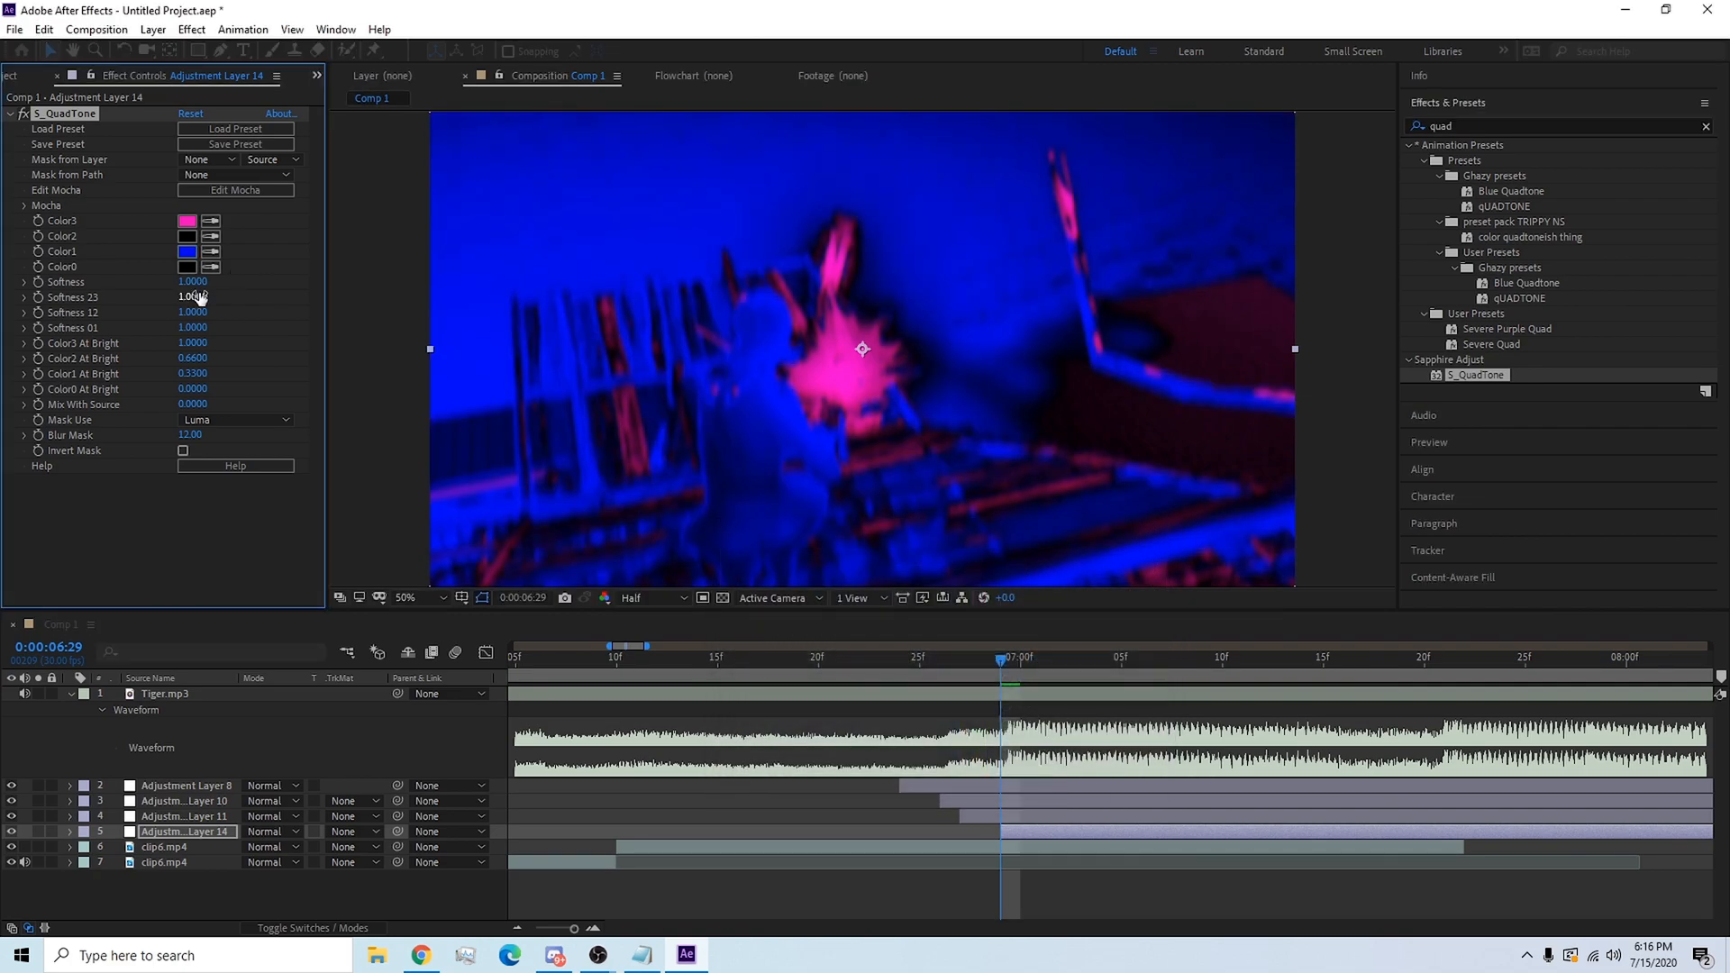
{"action": "left_click", "coordinate": [187, 266]}
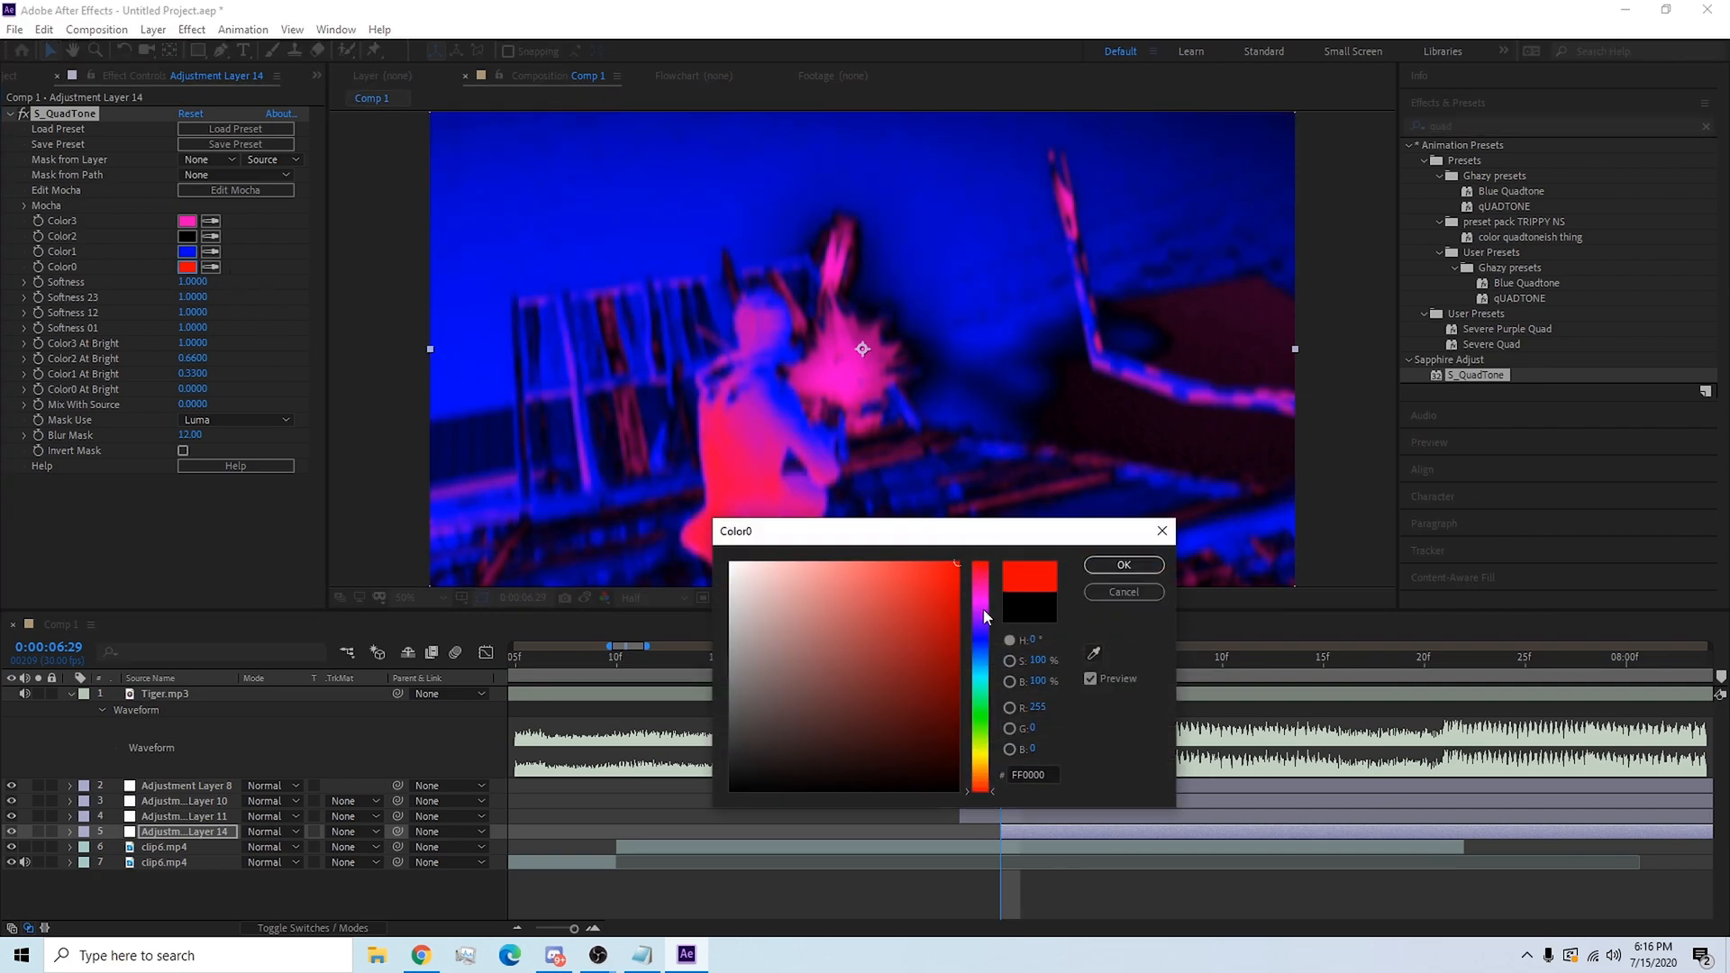
{"action": "left_click", "coordinate": [1121, 565]}
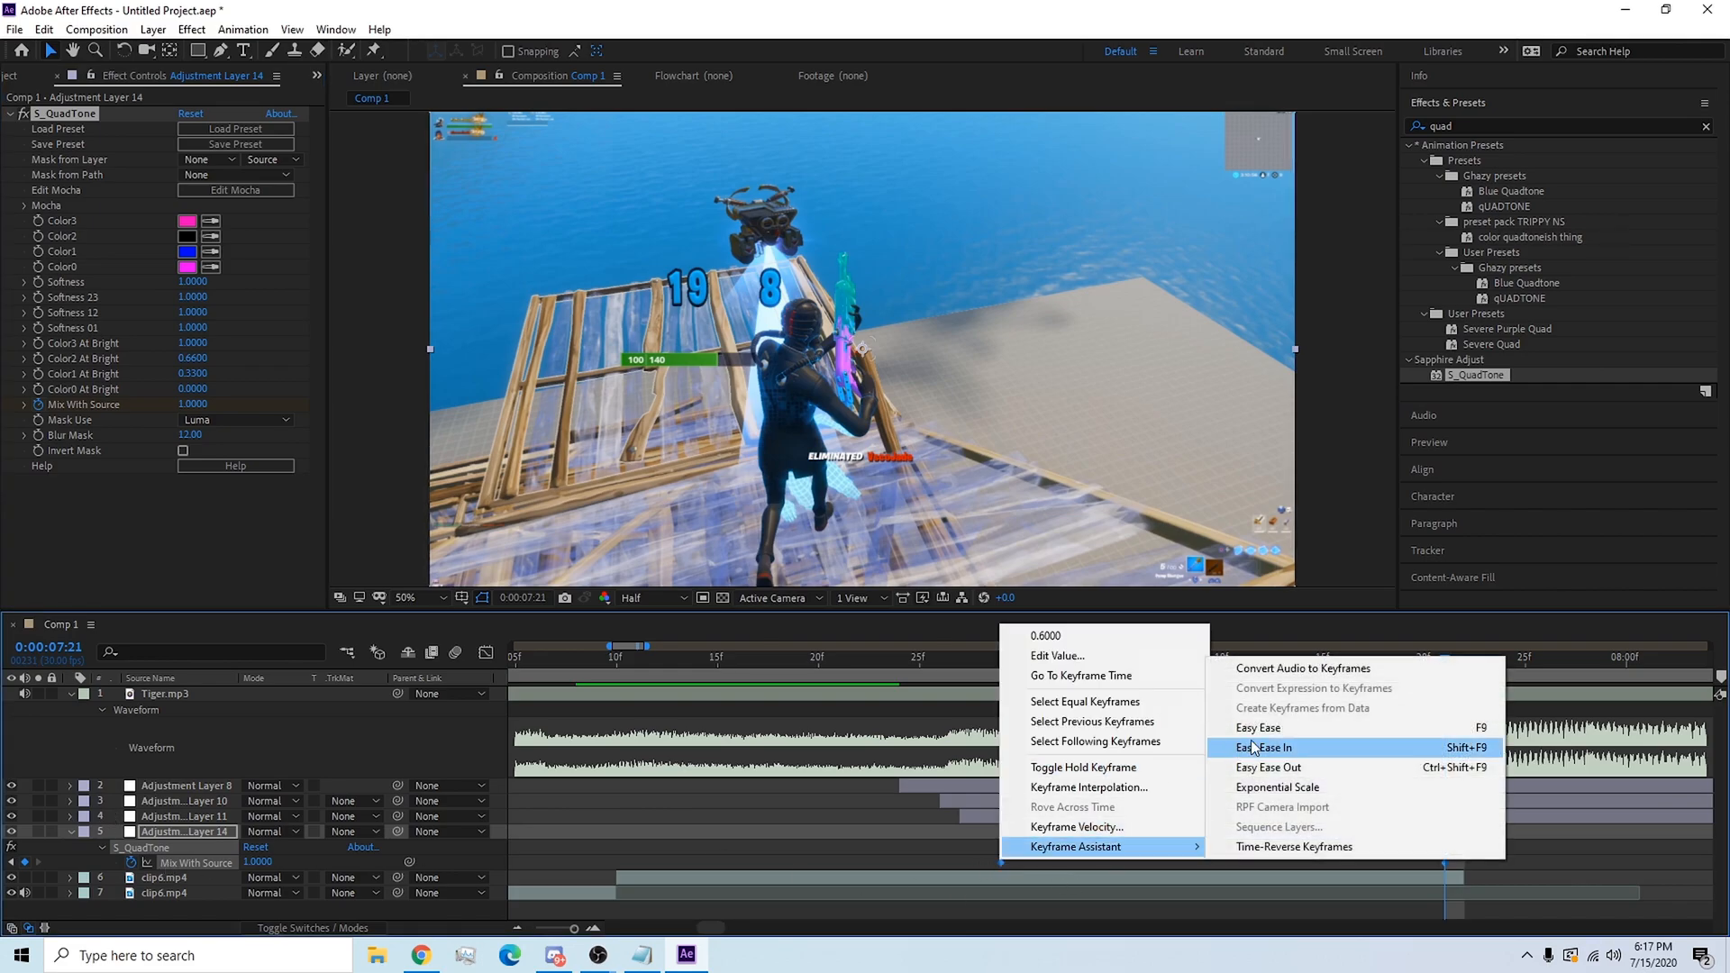
Ease into the Mix With Source keyframe and change QuadTone Color1 to red.
{"action": "left_click", "coordinate": [1264, 747]}
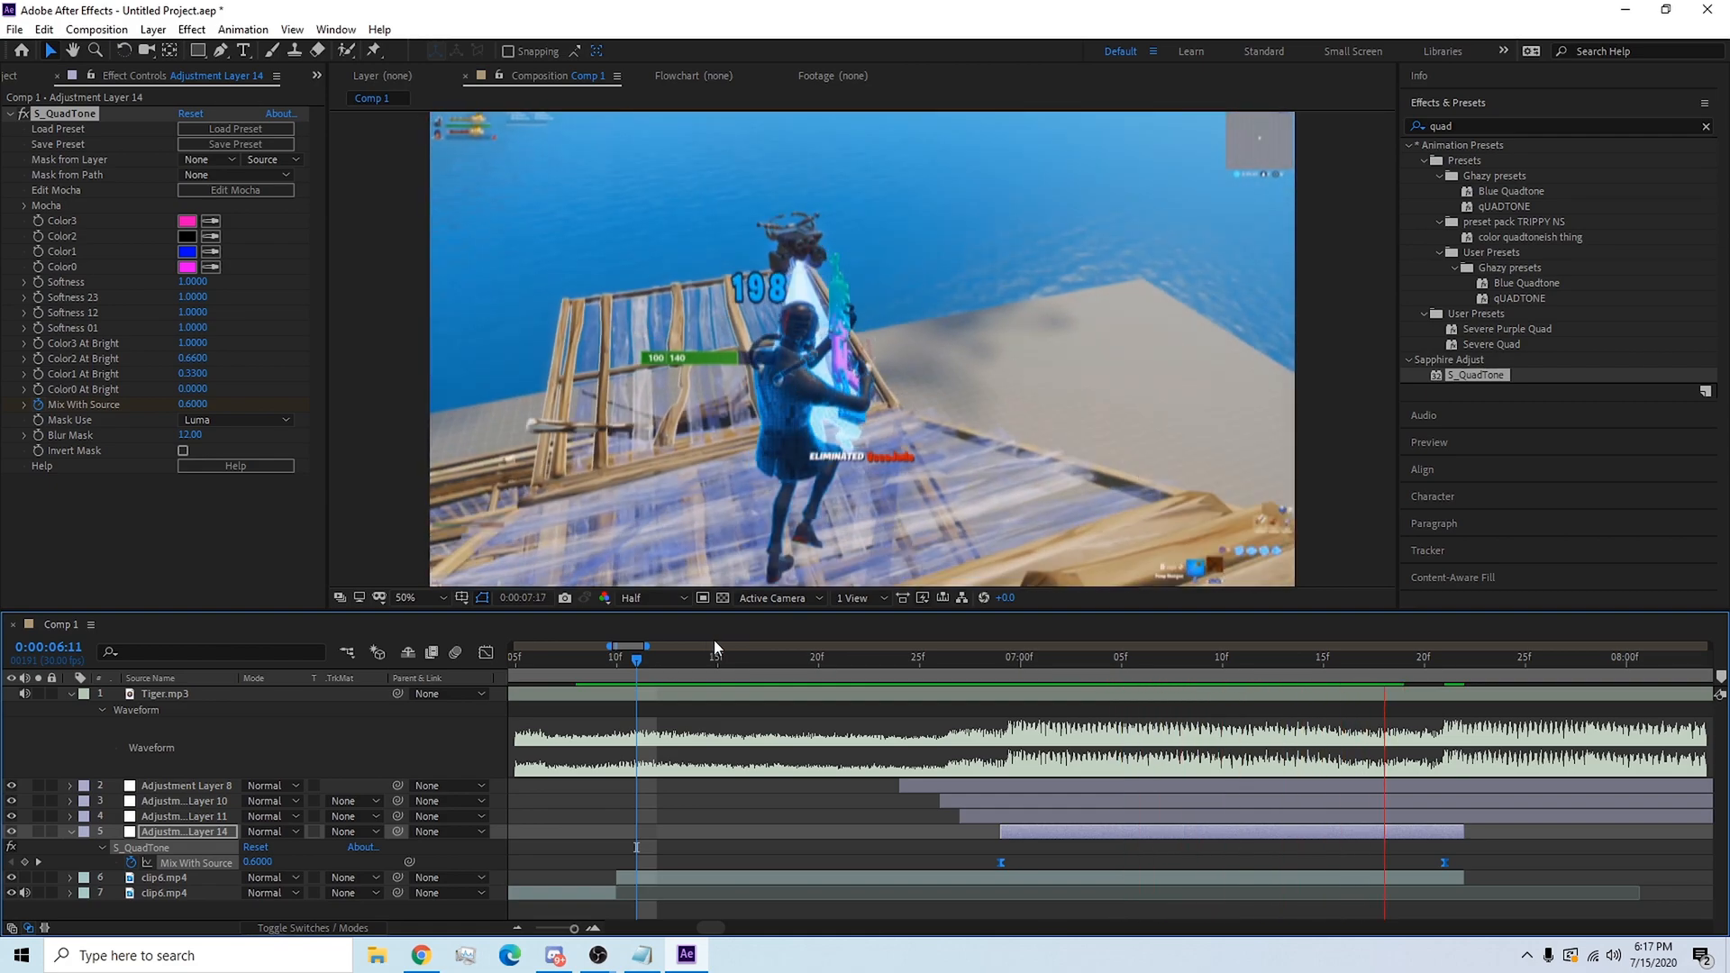
{"action": "left_click", "coordinate": [998, 645]}
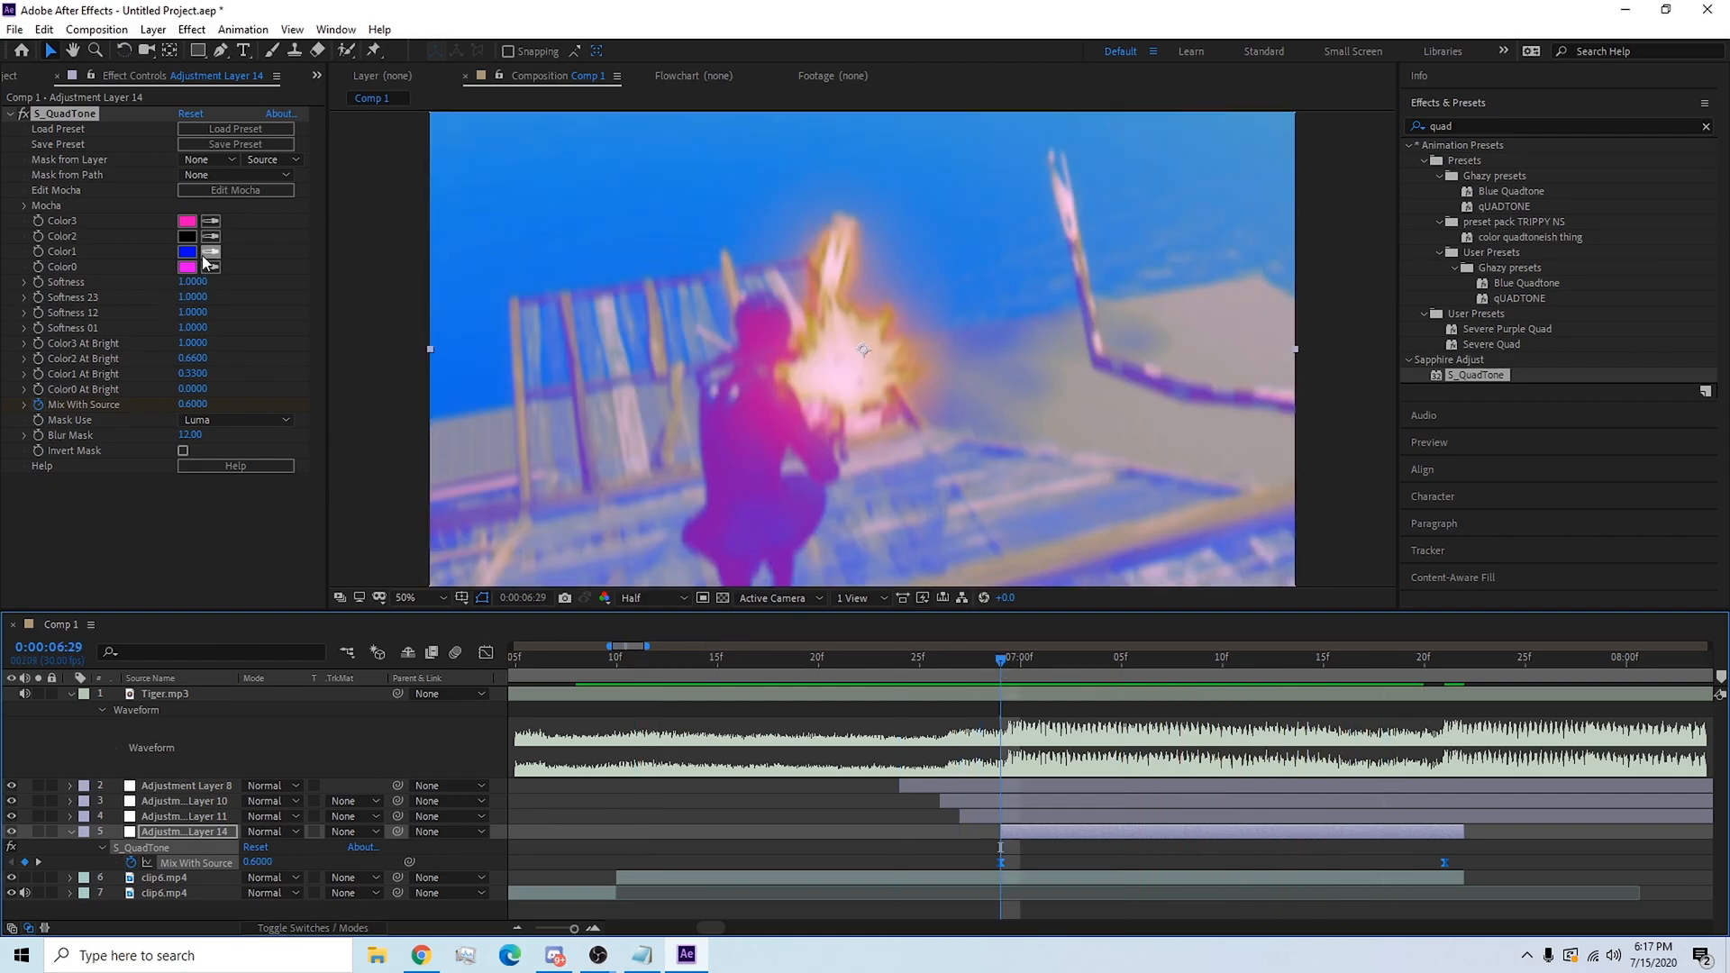
{"action": "left_click", "coordinate": [186, 250]}
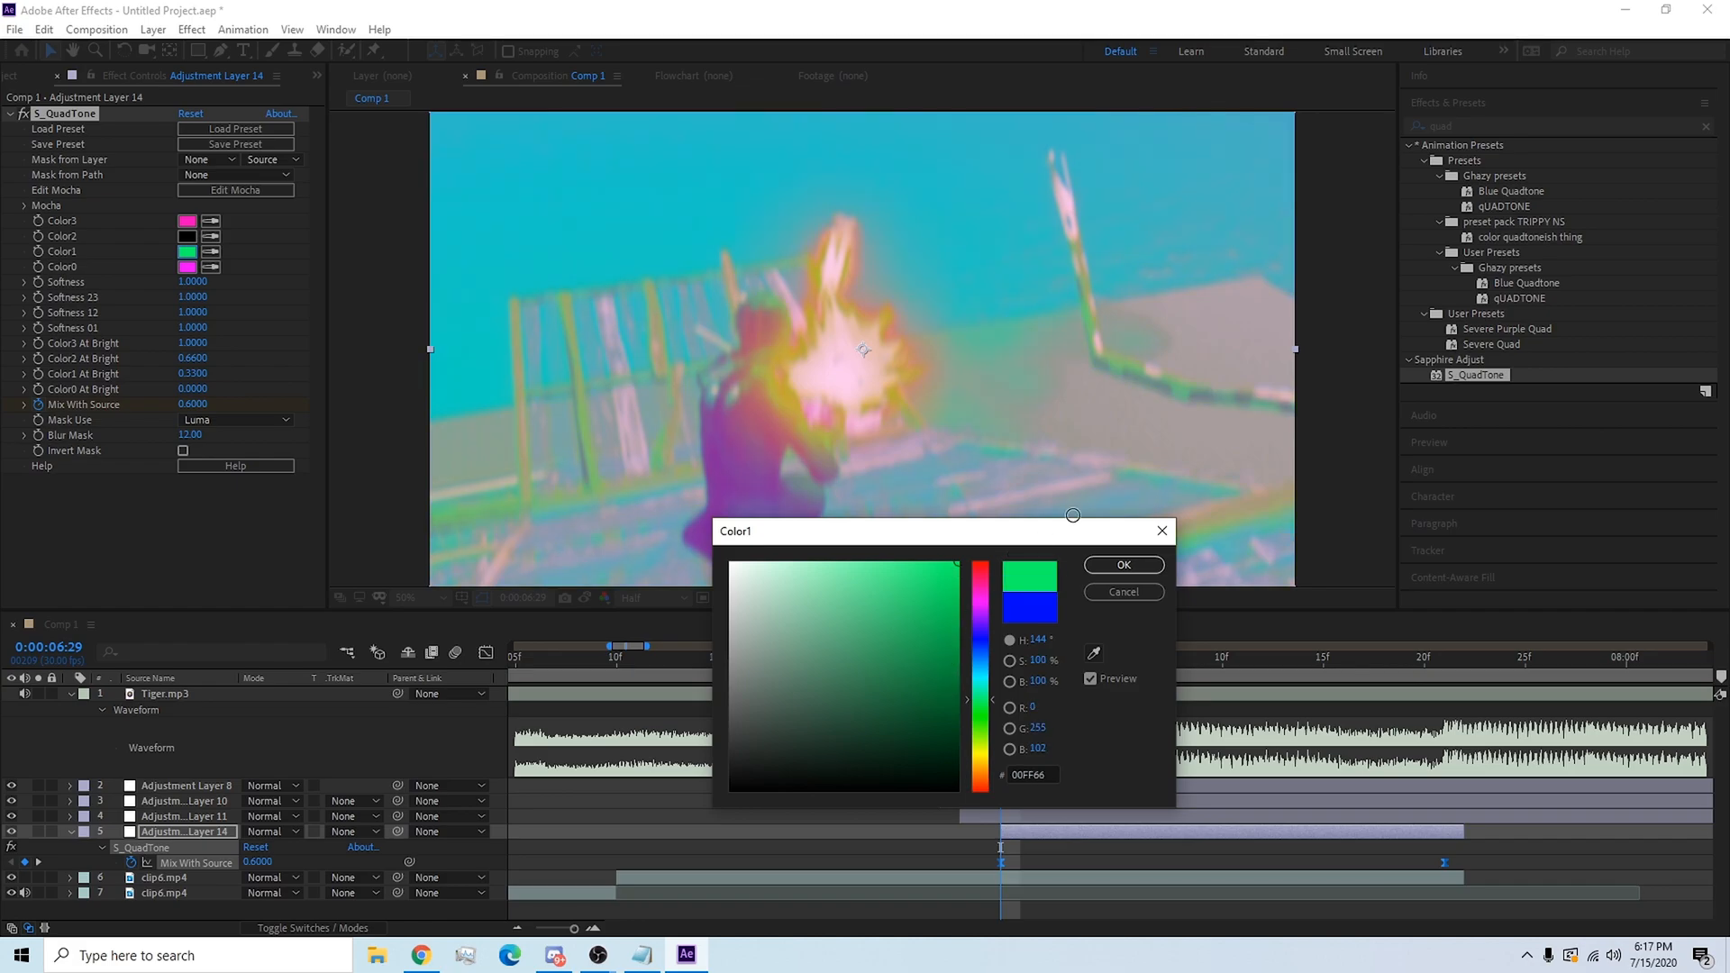
{"action": "left_click", "coordinate": [1122, 565]}
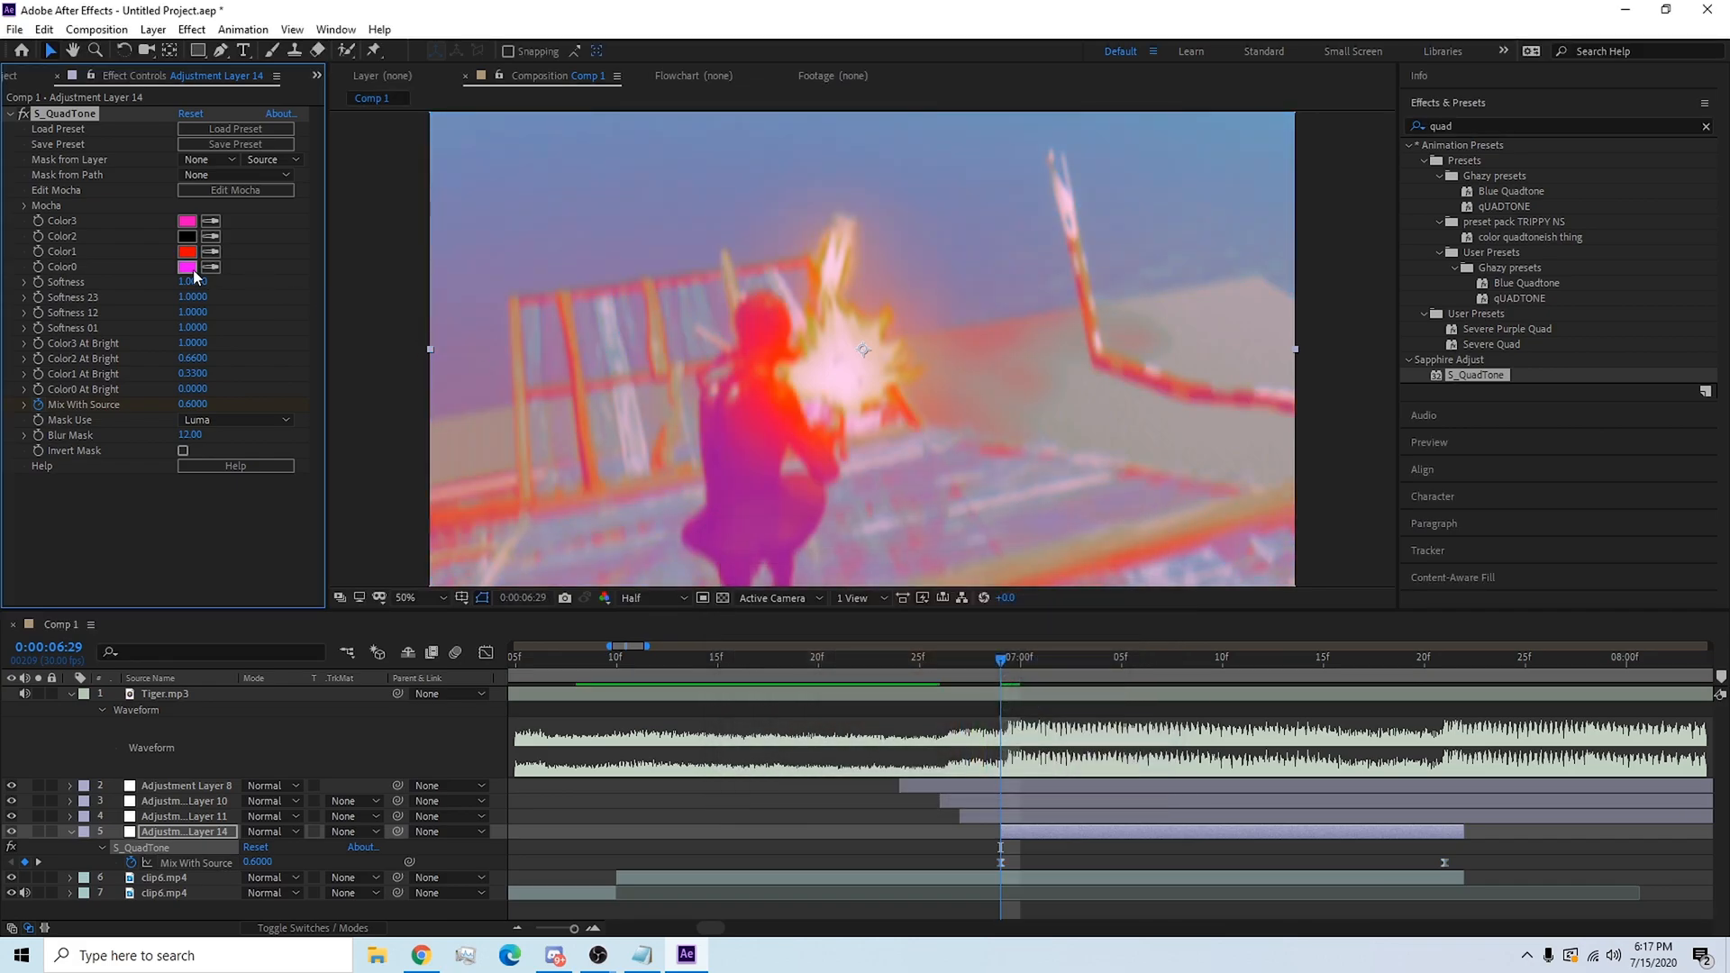
Start Mix With Source at 0.67 and move its second keyframe earlier.
{"action": "left_click", "coordinate": [676, 659]}
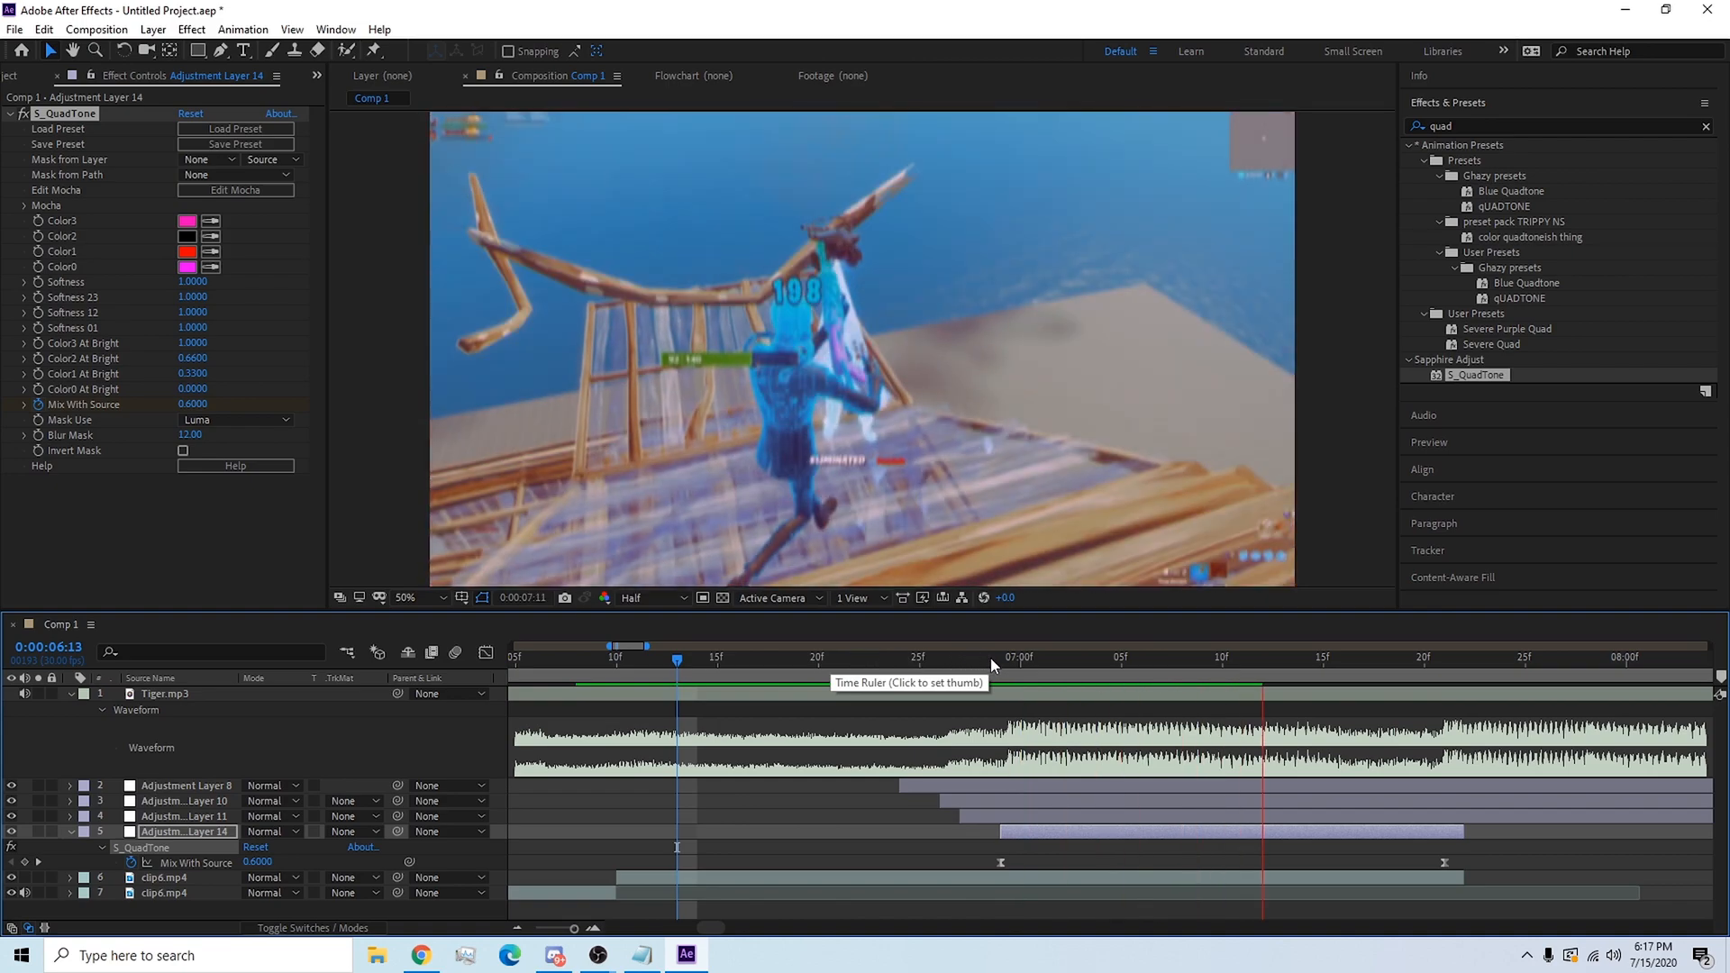
{"action": "left_click", "coordinate": [998, 657]}
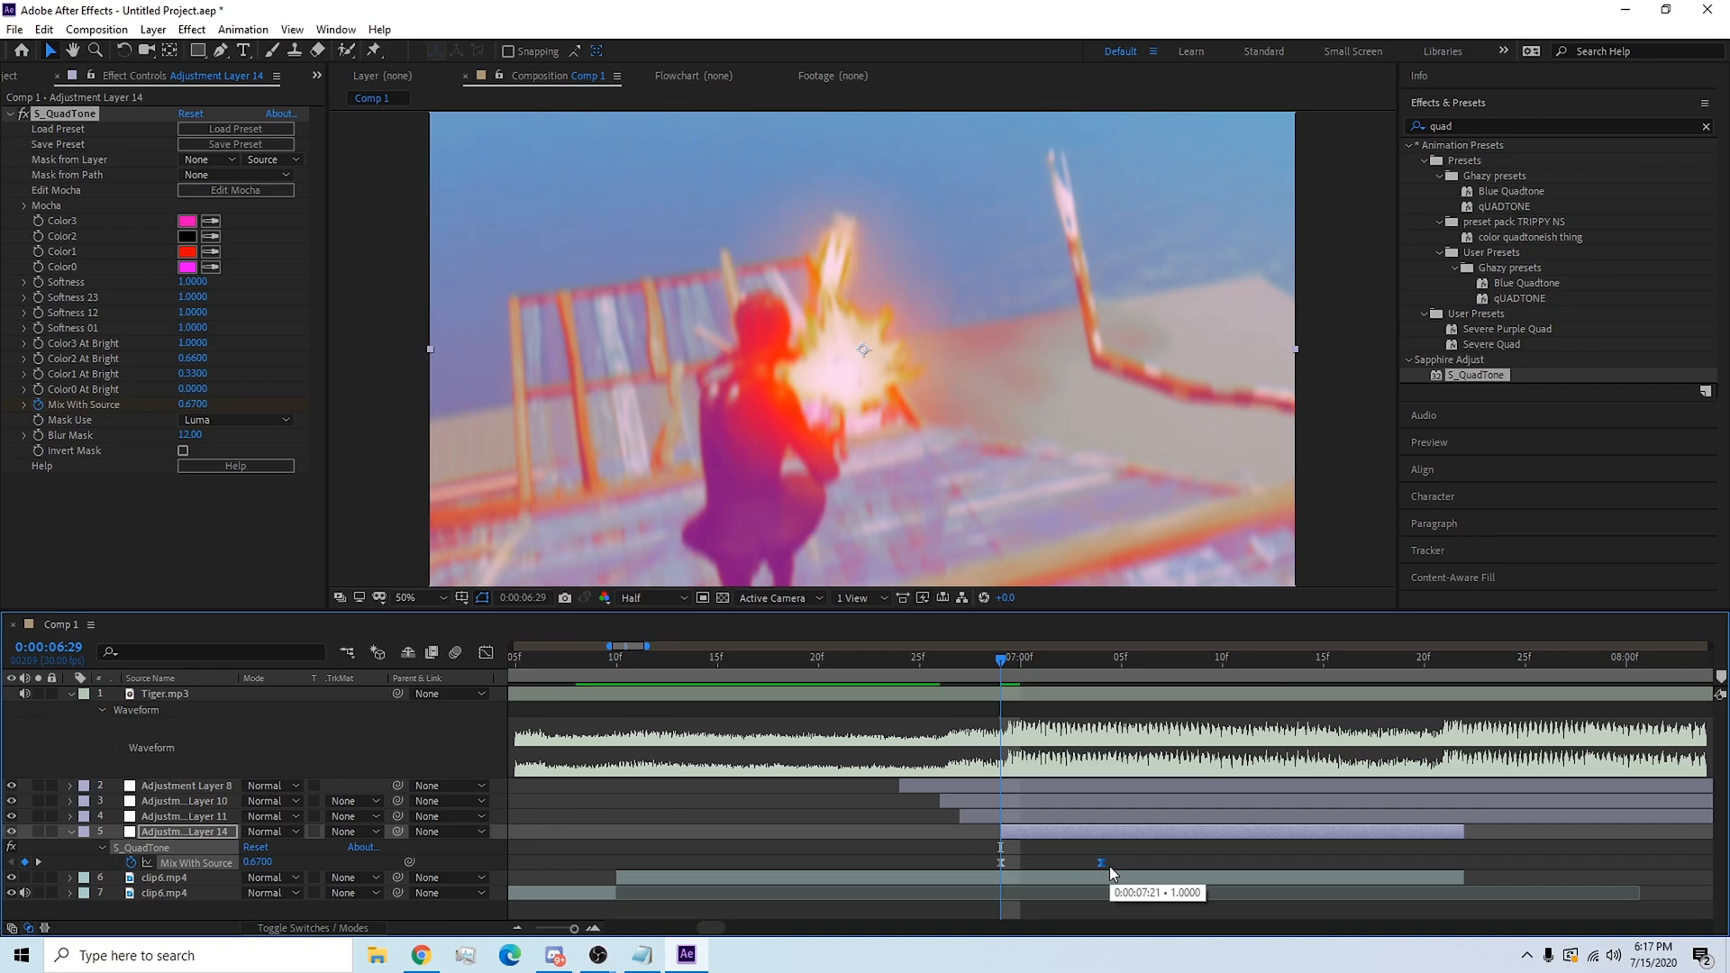
{"action": "left_click", "coordinate": [697, 658]}
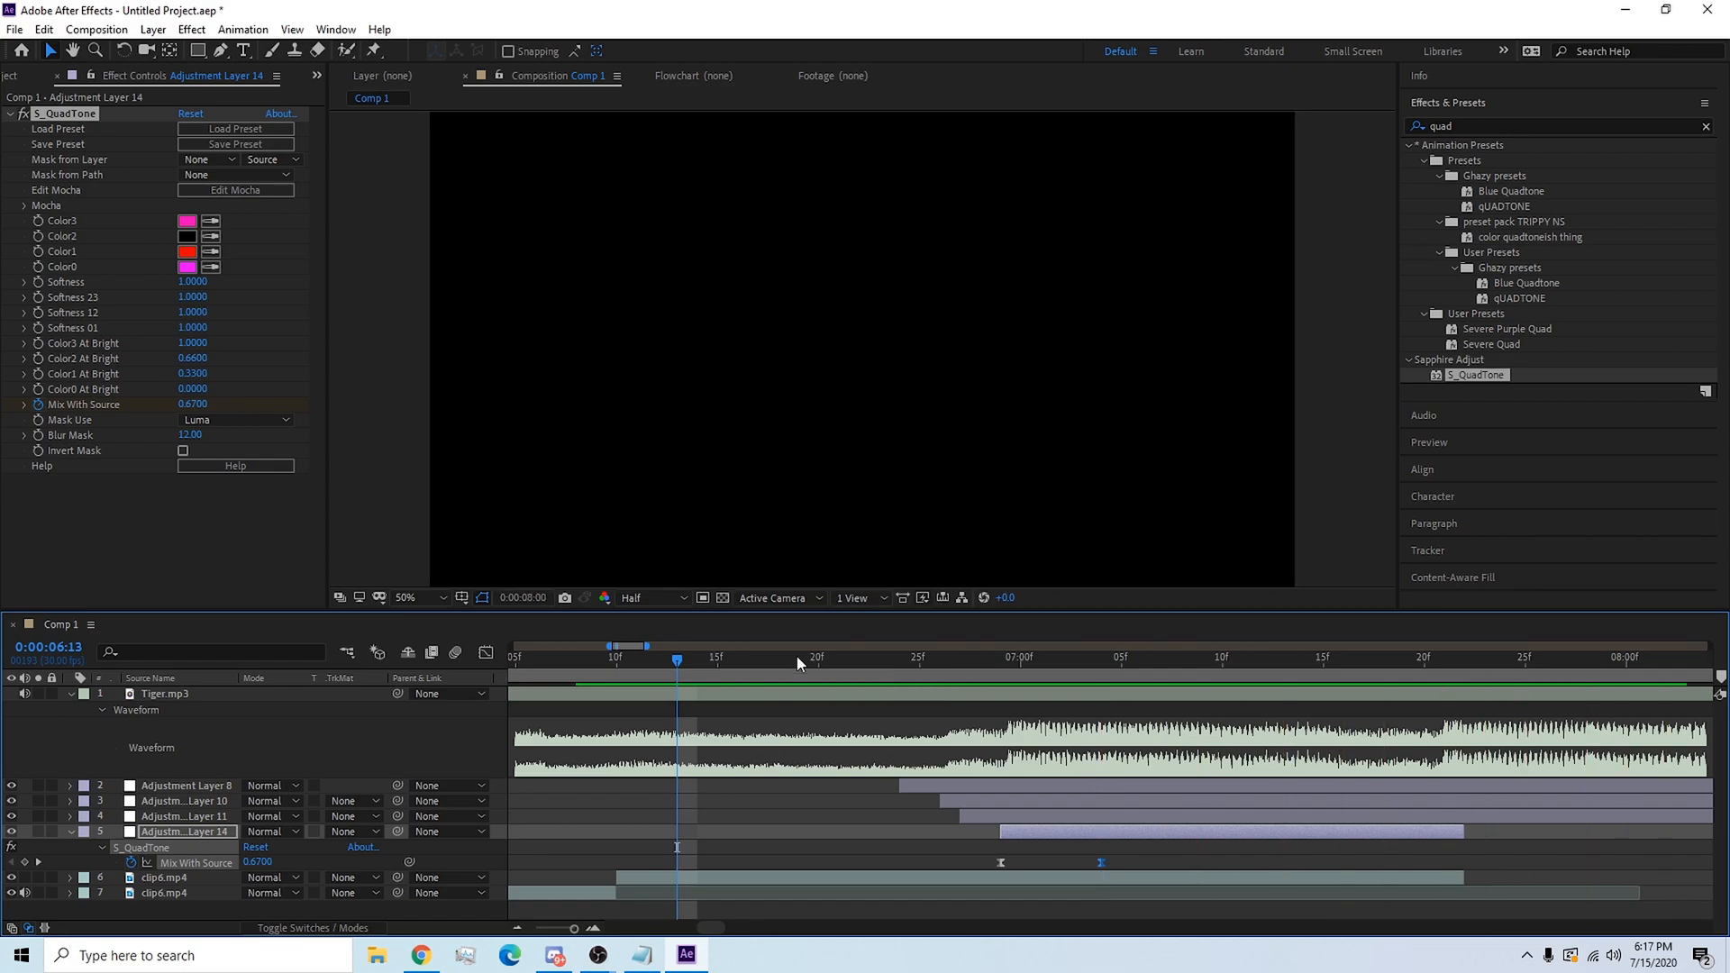
{"action": "left_click", "coordinate": [839, 658]}
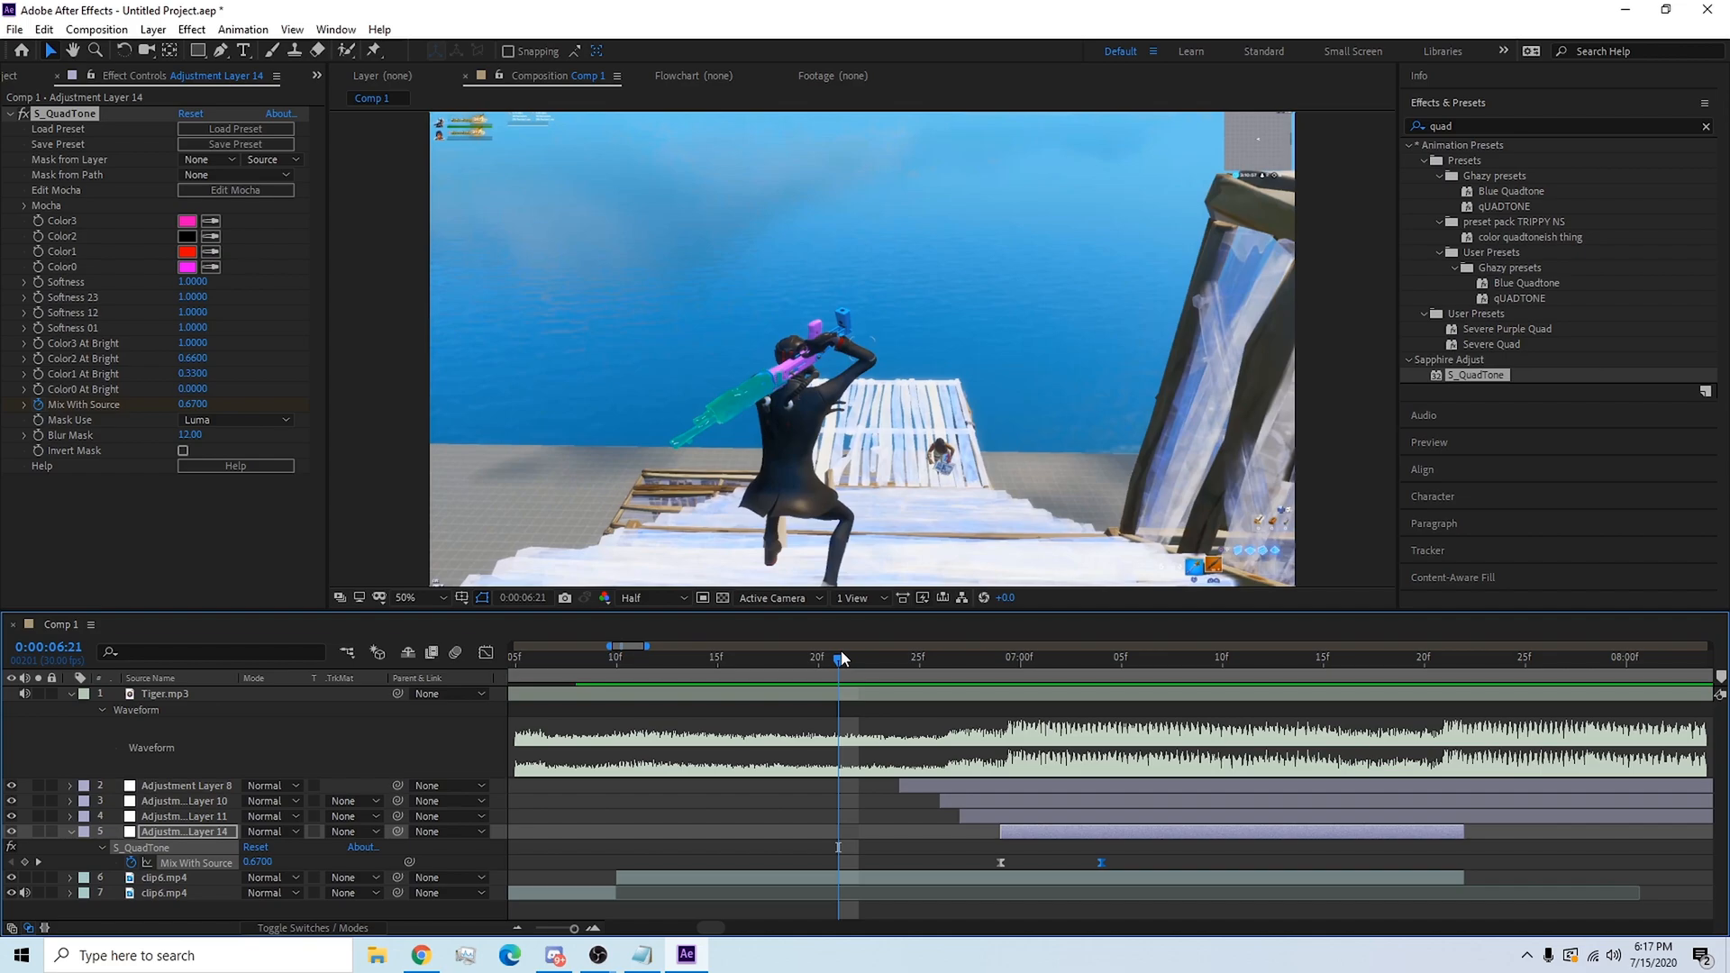
{"action": "left_click", "coordinate": [1079, 658]}
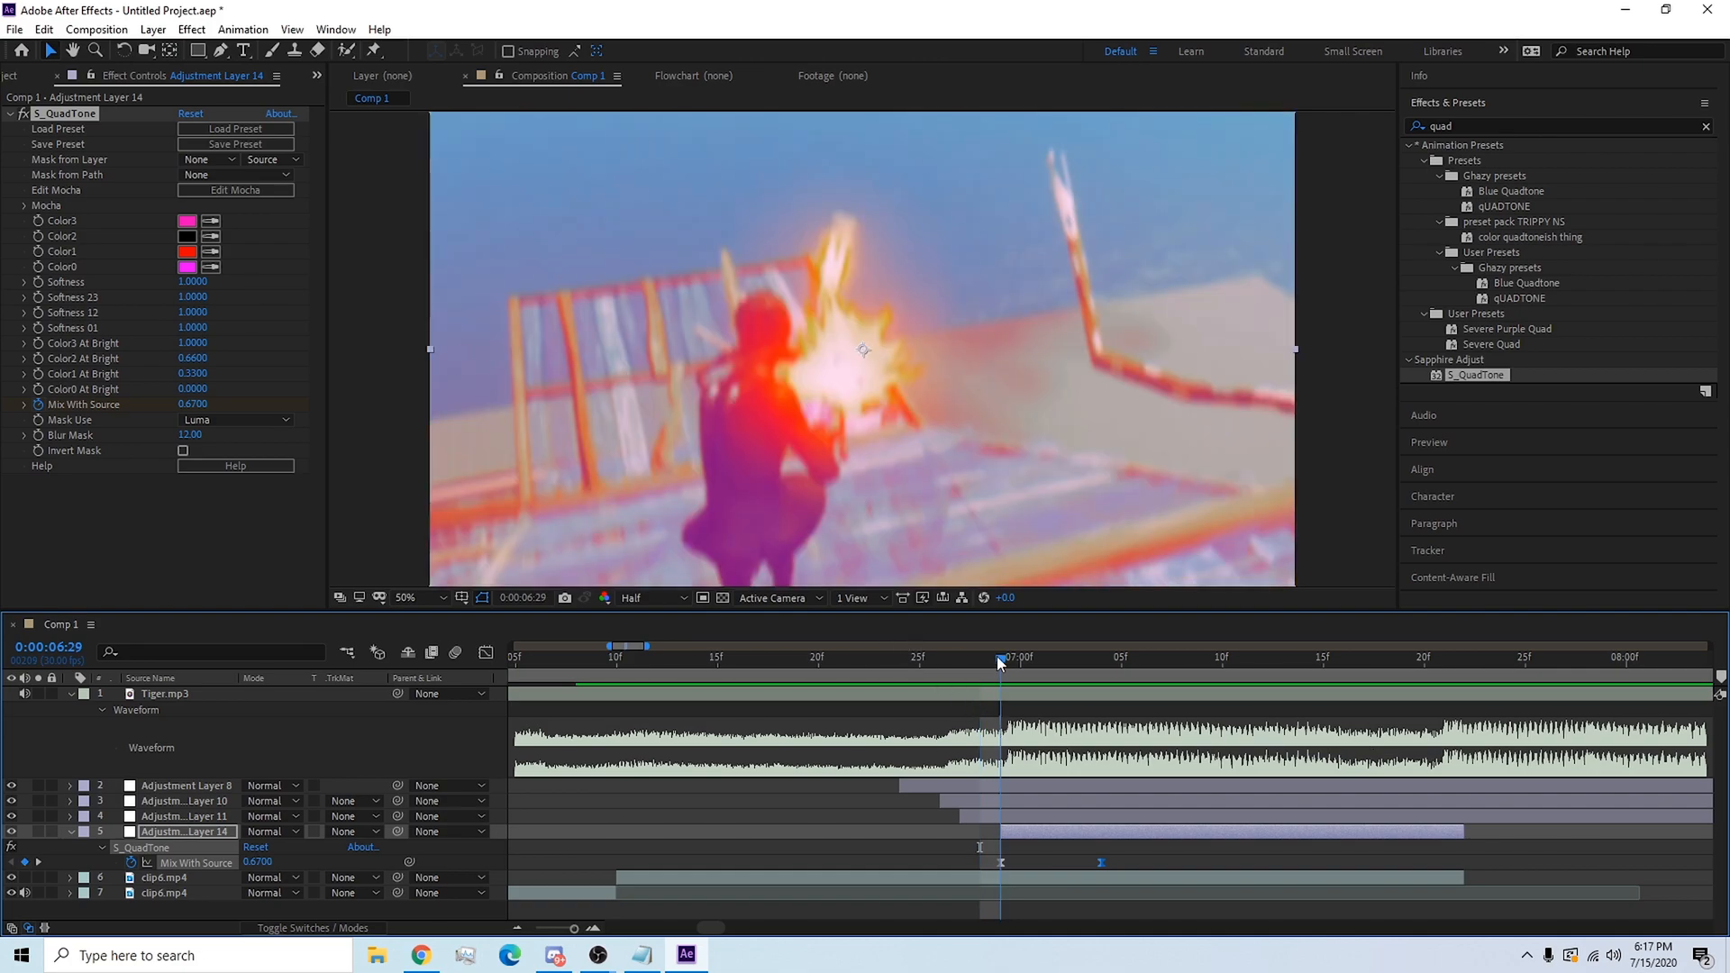
{"action": "mouse_move", "coordinate": [993, 654]}
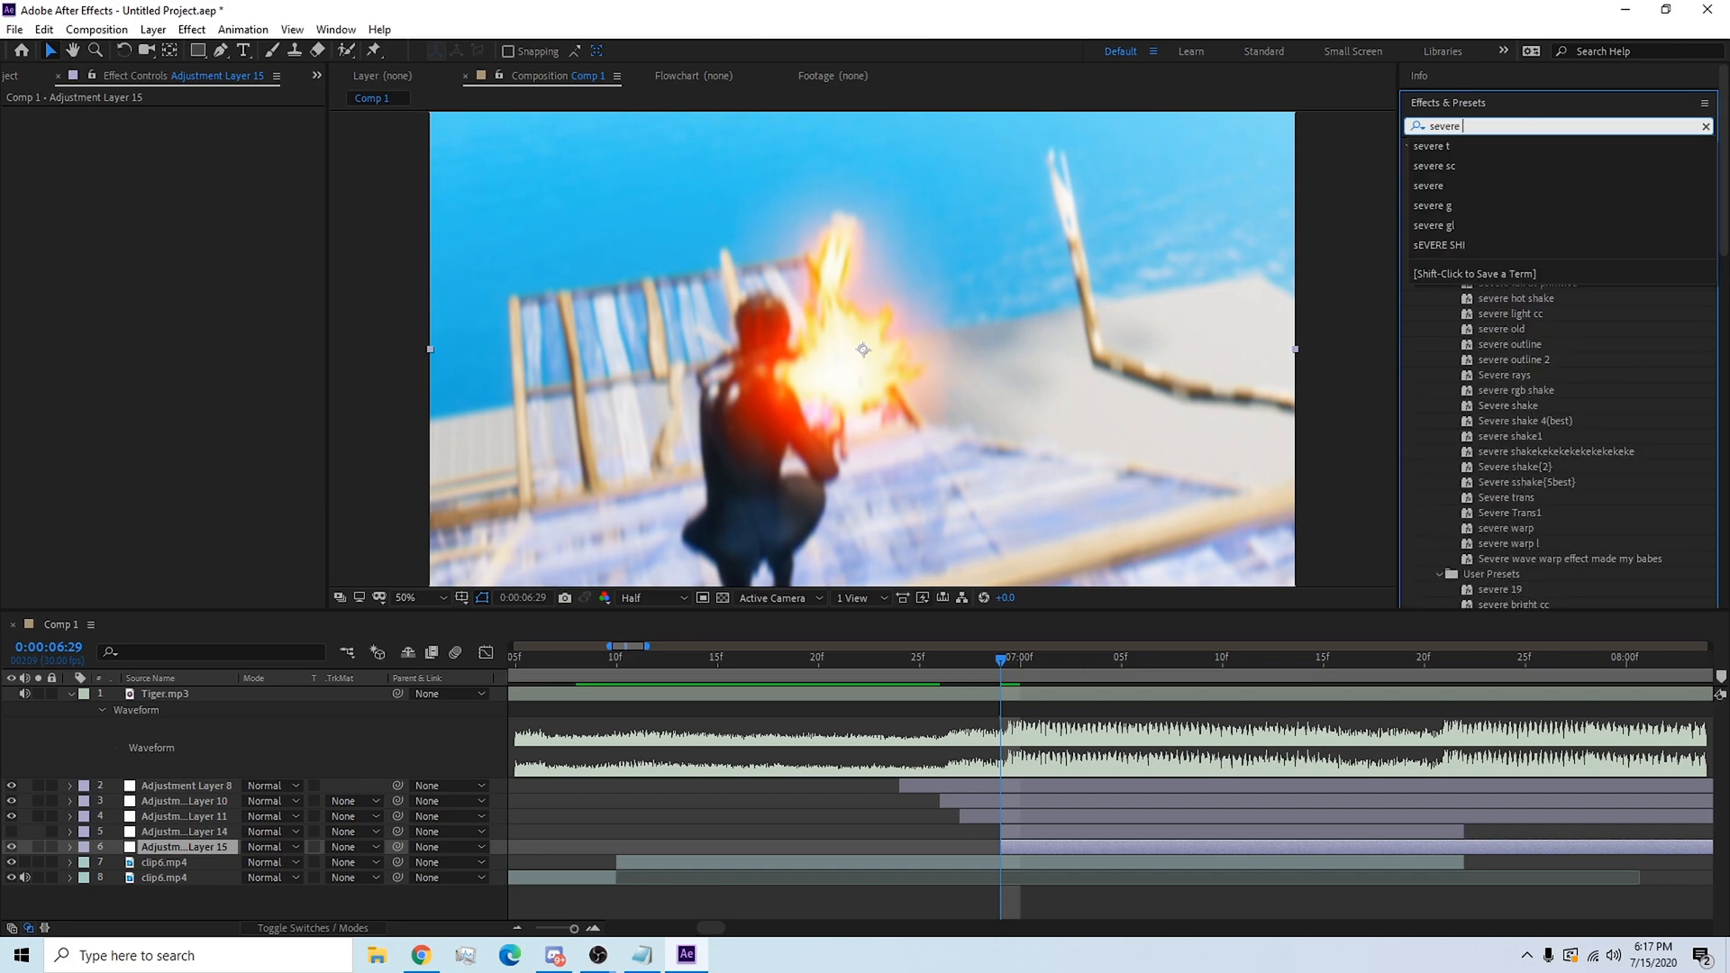
Apply the Sapphire S_Glint preset to the new Adjustment Layer 15.
{"action": "double_click", "coordinate": [1488, 252]}
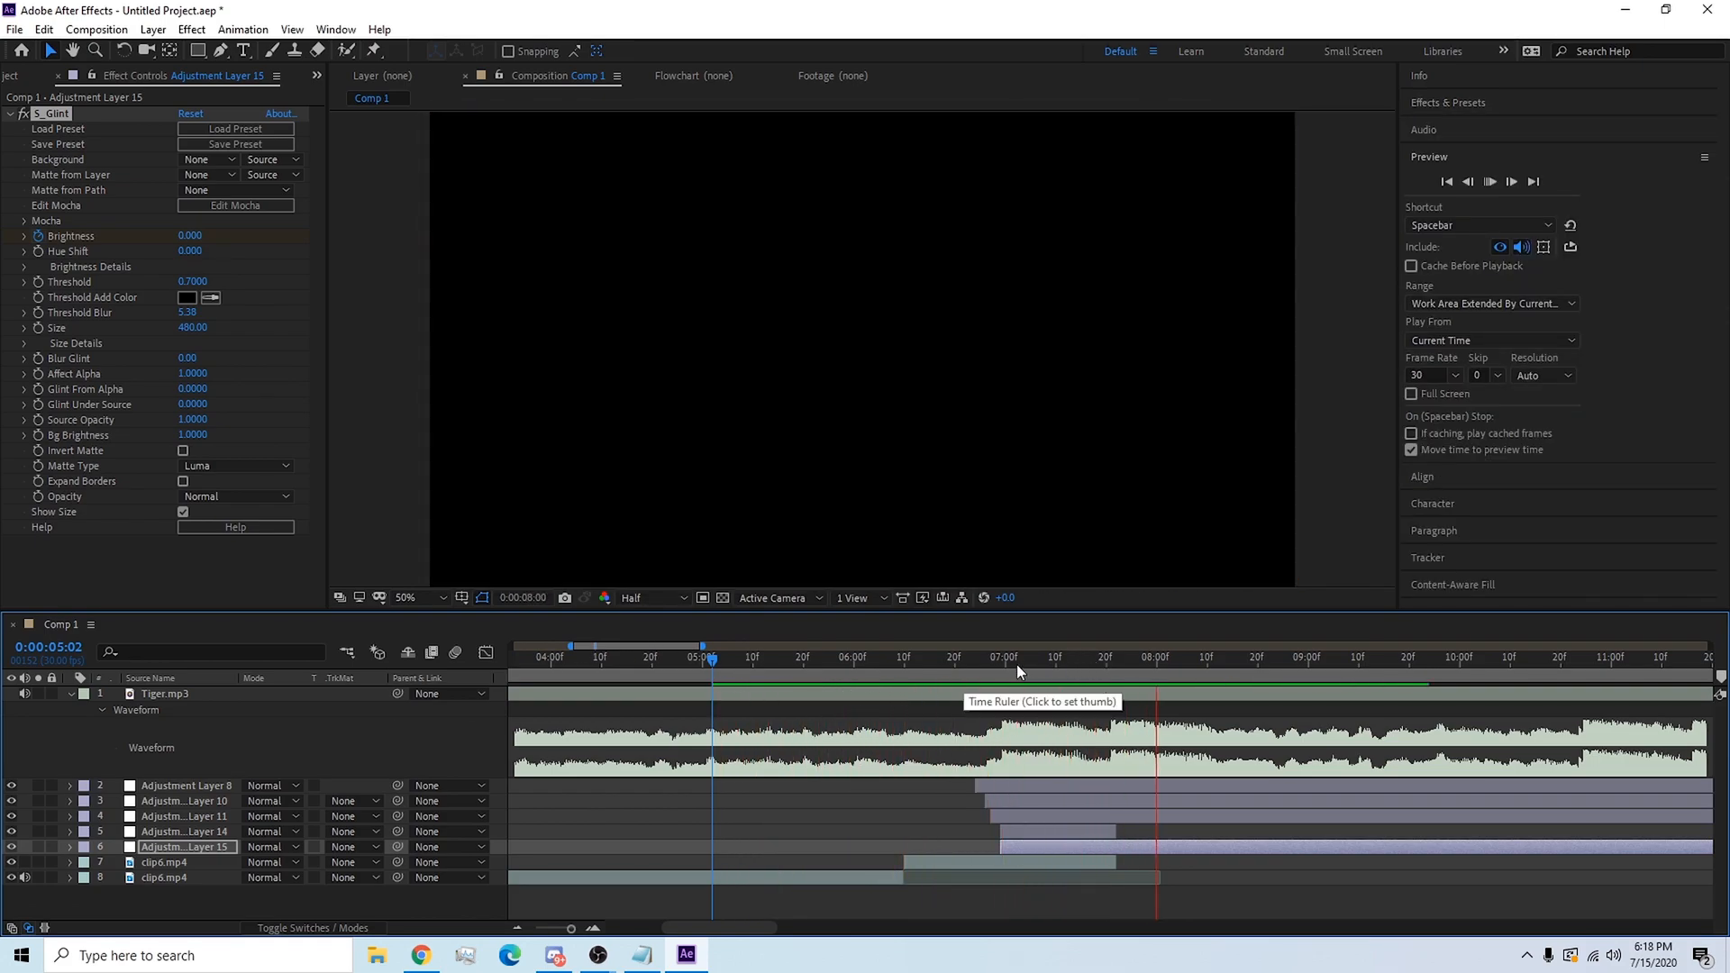
{"action": "left_click", "coordinate": [1071, 656]}
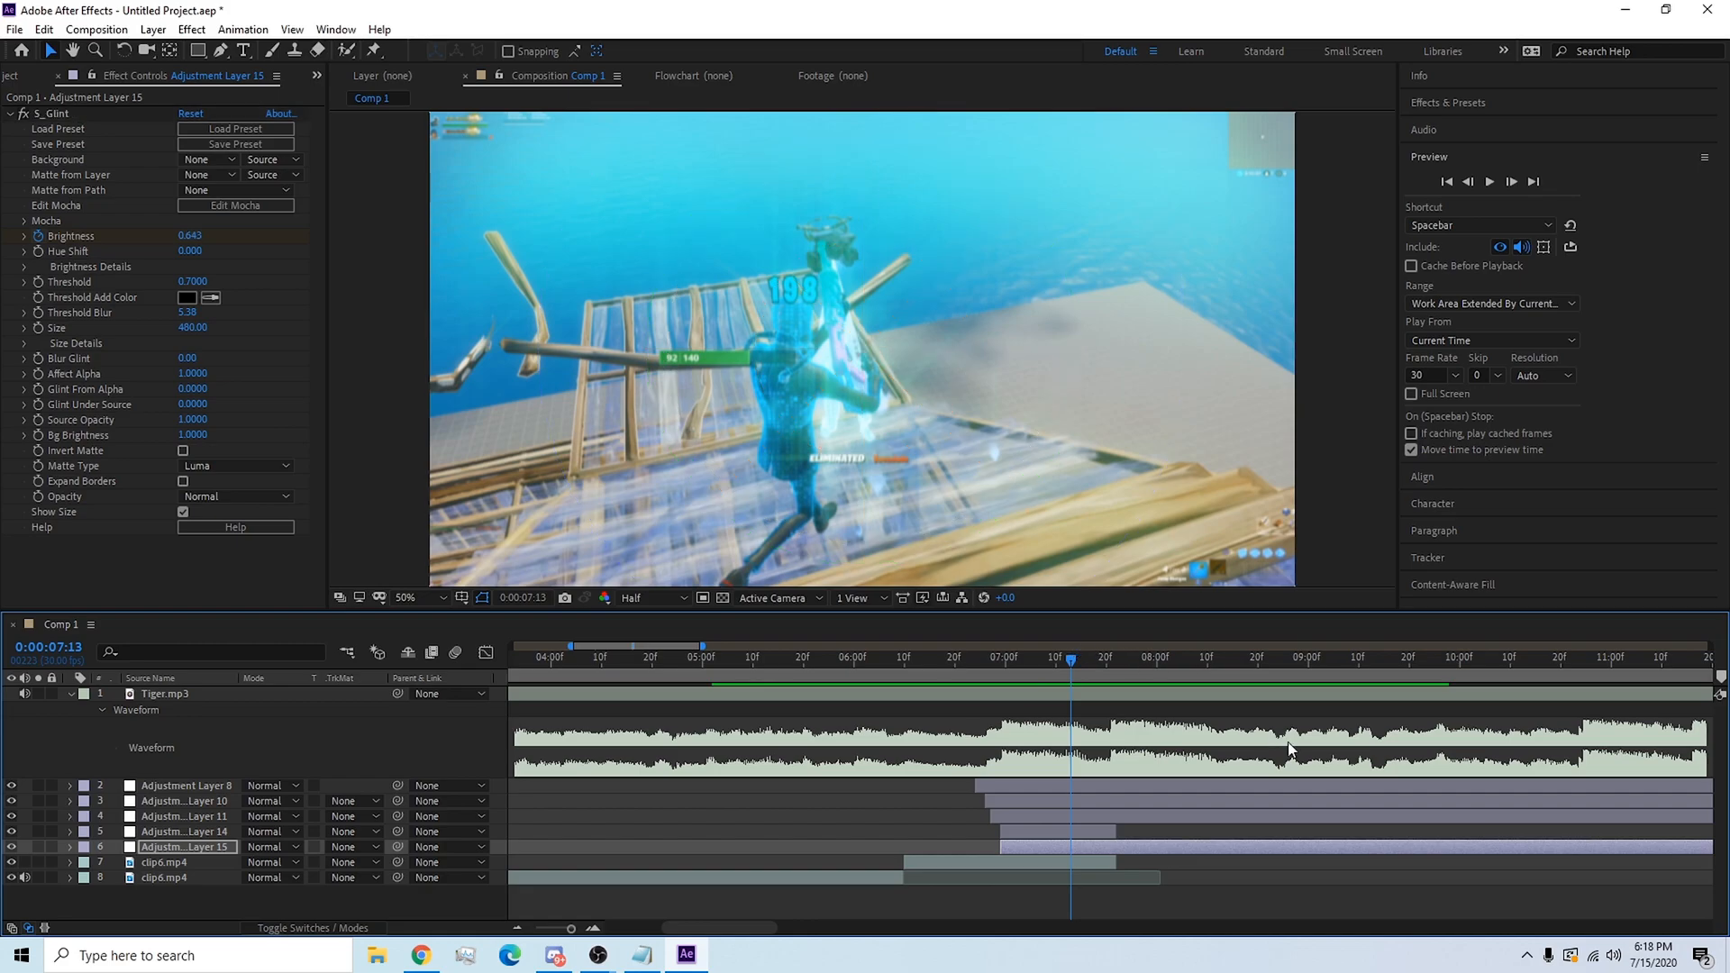
{"action": "left_click", "coordinate": [1042, 657]}
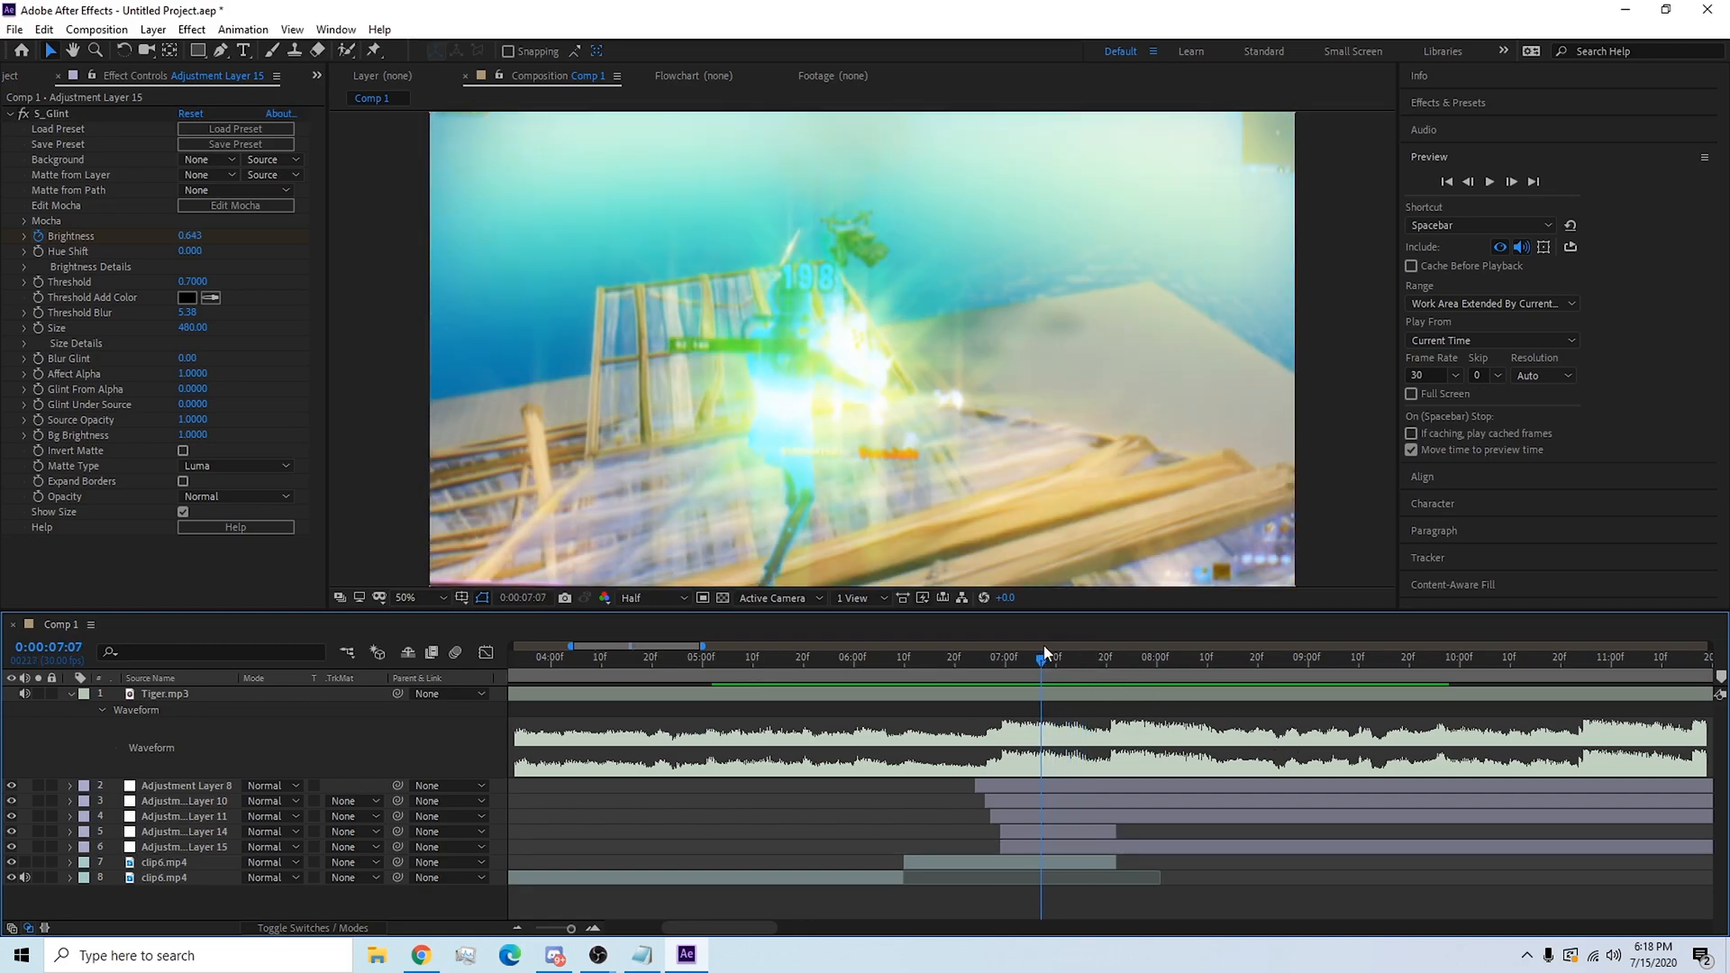
{"action": "left_click", "coordinate": [1081, 657]}
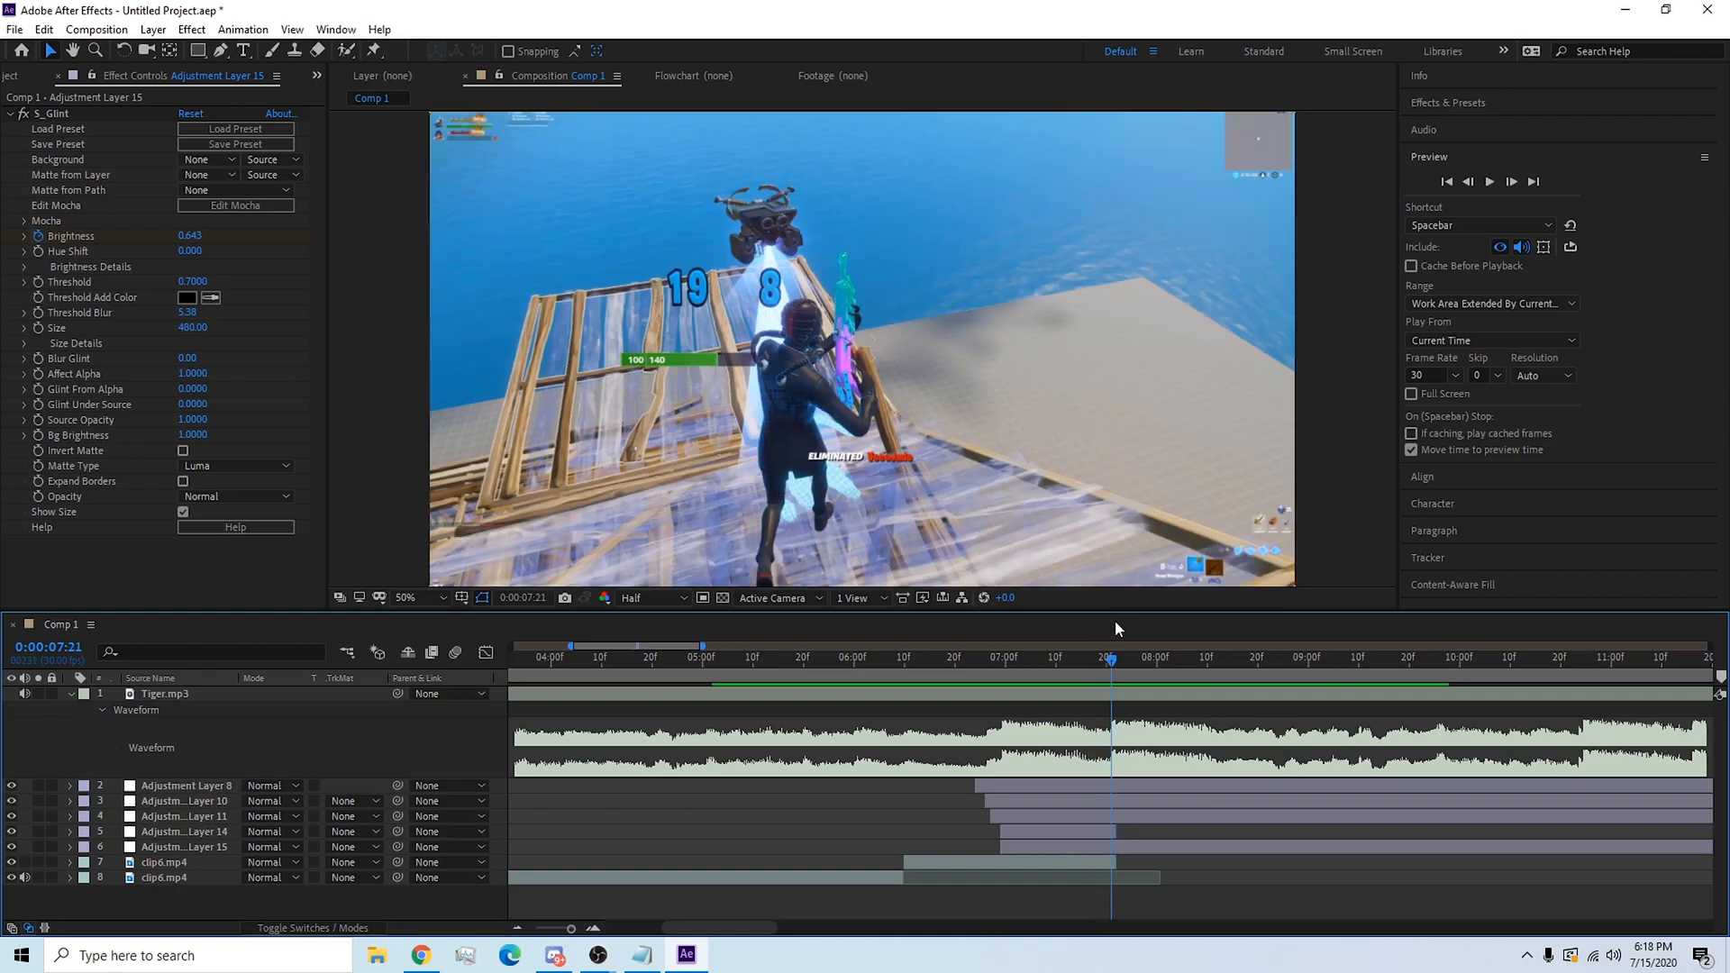
{"action": "left_click", "coordinate": [728, 658]}
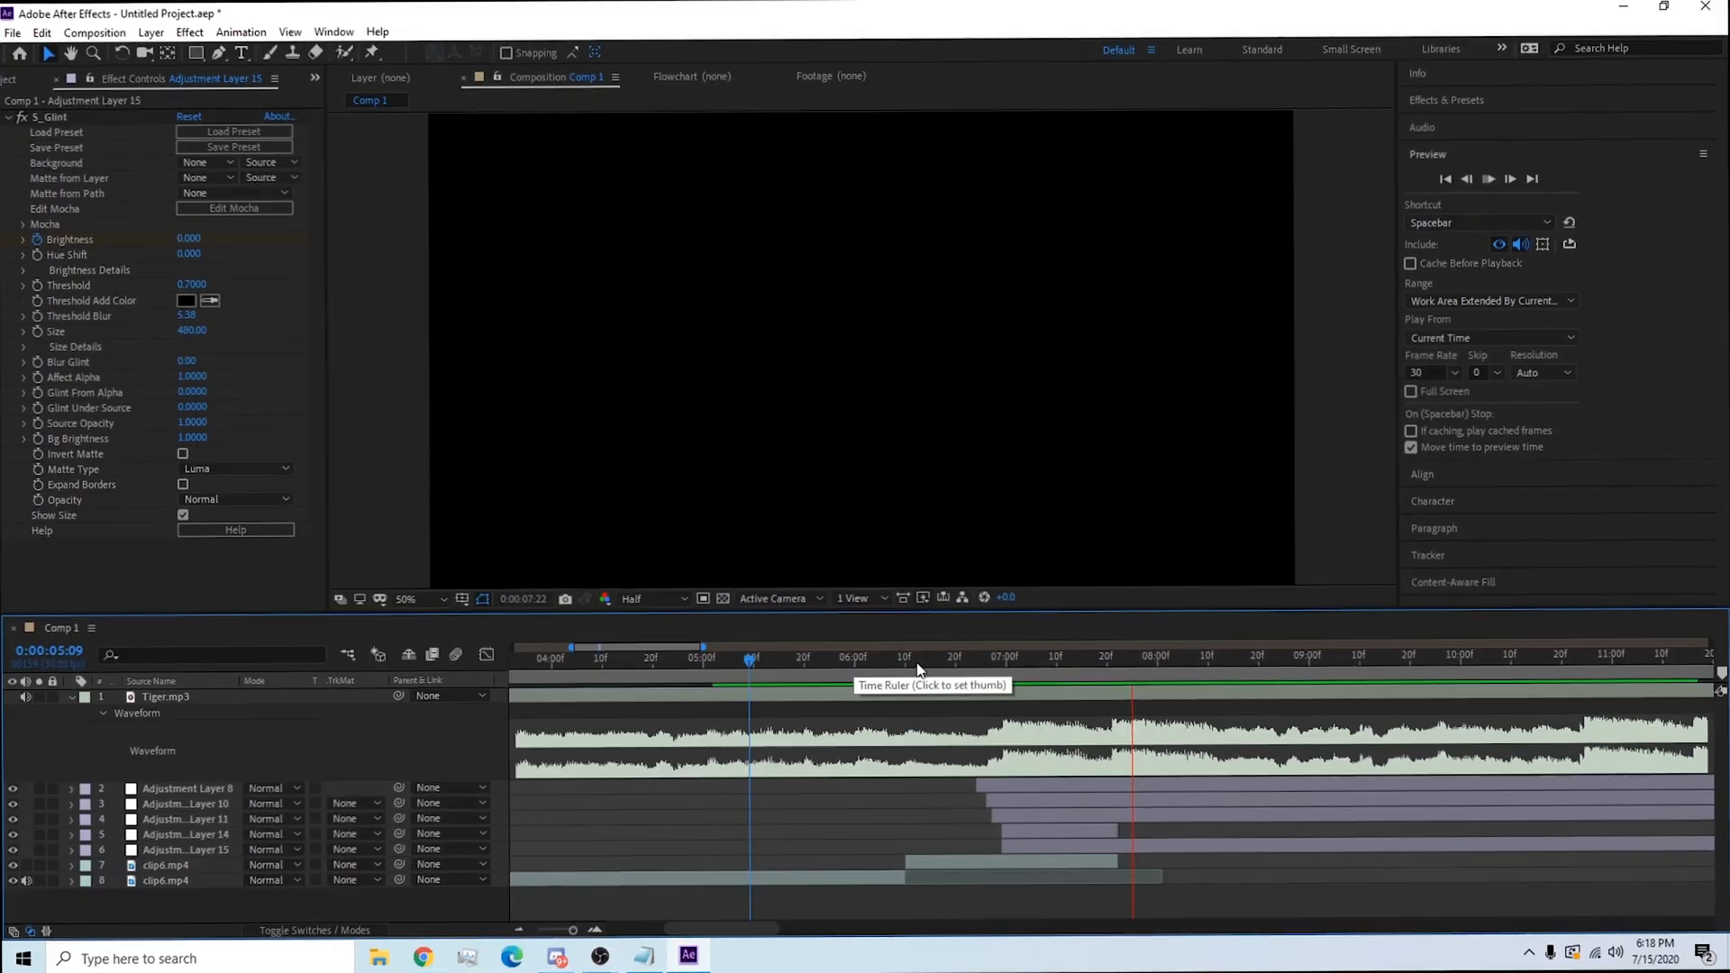
{"action": "left_click", "coordinate": [1105, 657]}
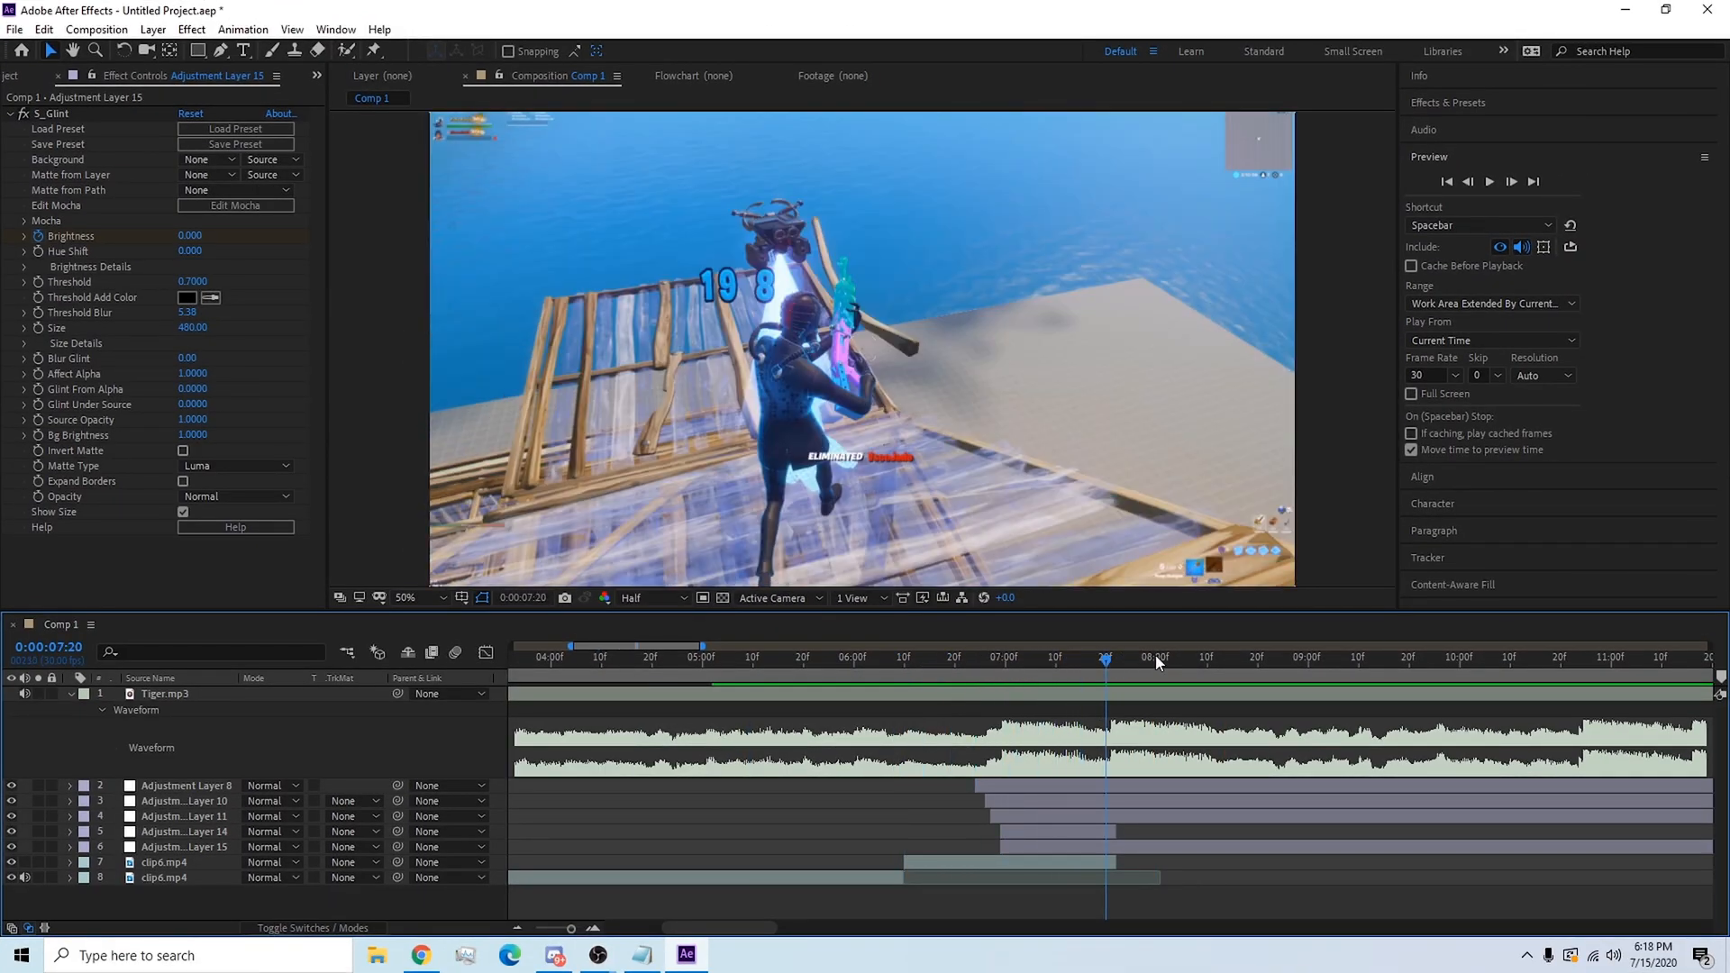
{"action": "left_click", "coordinate": [813, 657]}
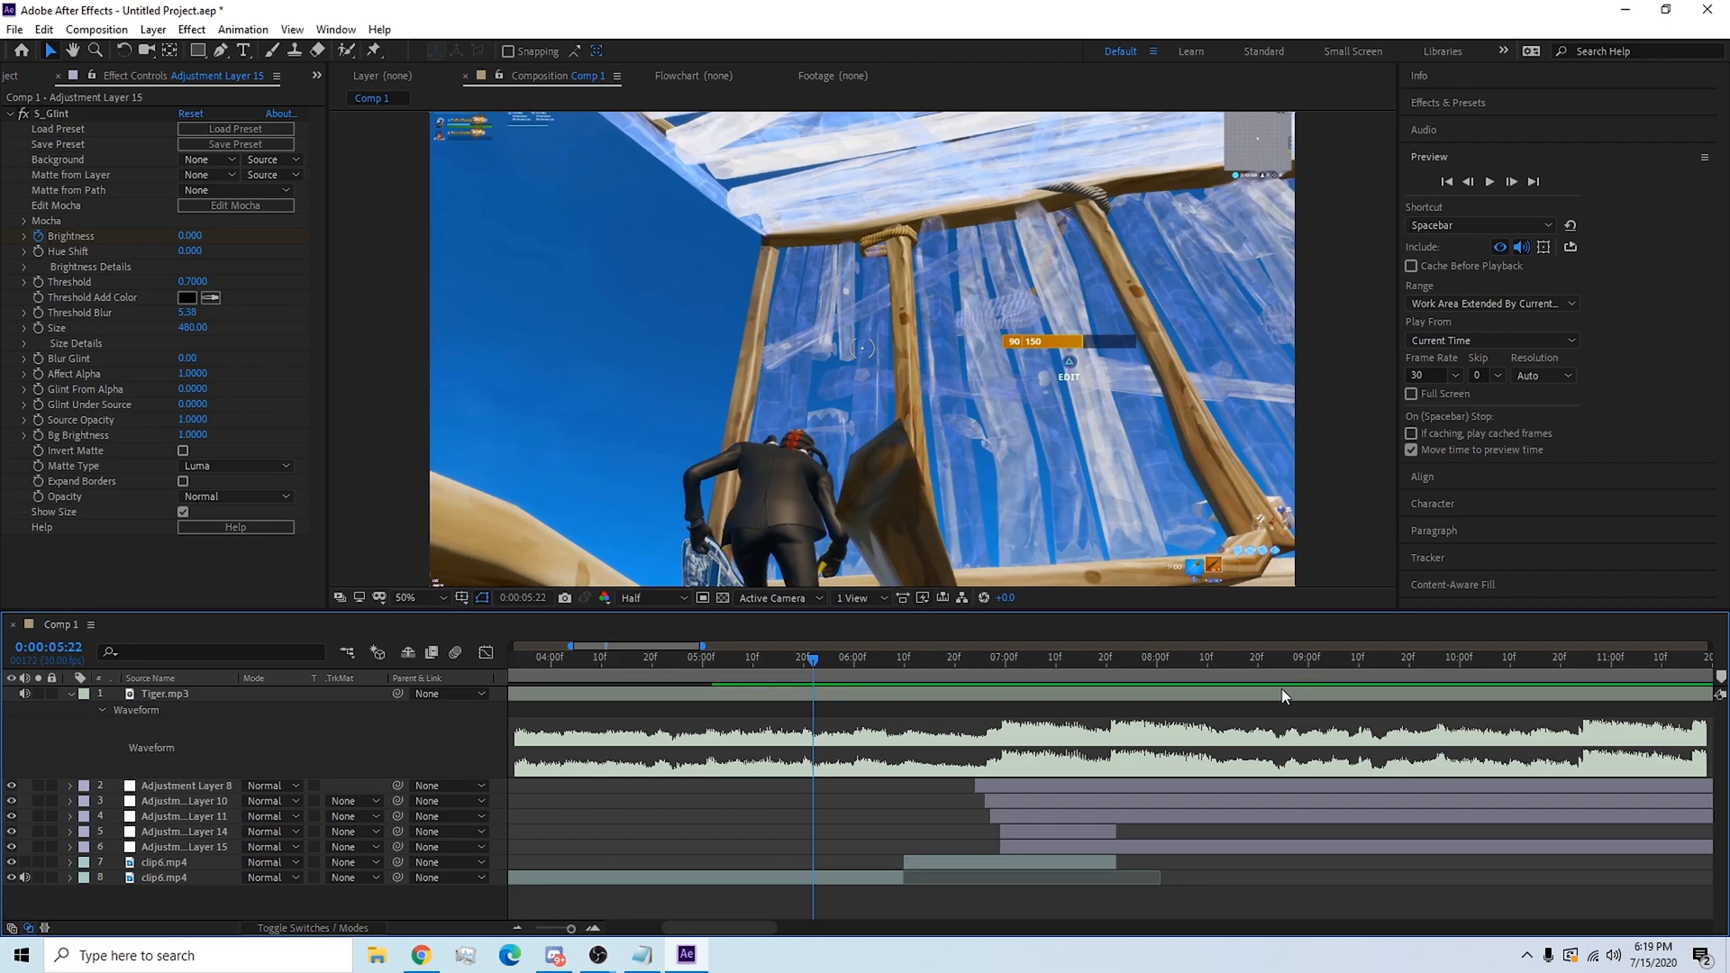
{"action": "mouse_move", "coordinate": [1055, 703]}
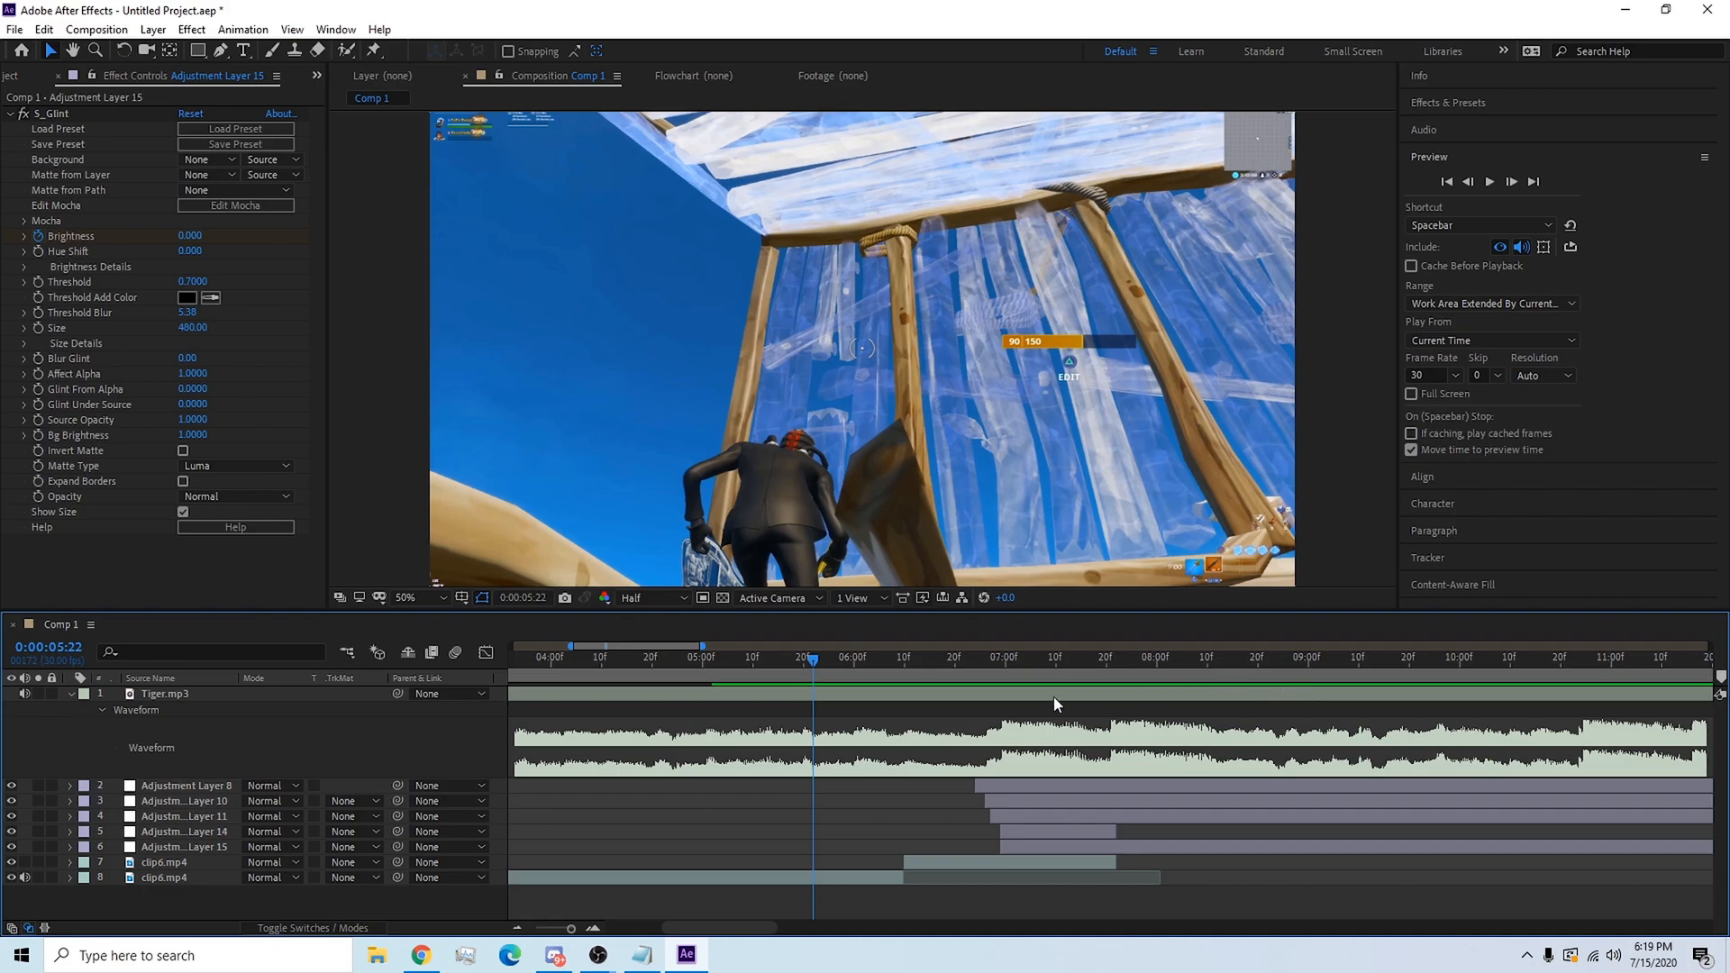